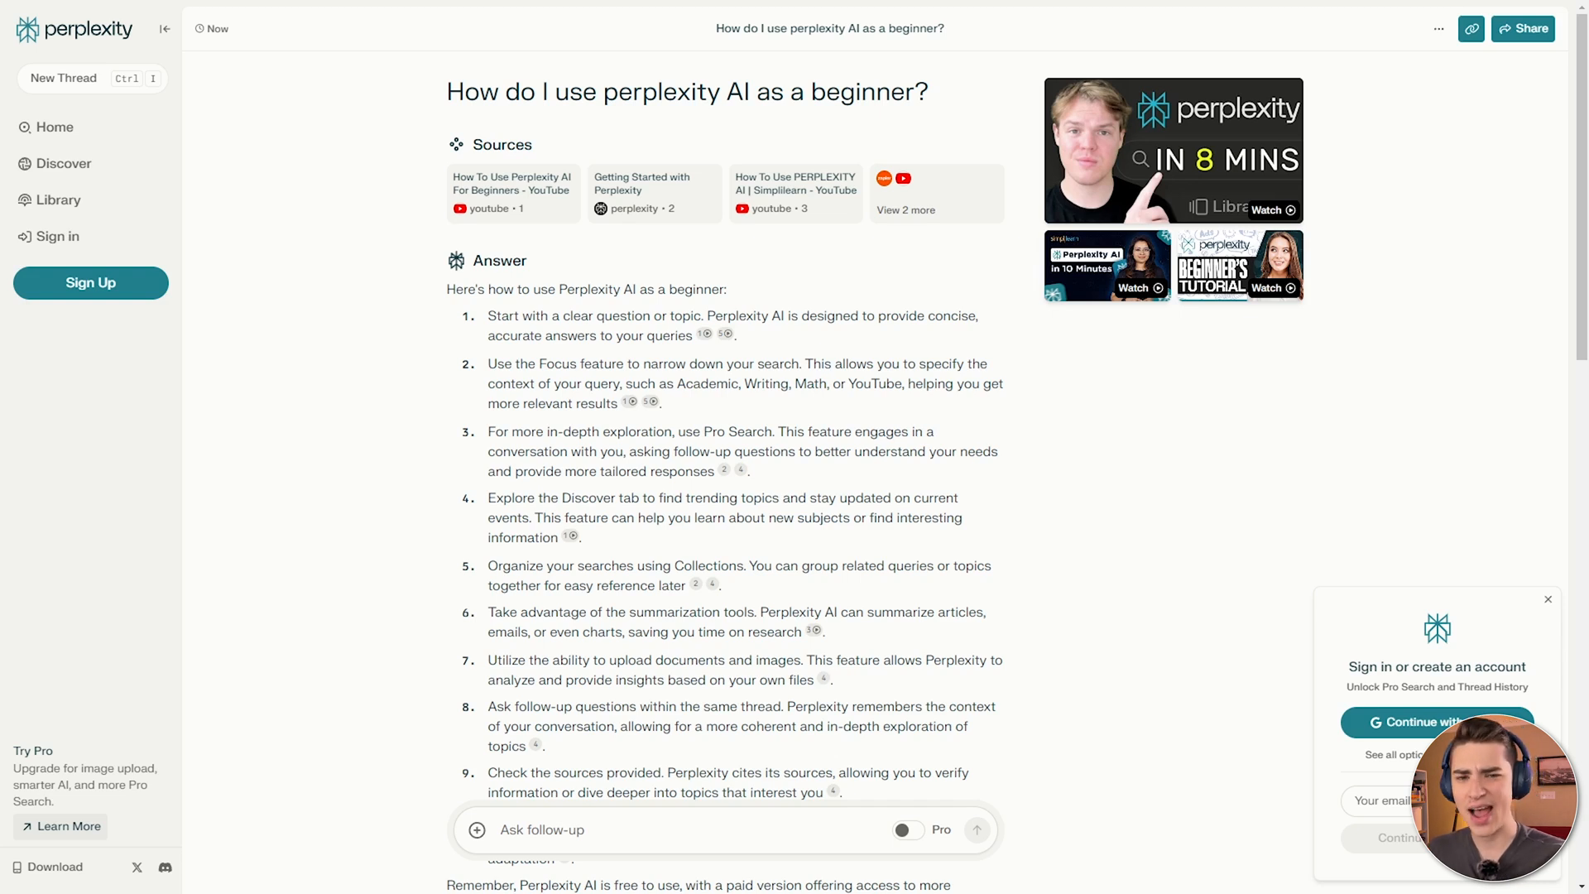
mouse_move(364, 308)
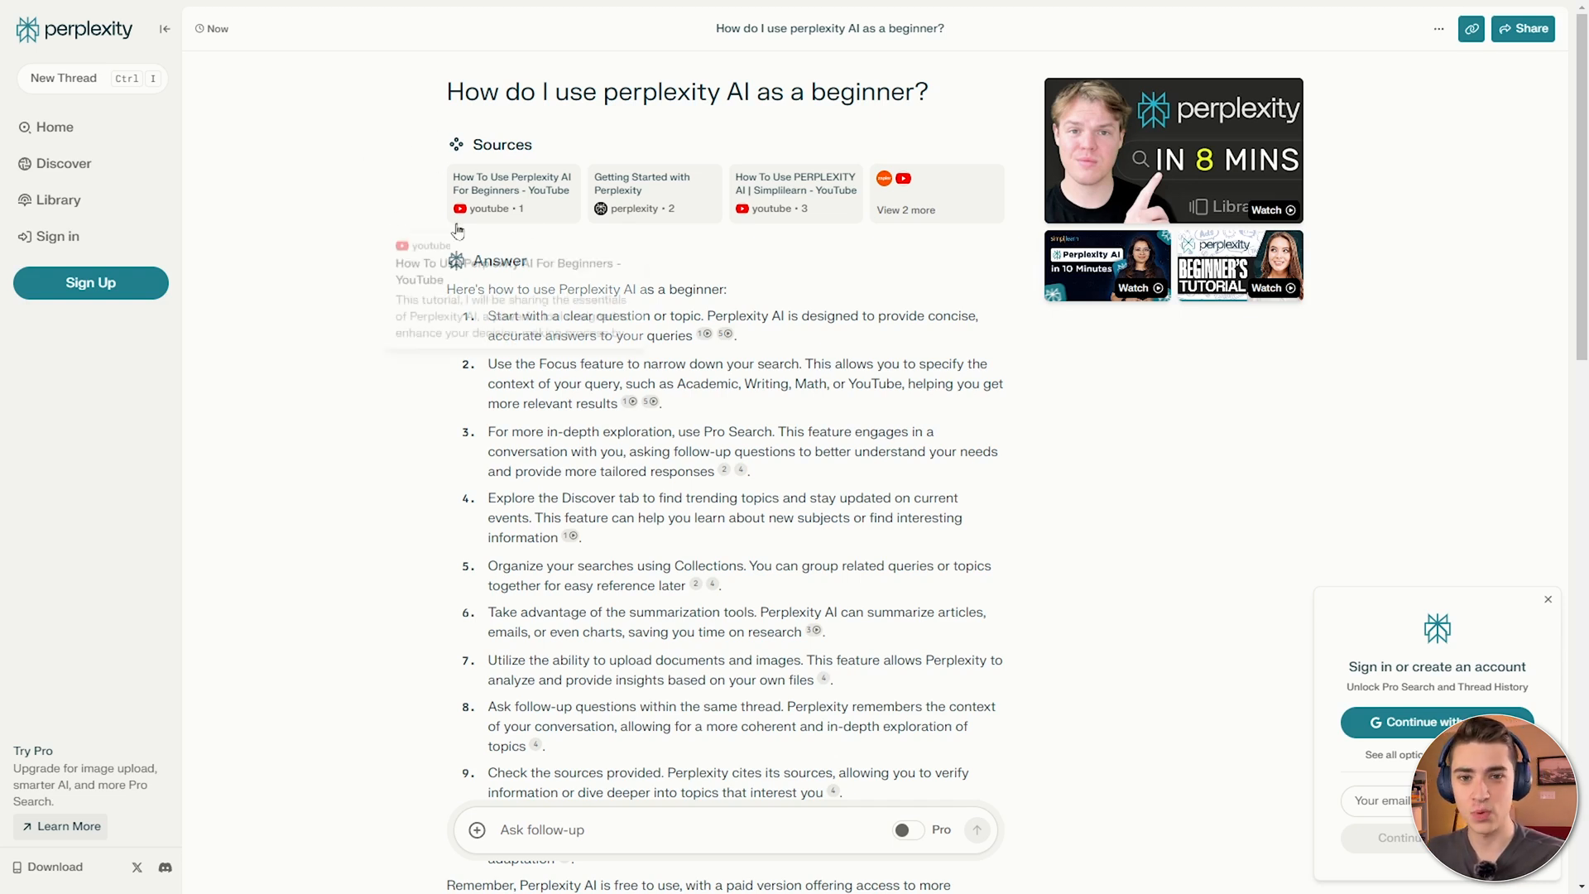
mouse_move(422, 156)
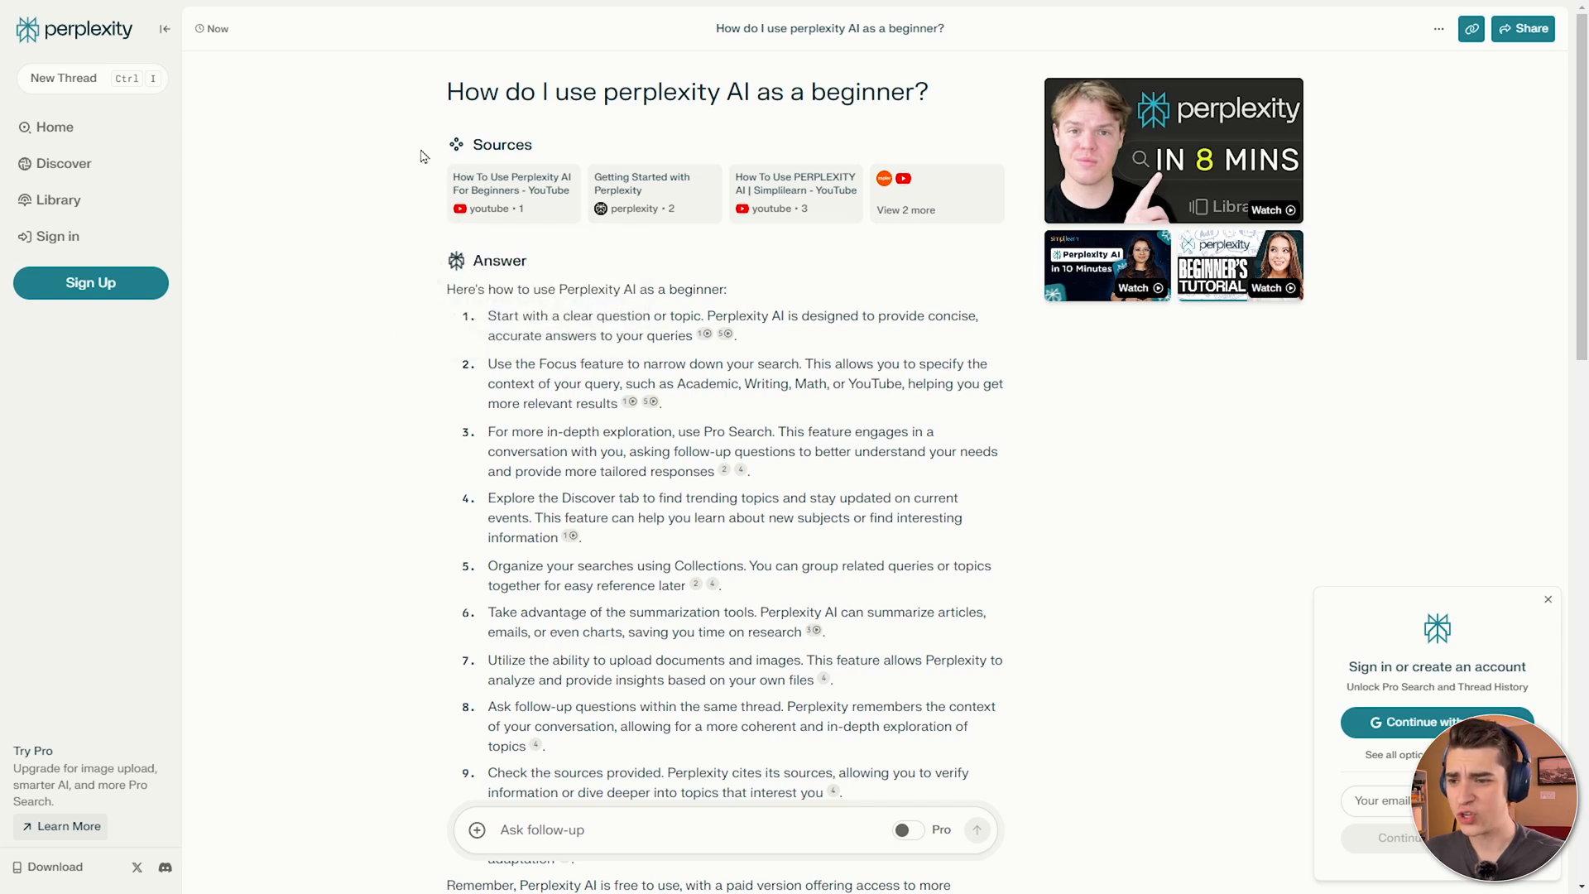
mouse_move(644, 192)
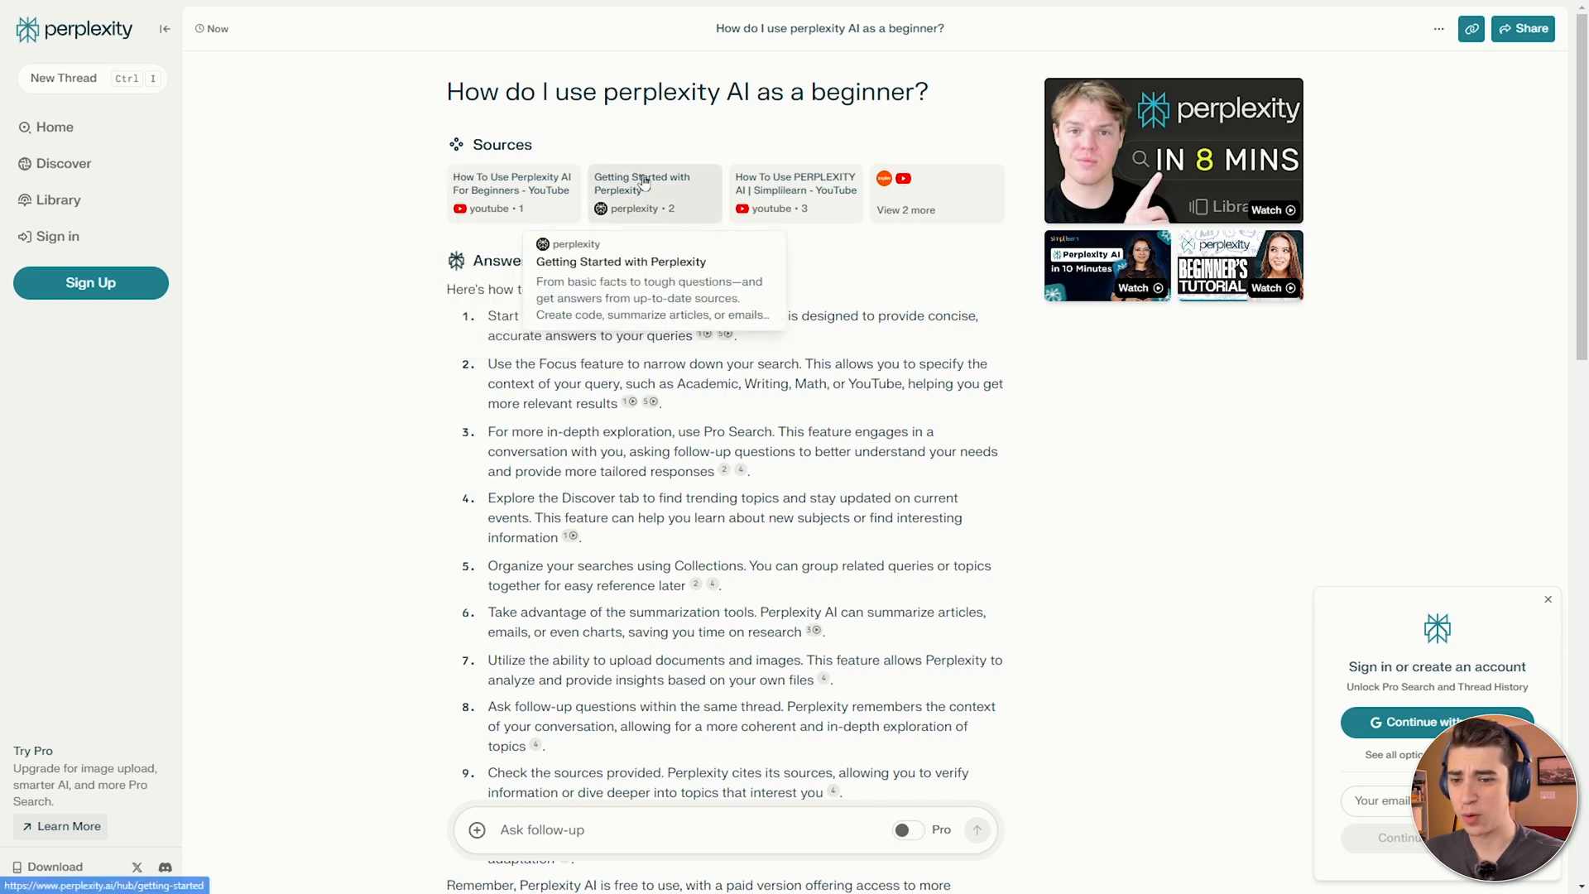
mouse_move(797, 192)
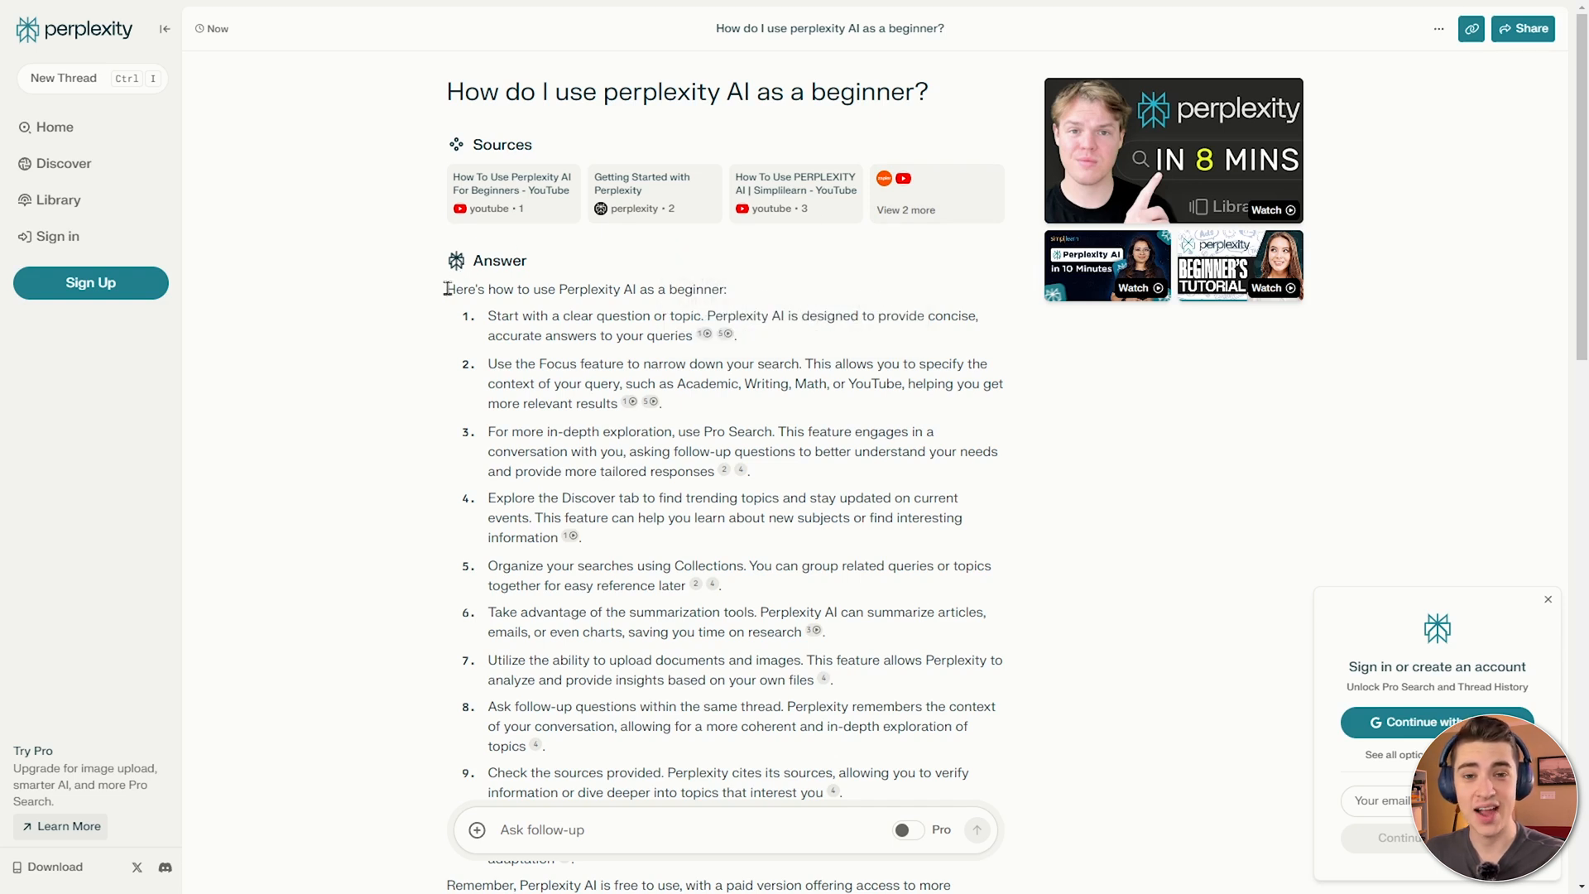
mouse_move(849, 286)
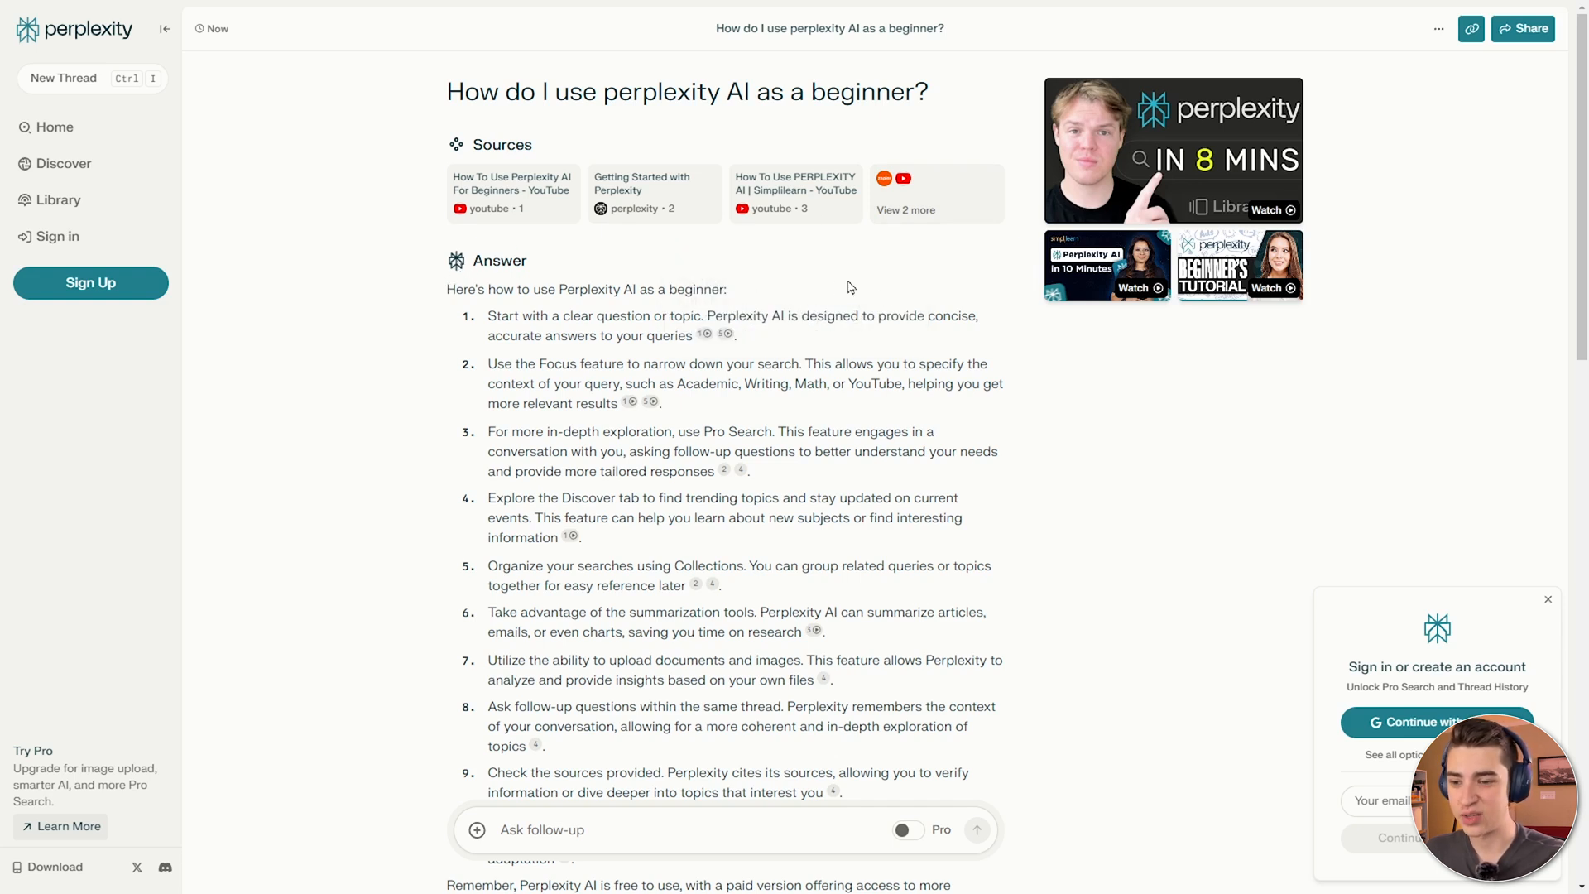
mouse_move(687, 288)
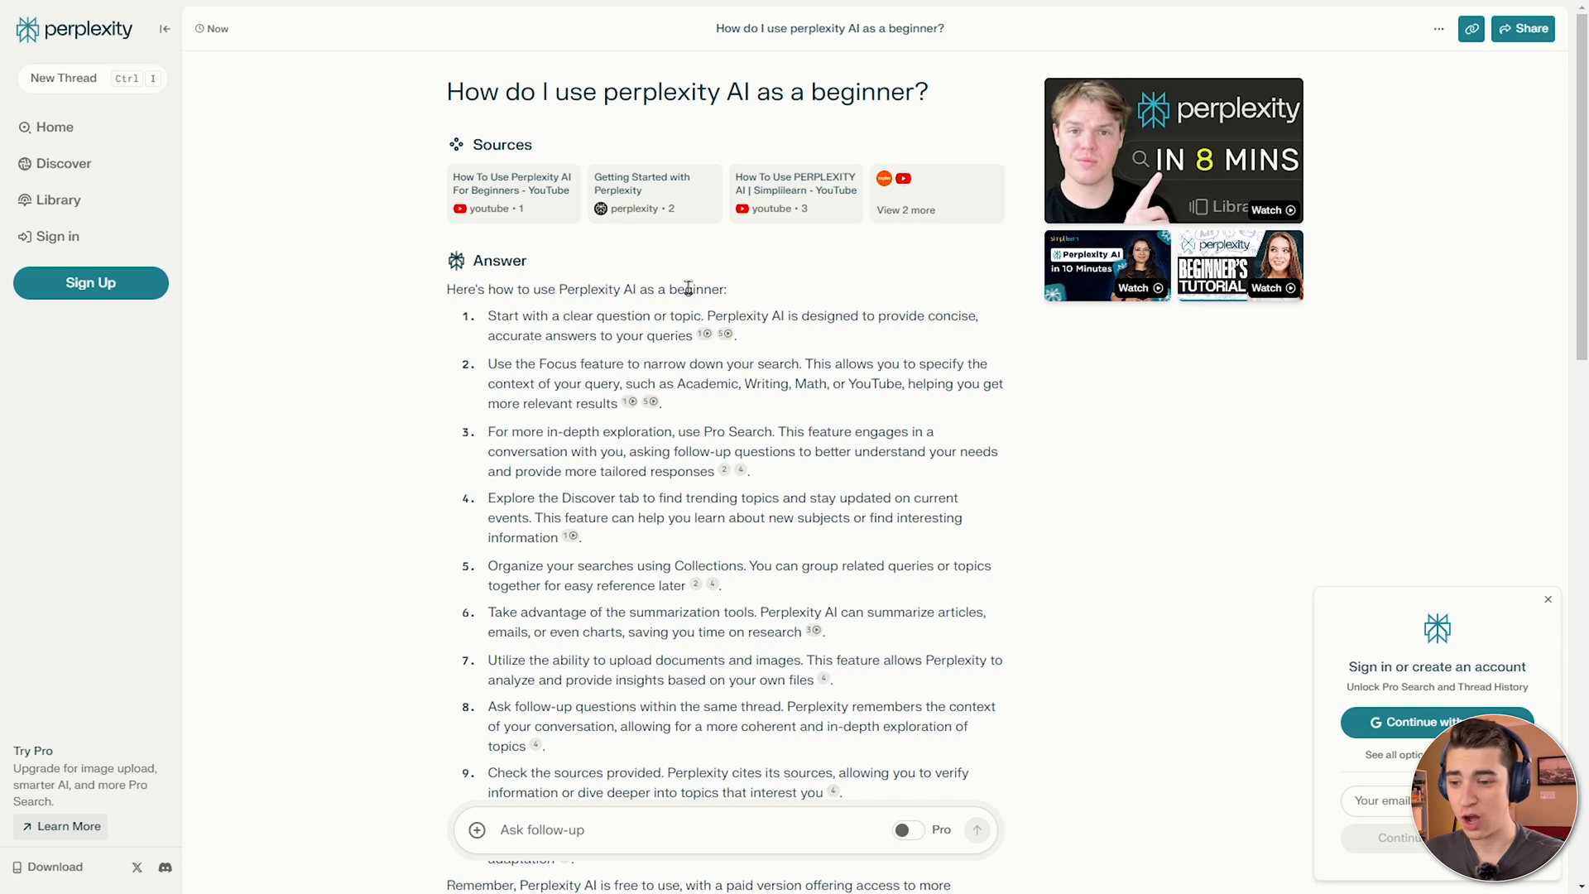
mouse_move(778, 715)
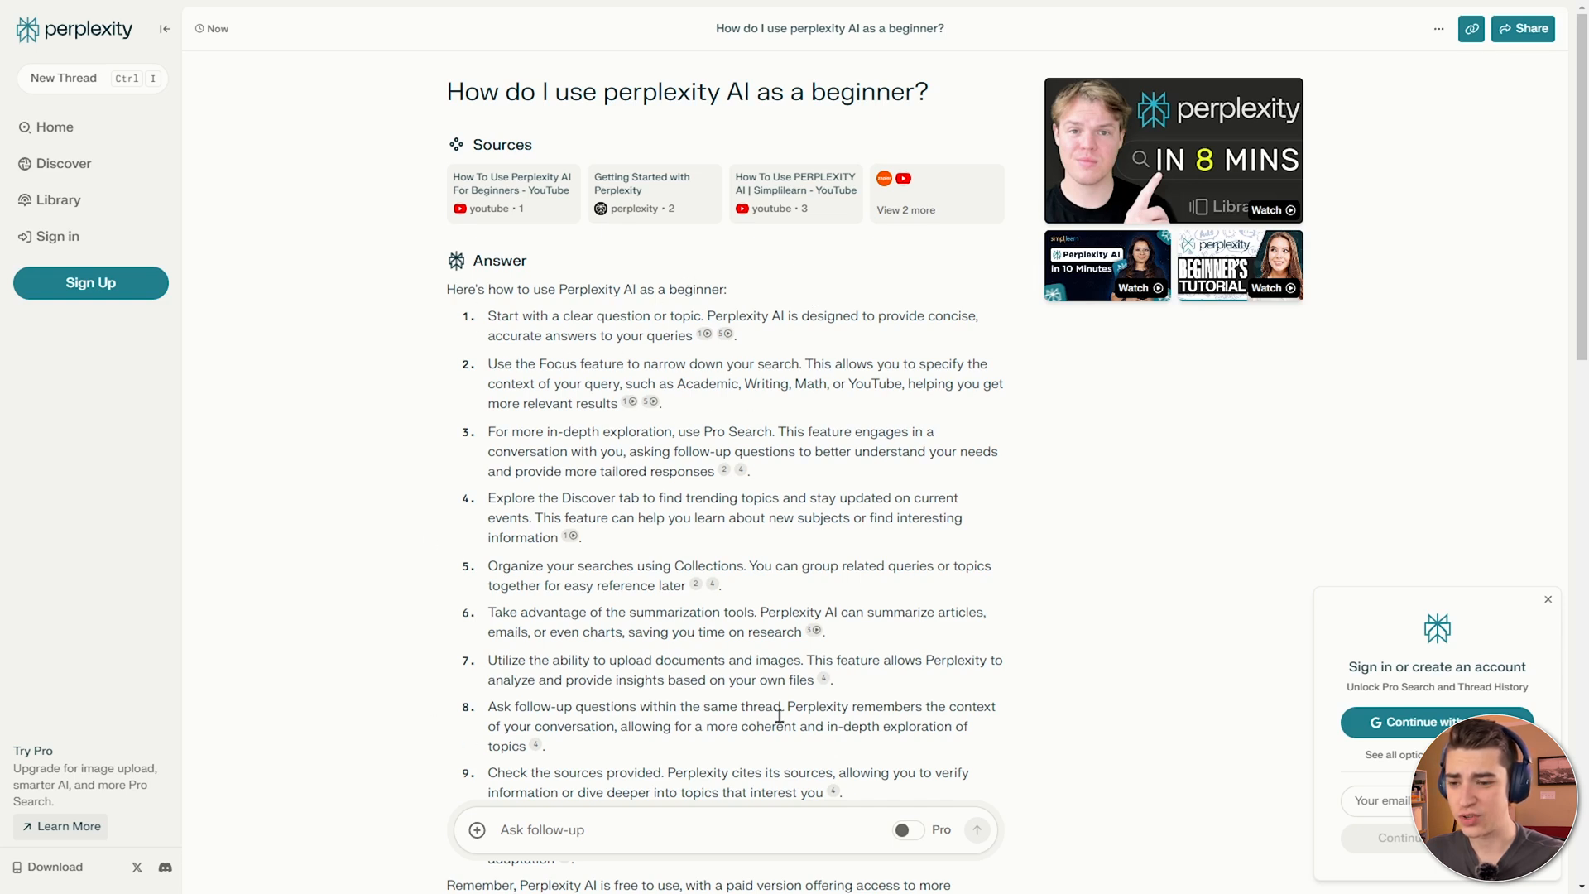
mouse_move(1164, 142)
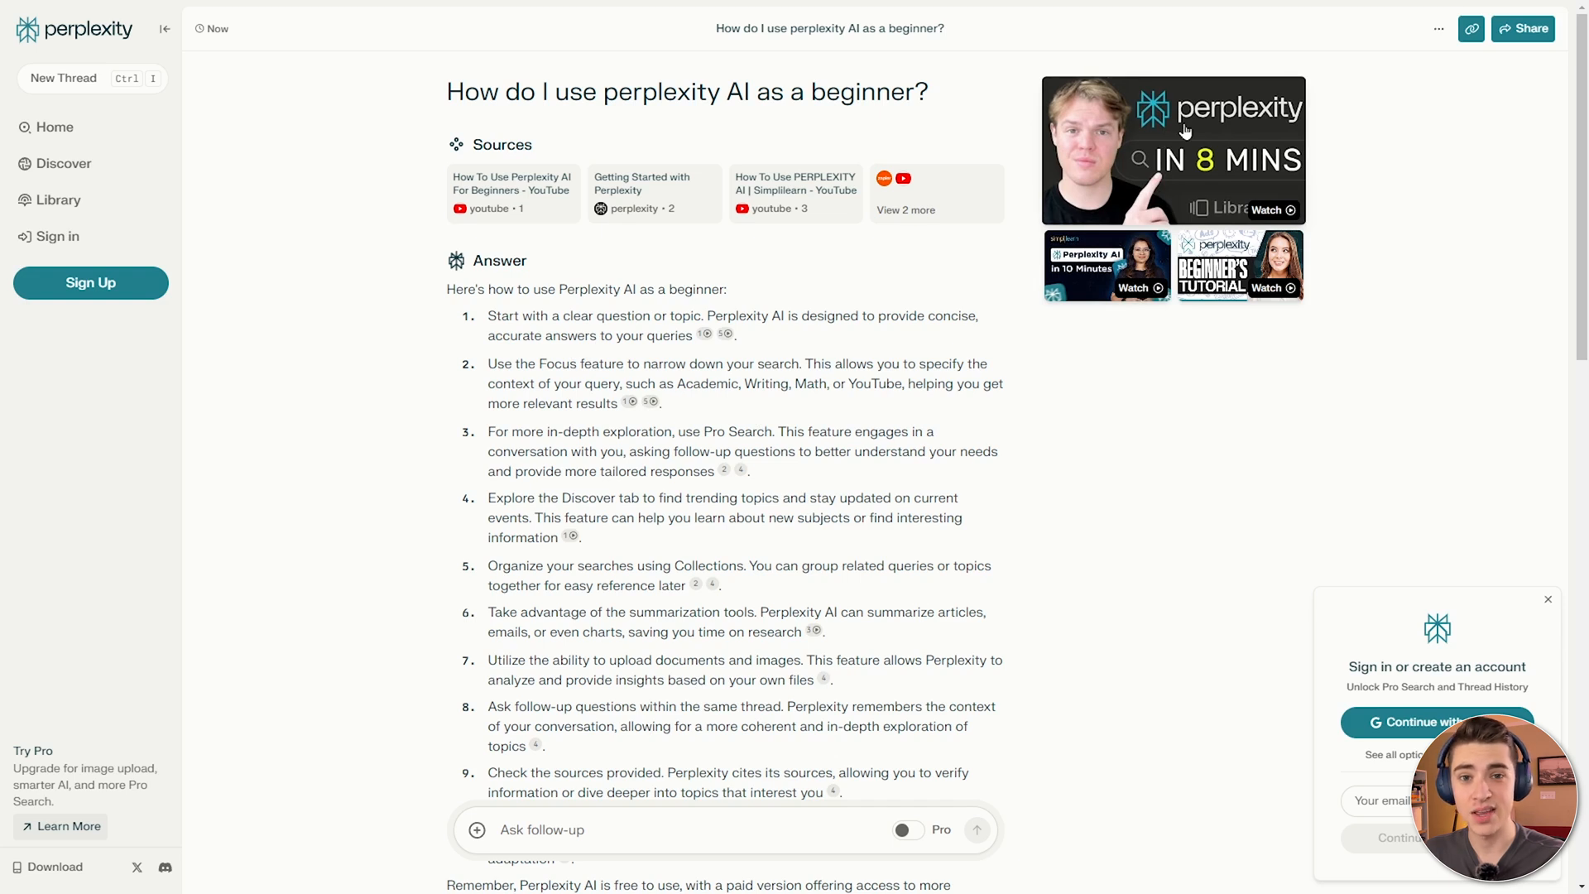
mouse_move(970, 119)
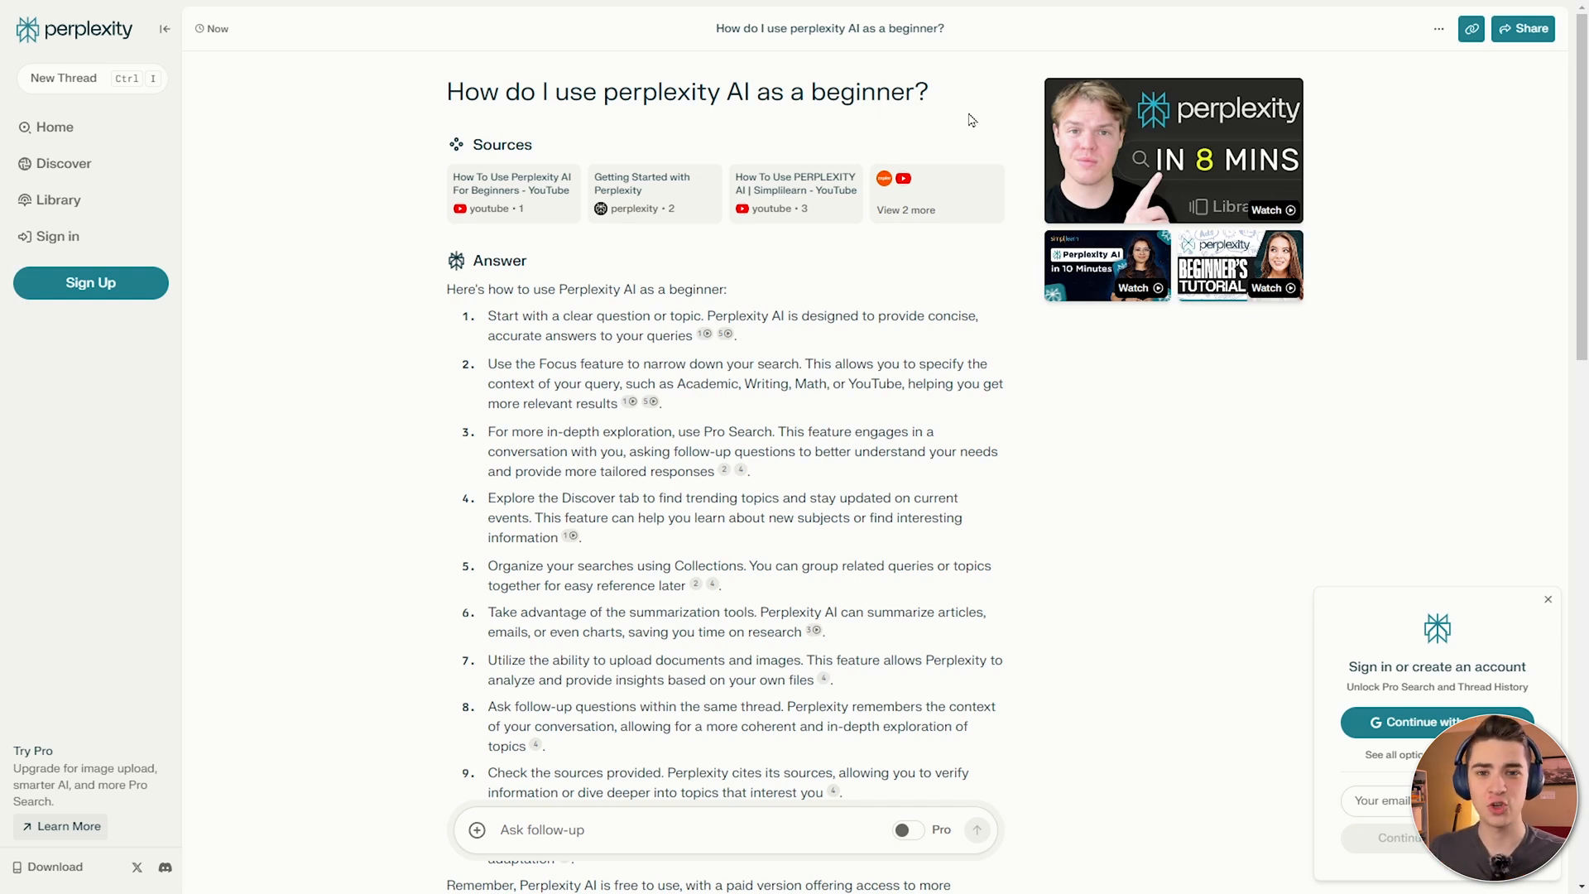
mouse_move(688, 430)
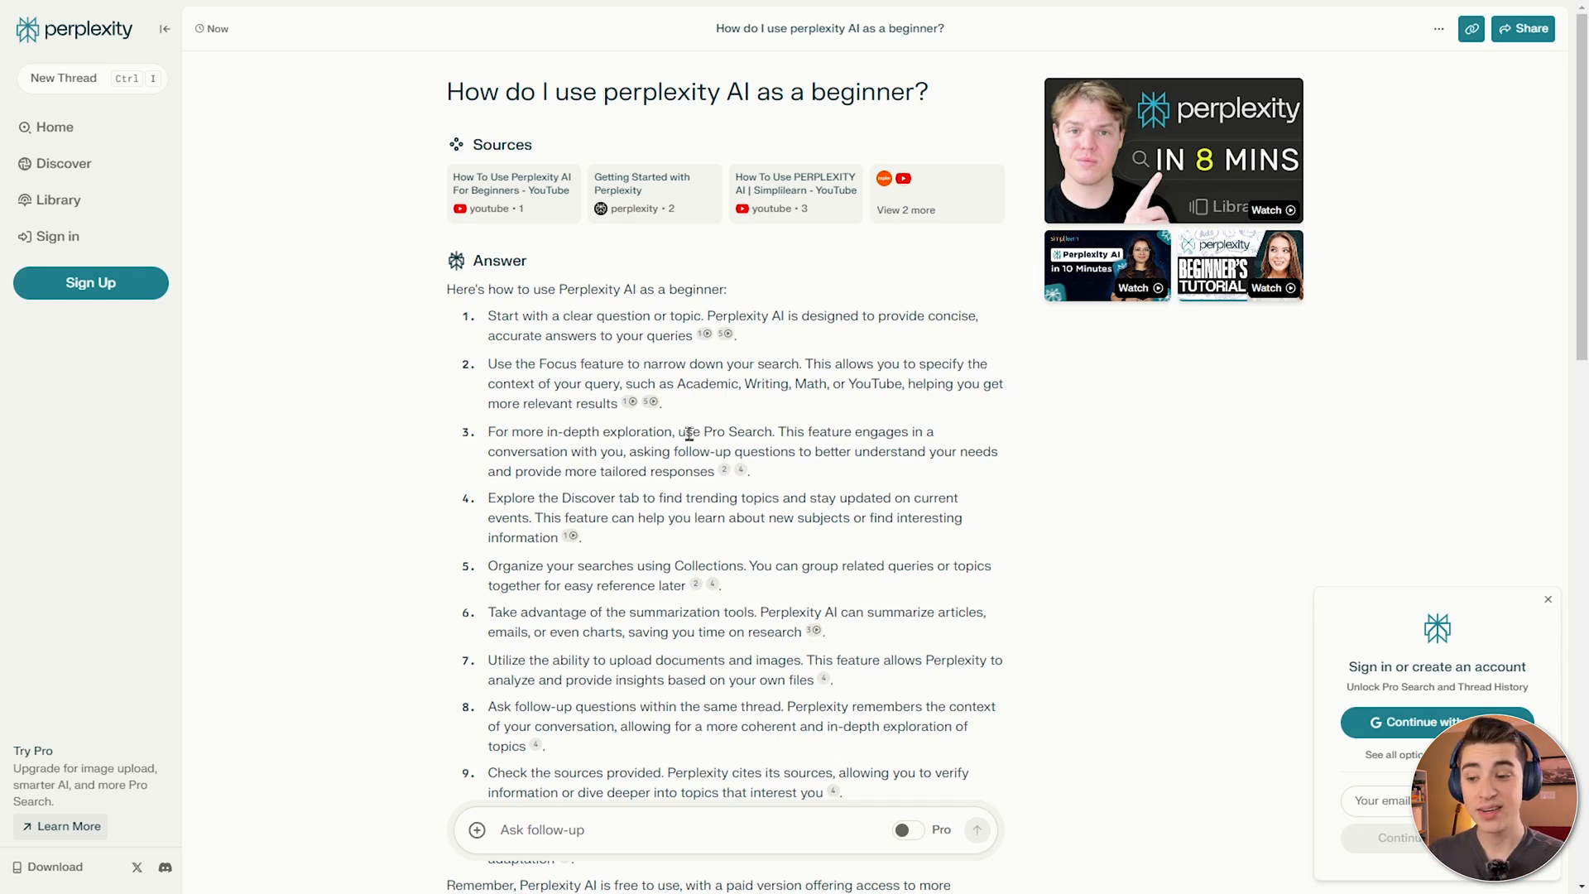
Scroll through the answer on what makes Perplexity AI's content generation unique, past its sources and related questions.
scroll("down", 3)
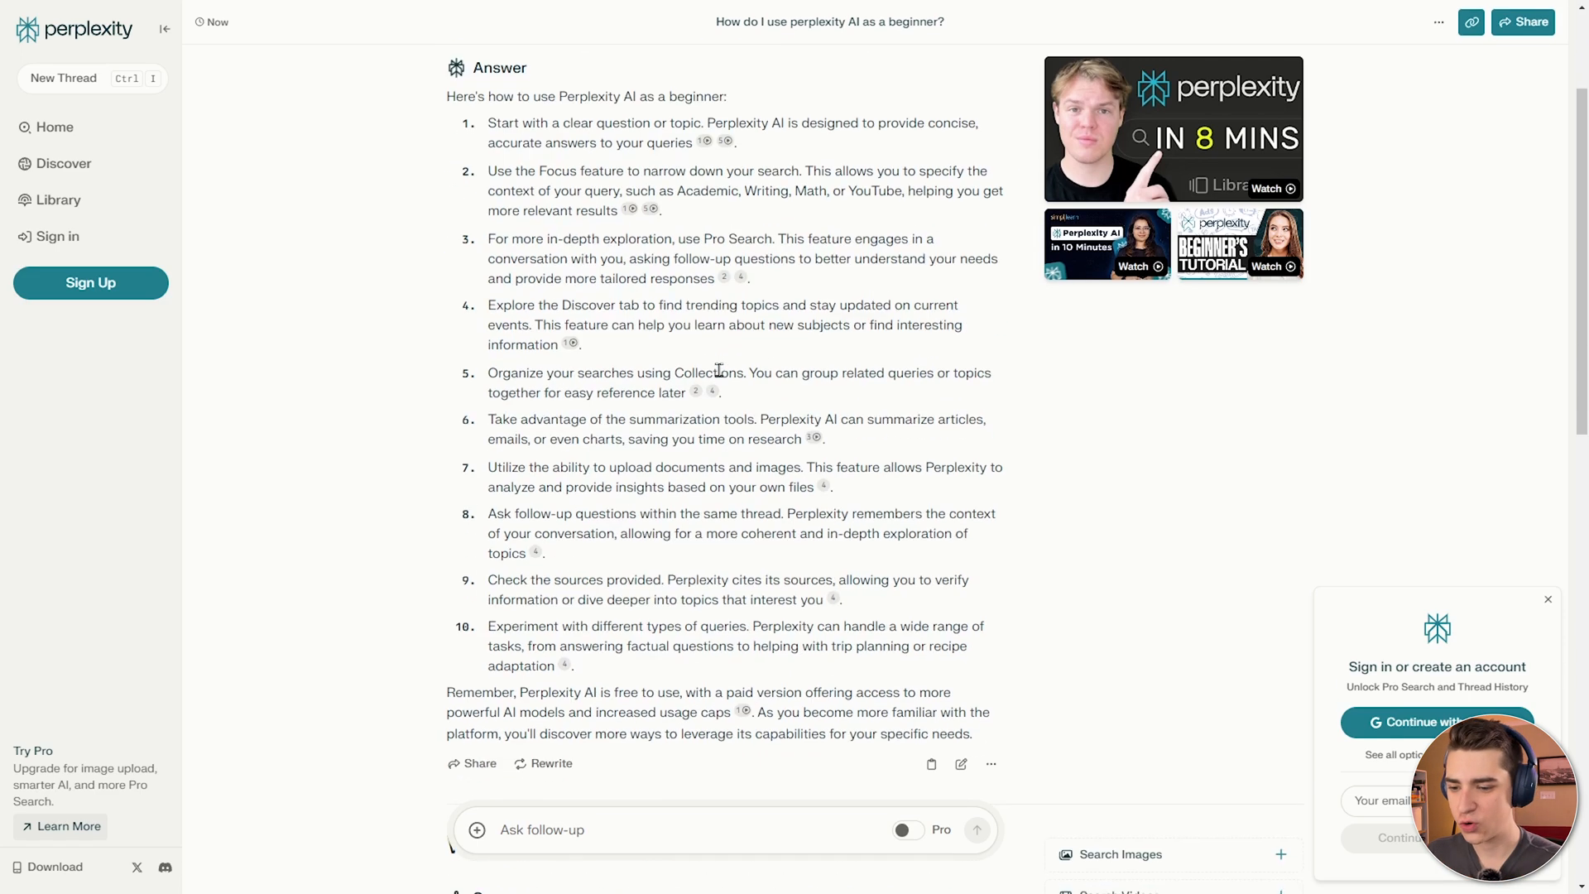
scroll("down", 3)
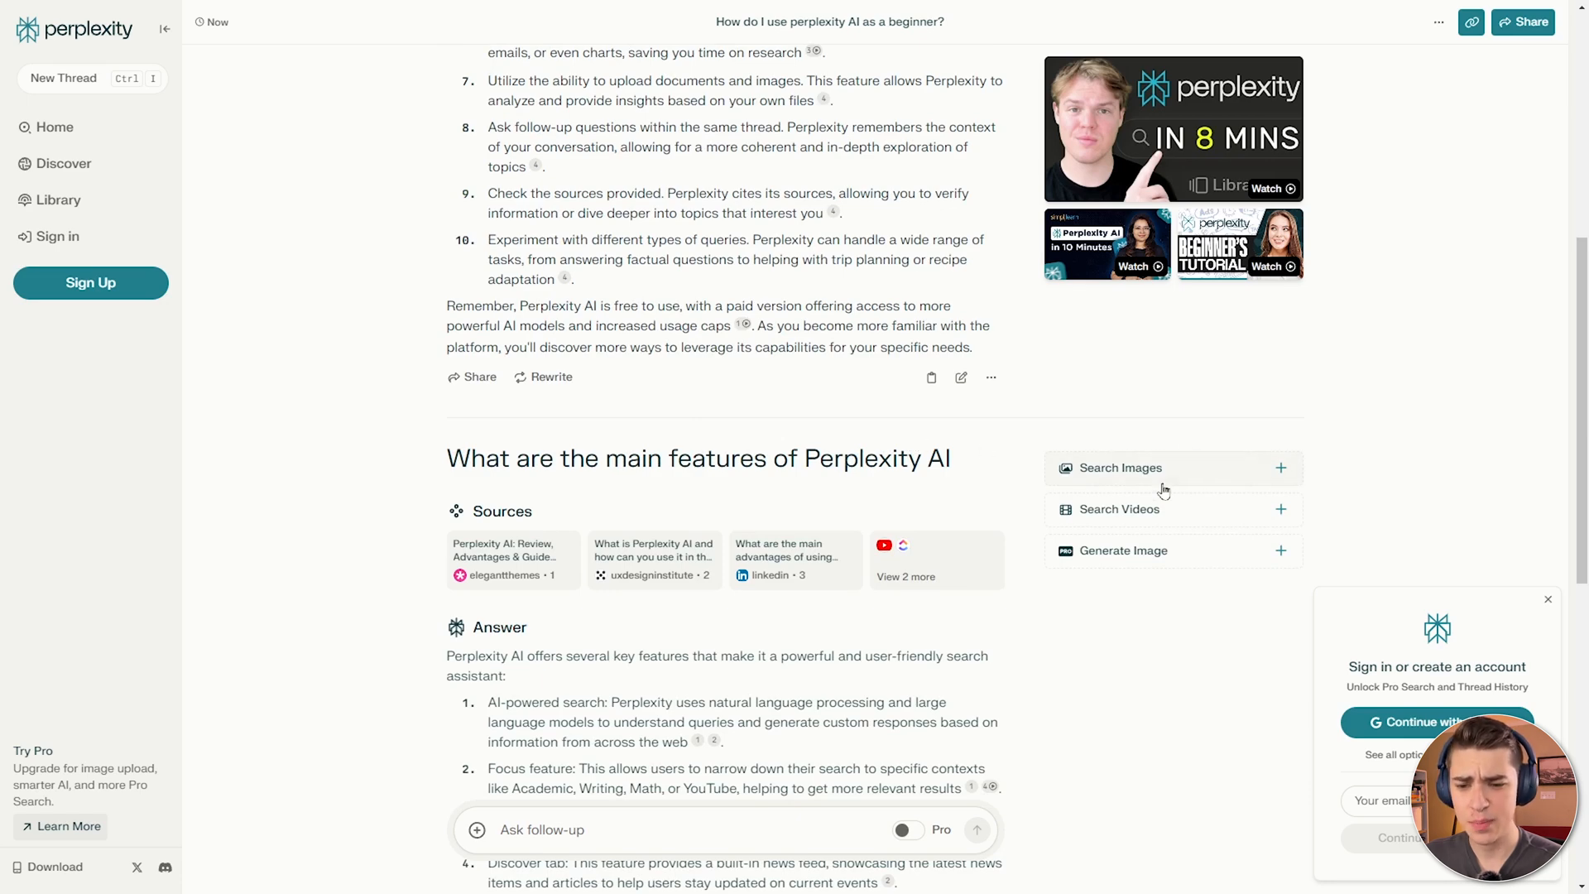
mouse_move(1135, 560)
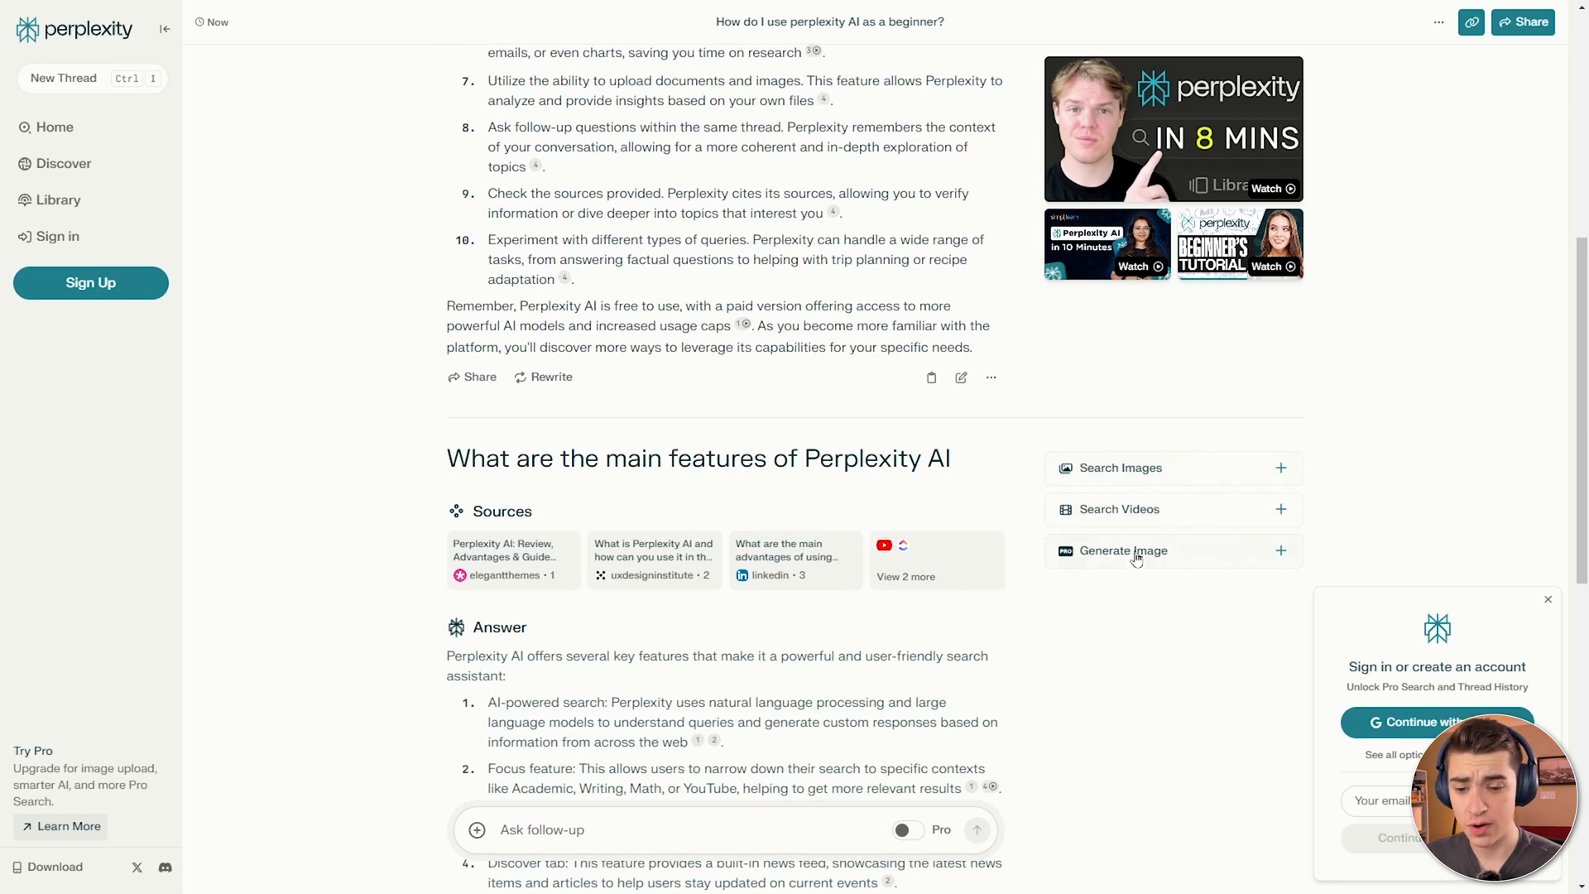
scroll("down", 3)
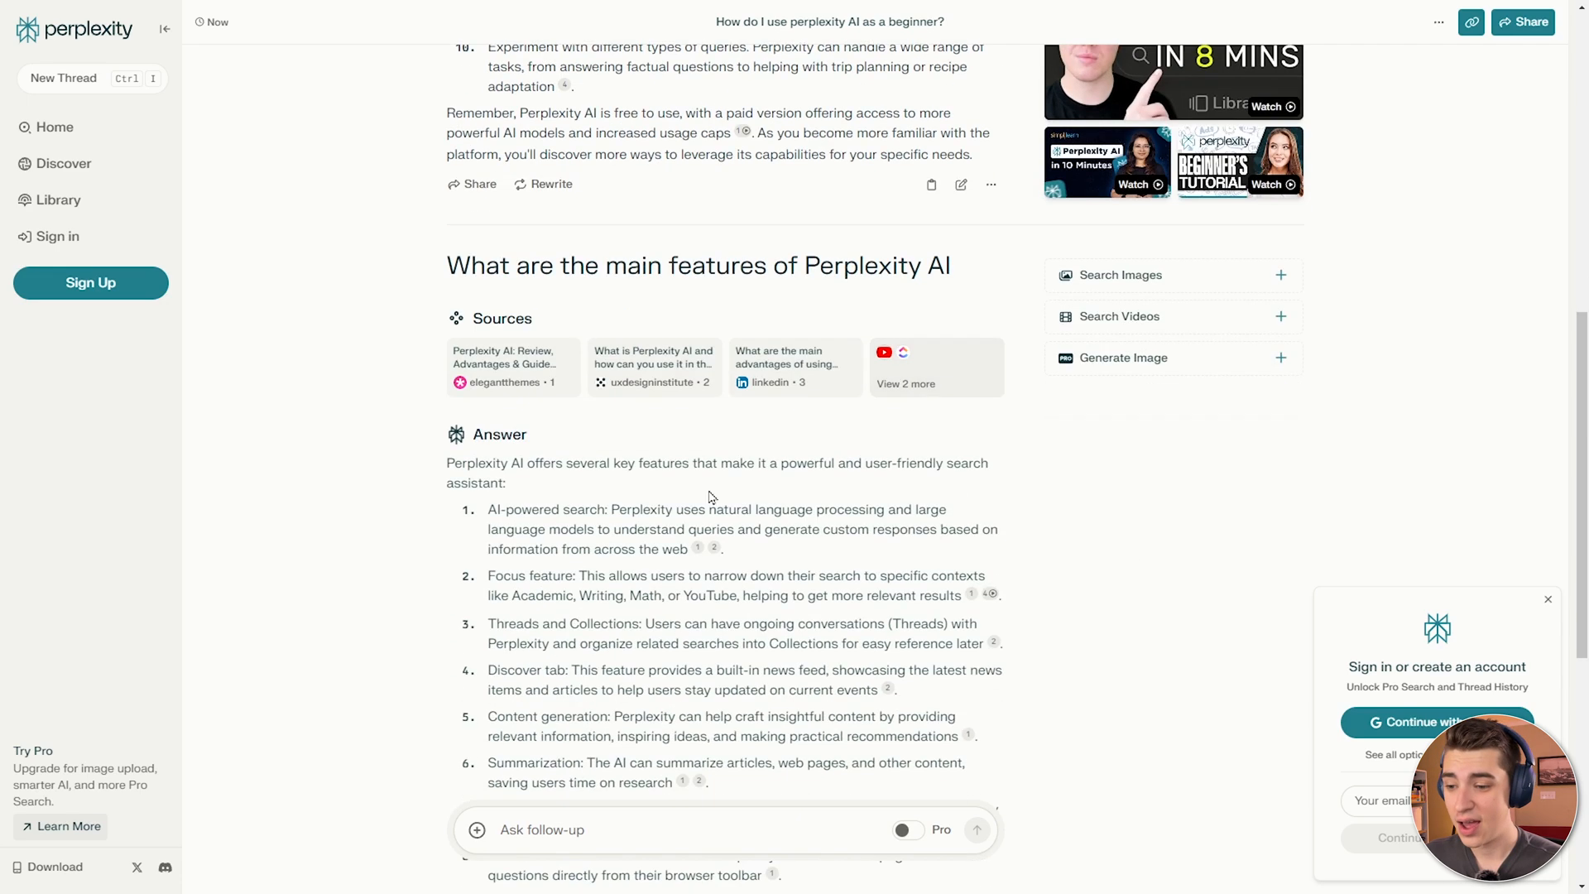
mouse_move(512, 367)
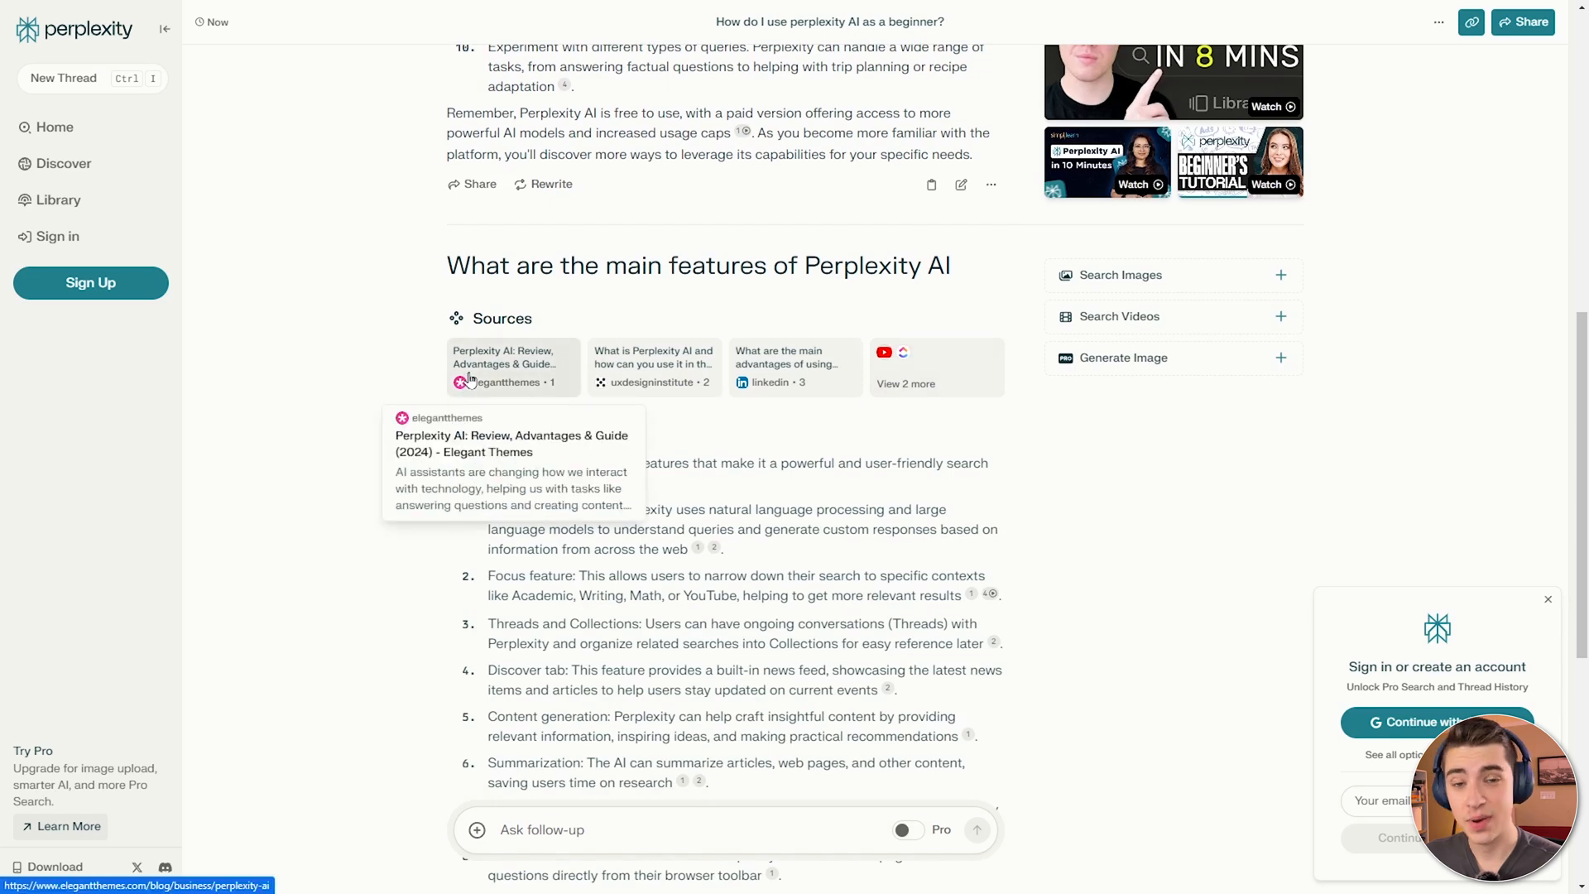
scroll("down", 3)
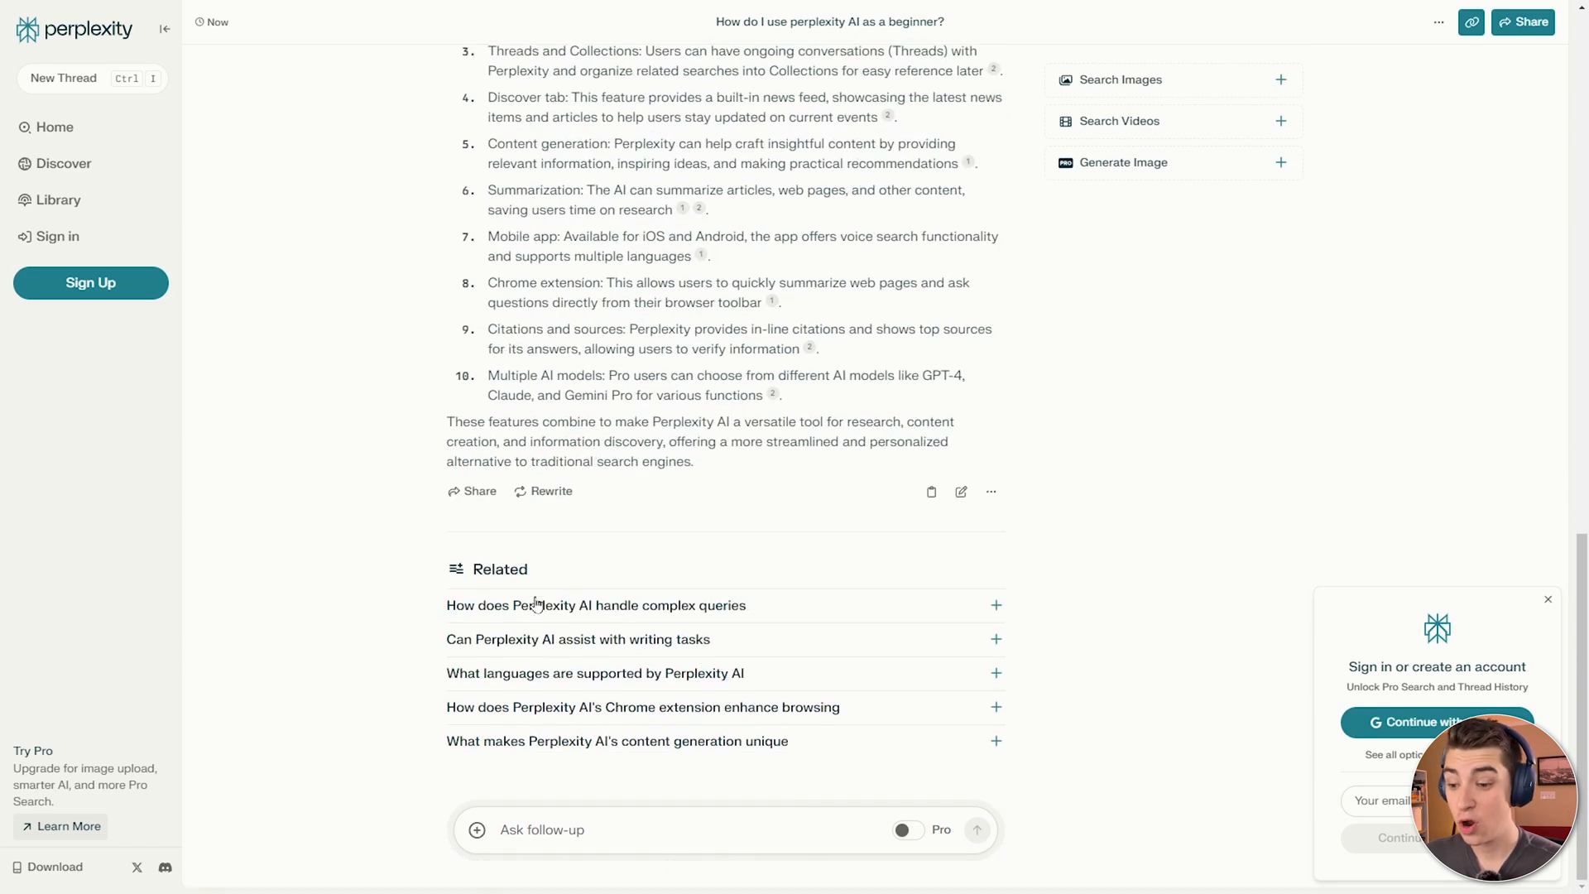
mouse_move(566, 560)
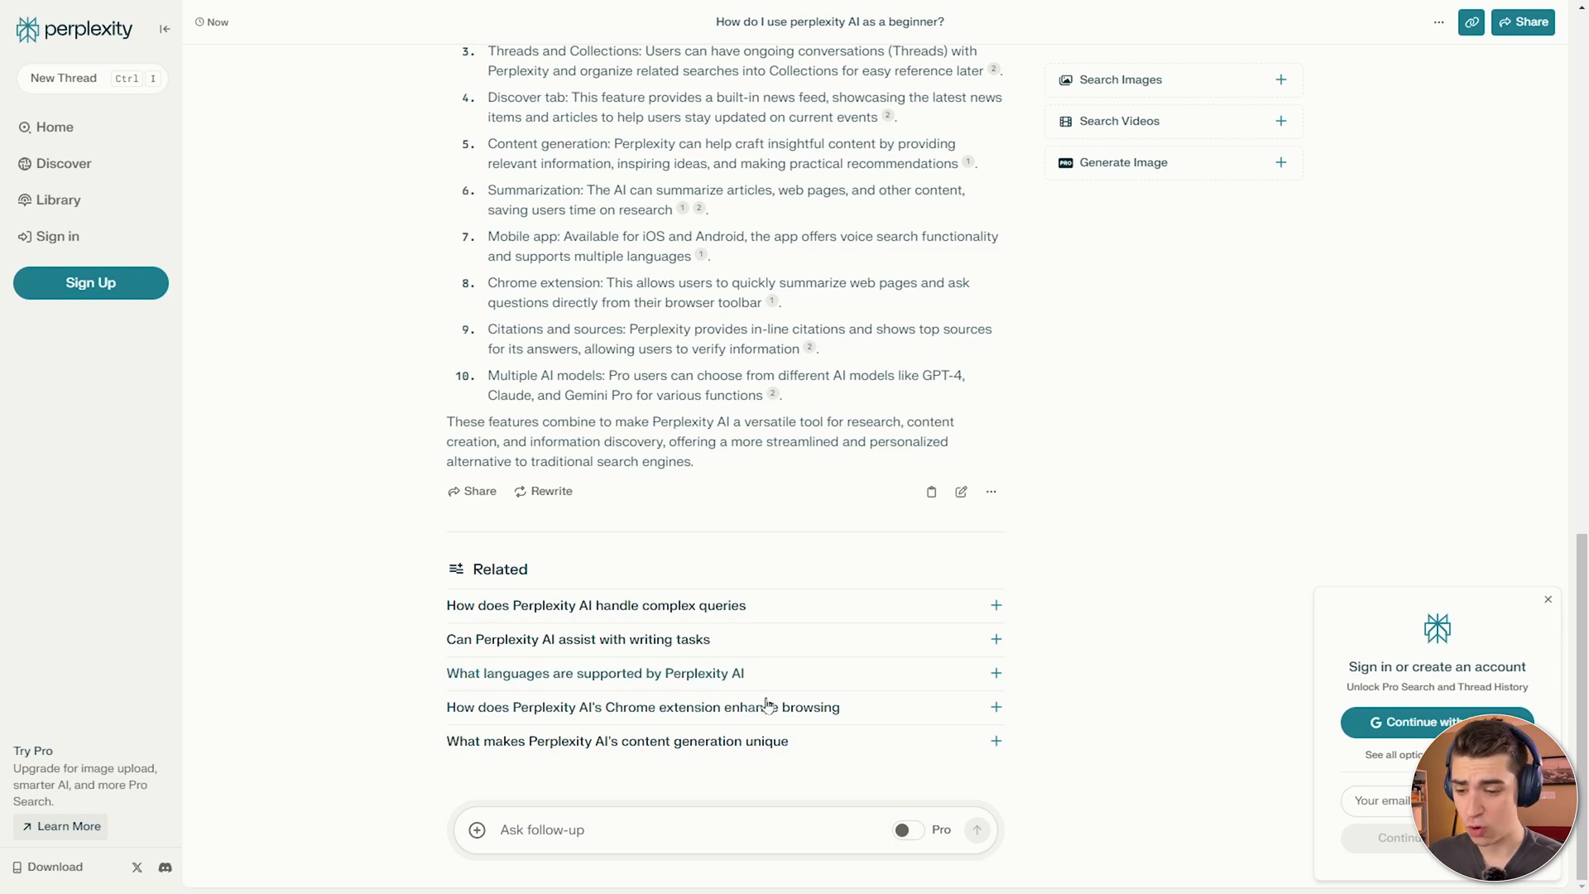
mouse_move(715, 748)
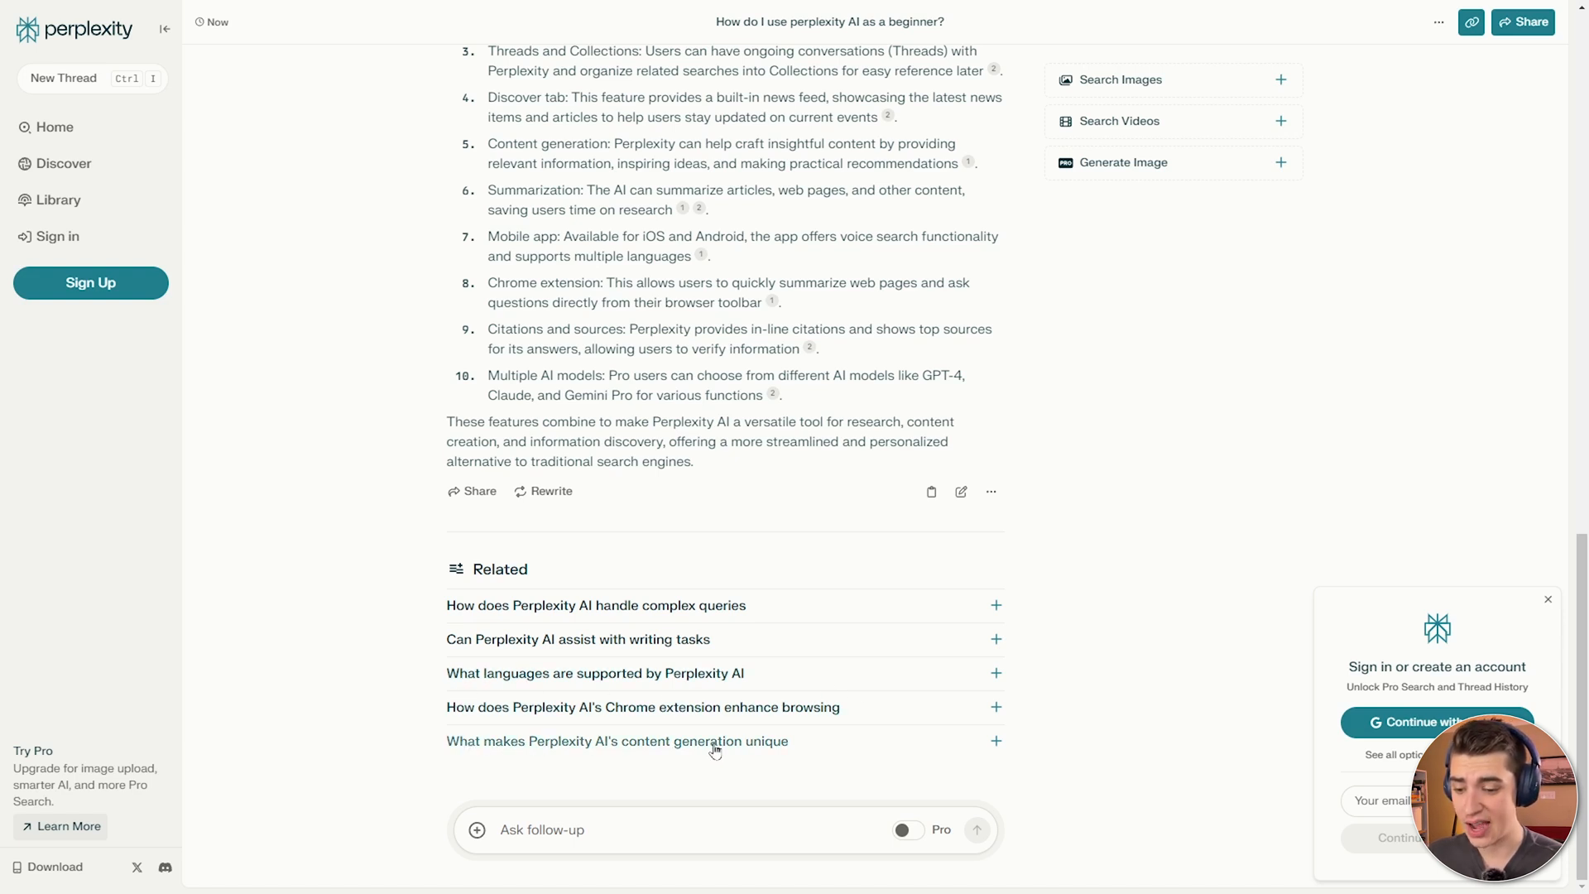
mouse_move(793, 741)
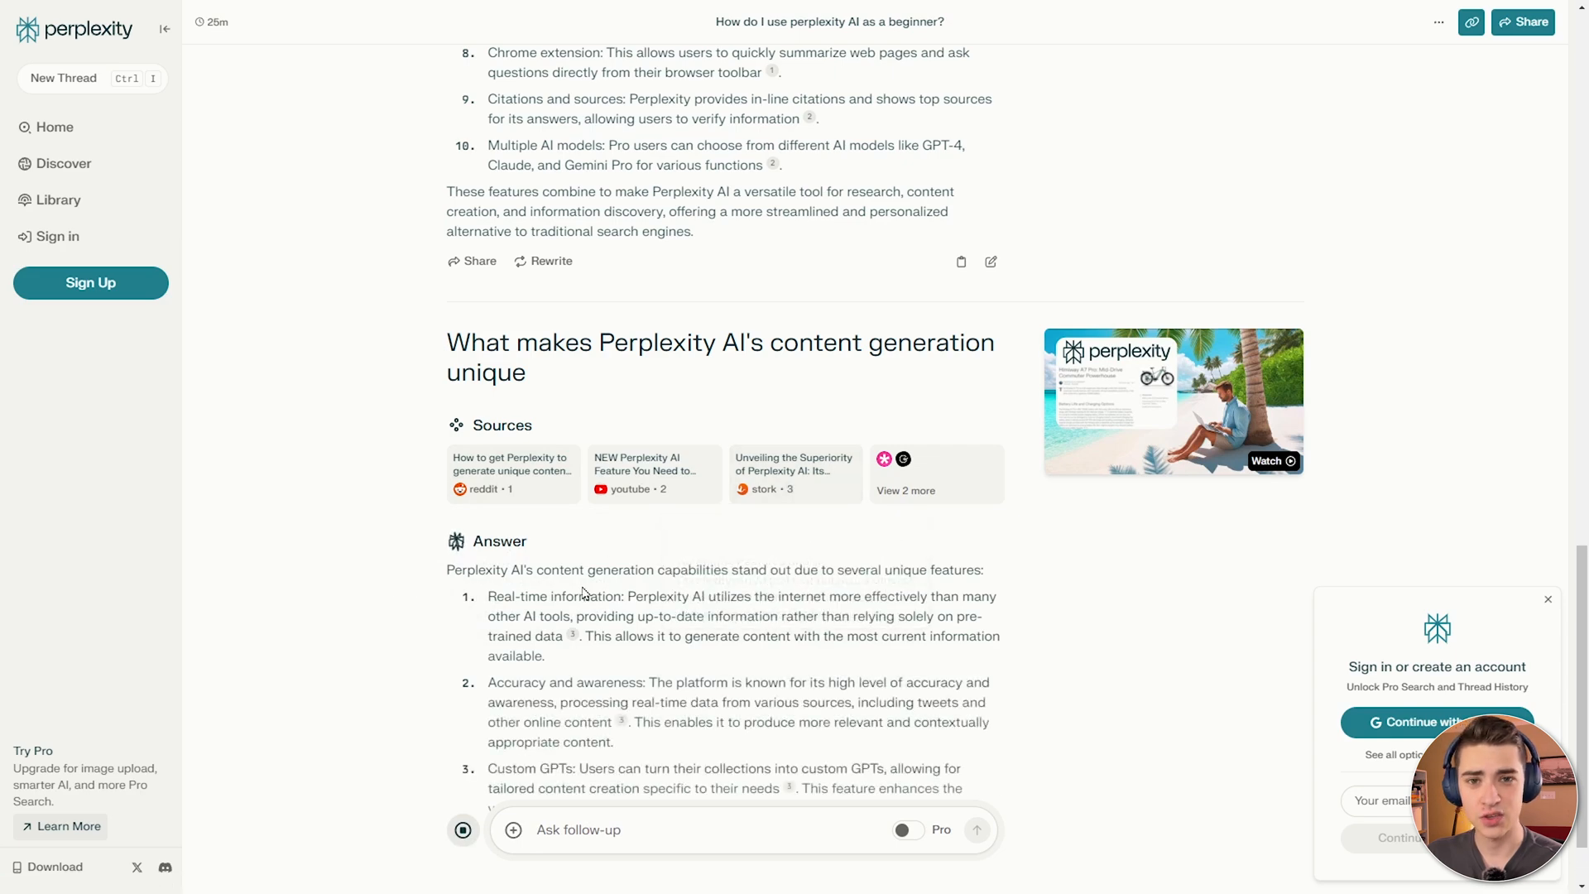
scroll("down", 3)
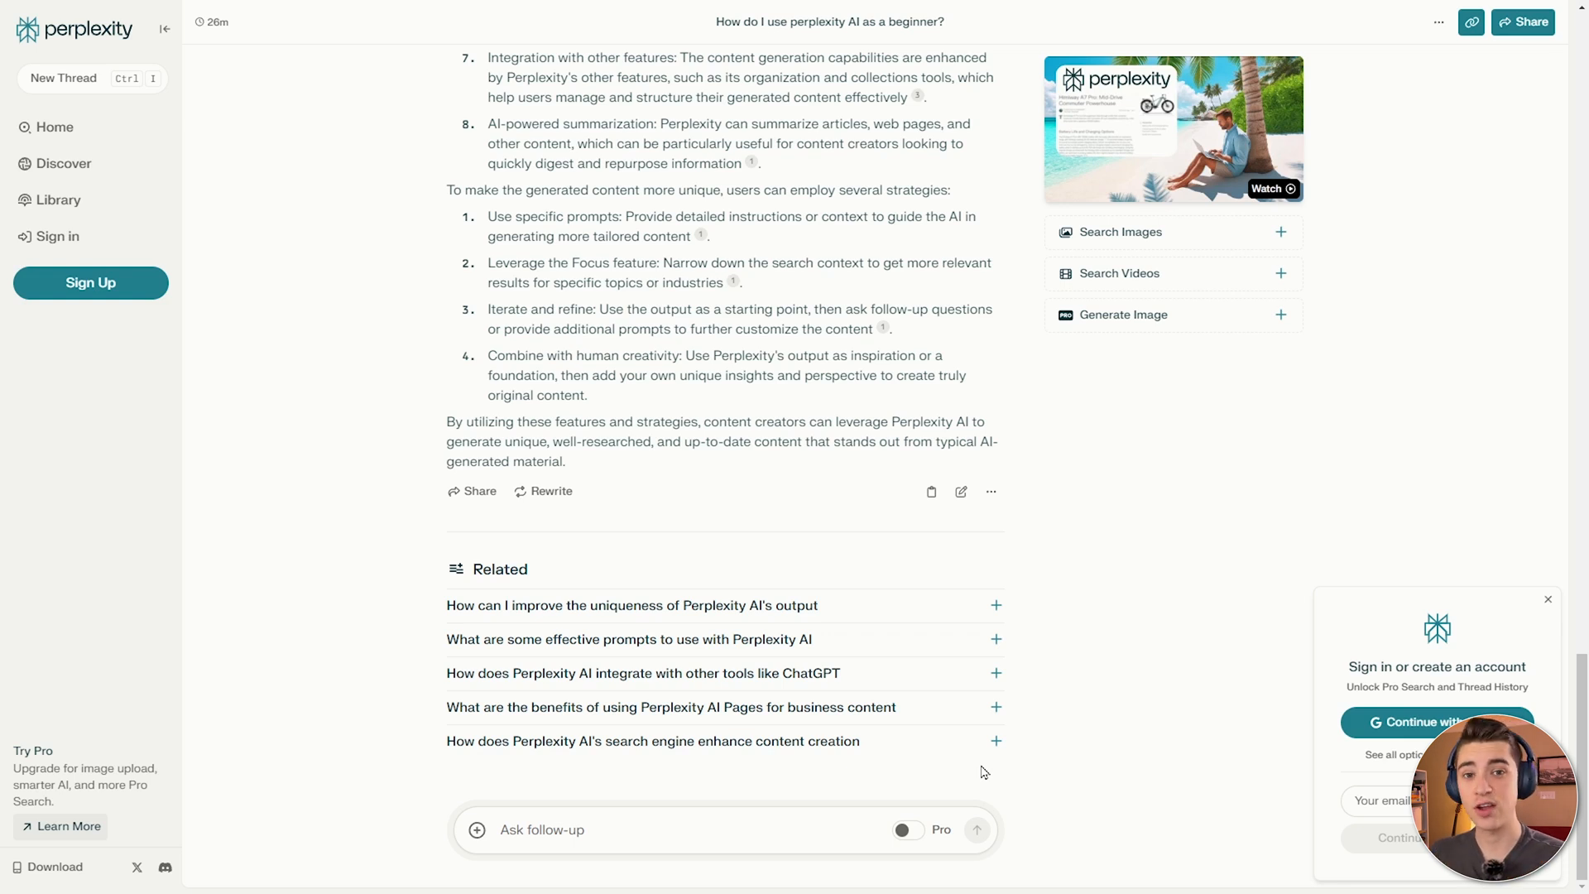
mouse_move(477, 829)
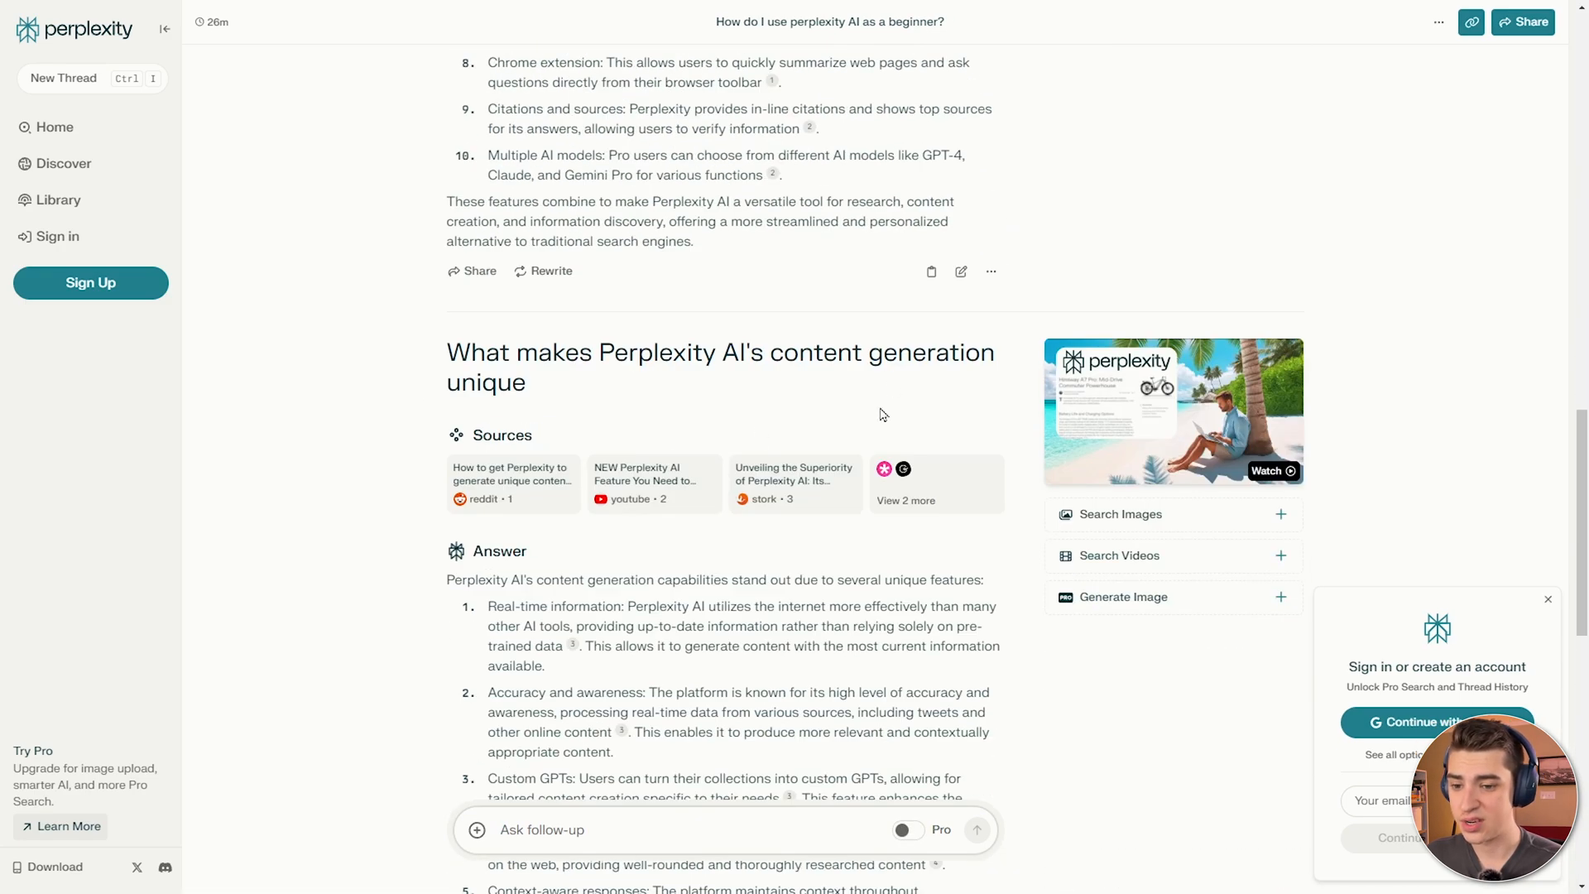
scroll("down", 3)
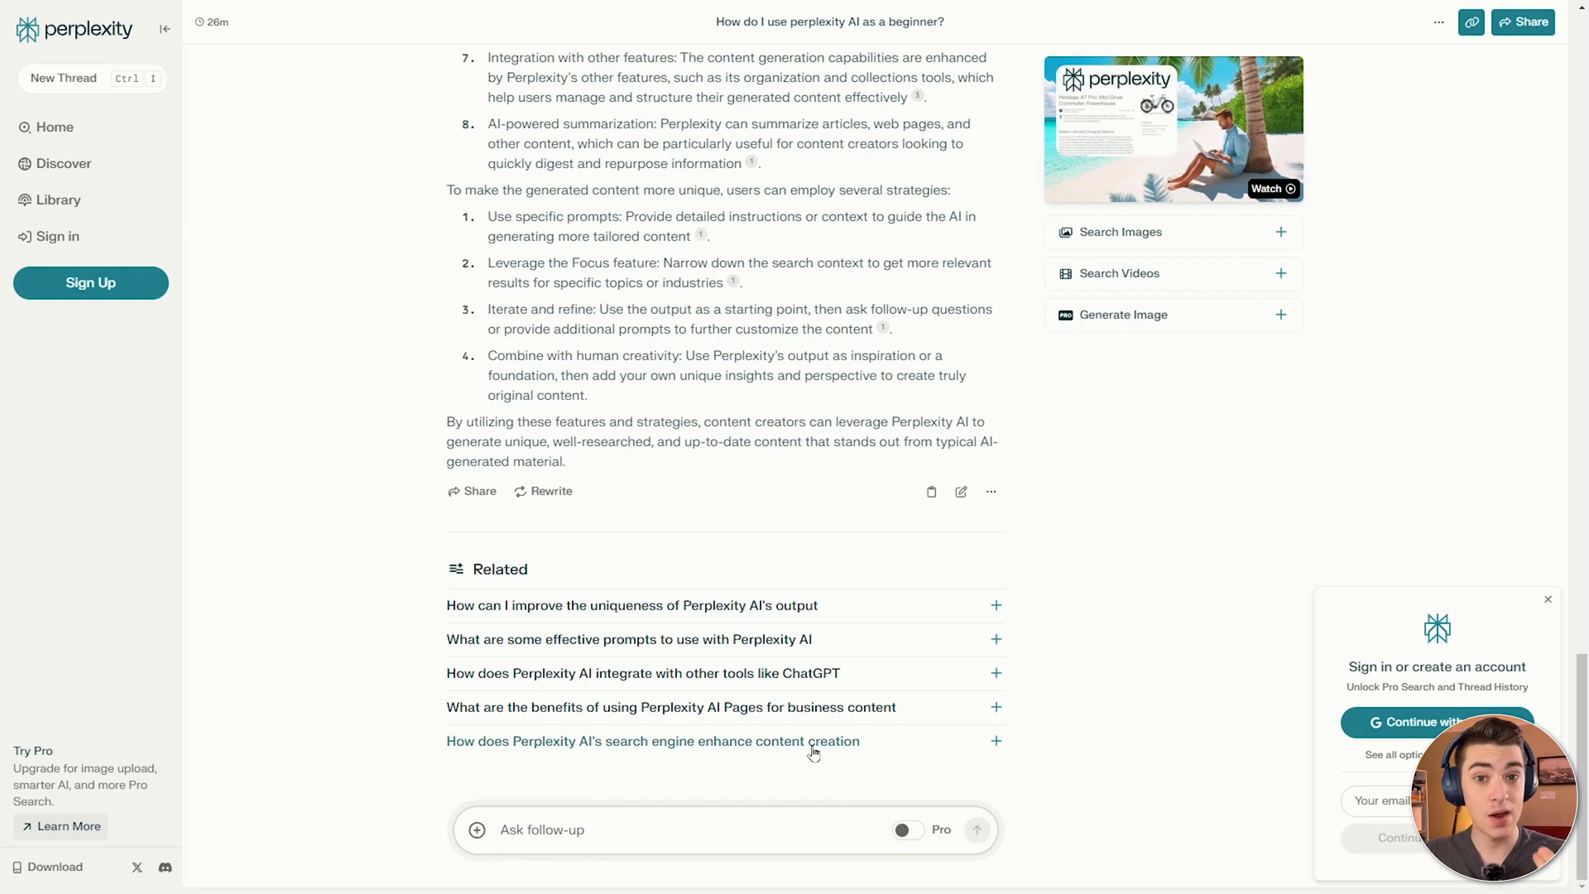
Ask the follow-up 'Who created perplexity ai?' and read the answer naming its four 2022 co-founders.
type("Who created perplexity ai?")
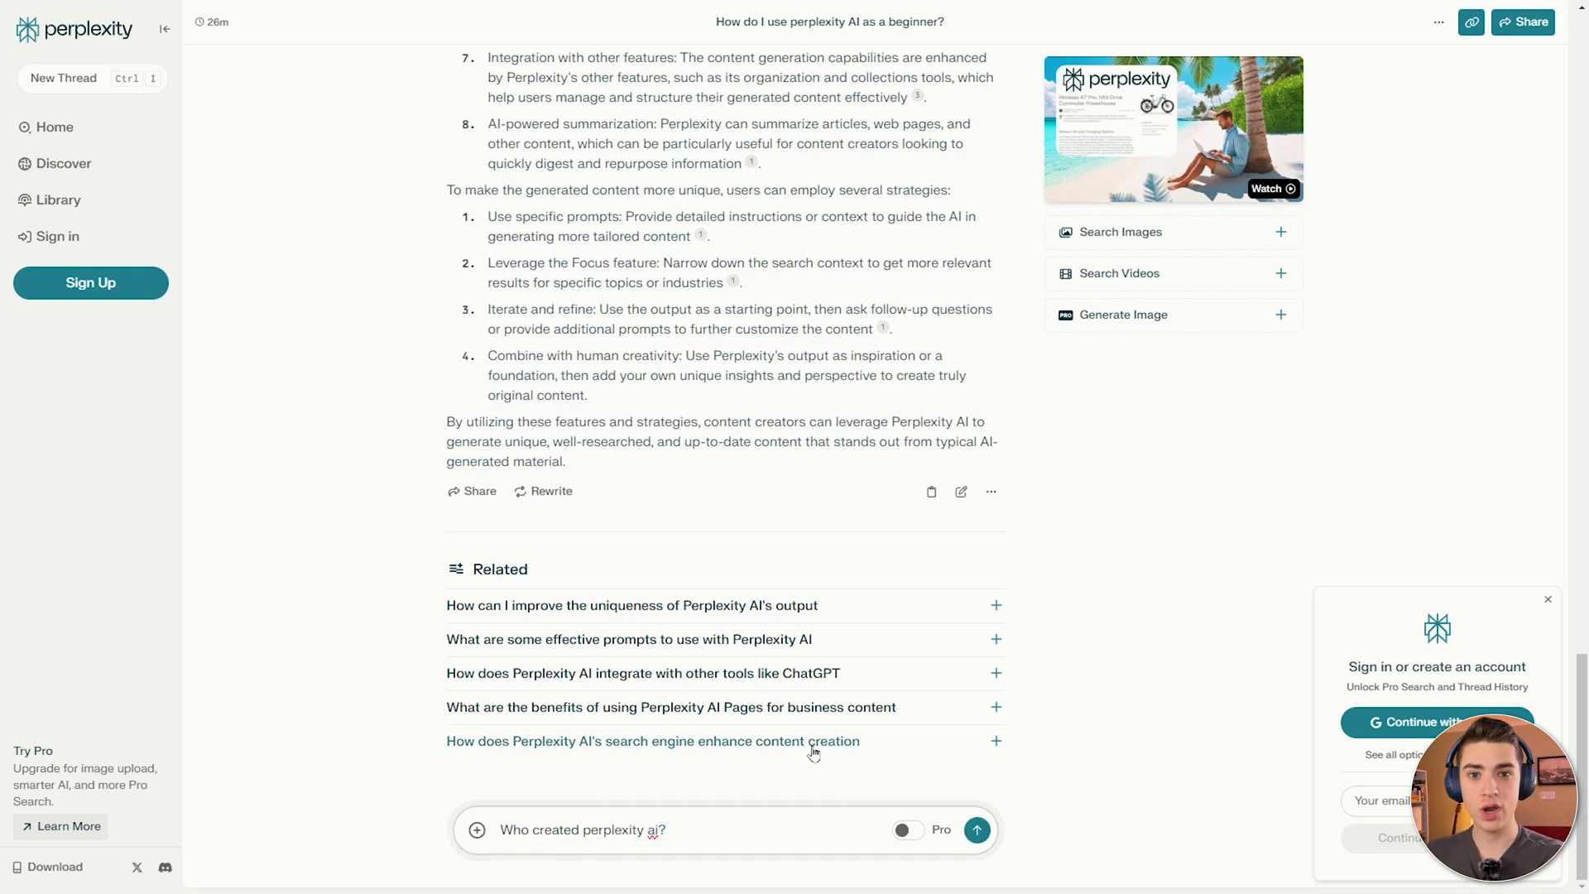
left_click(976, 830)
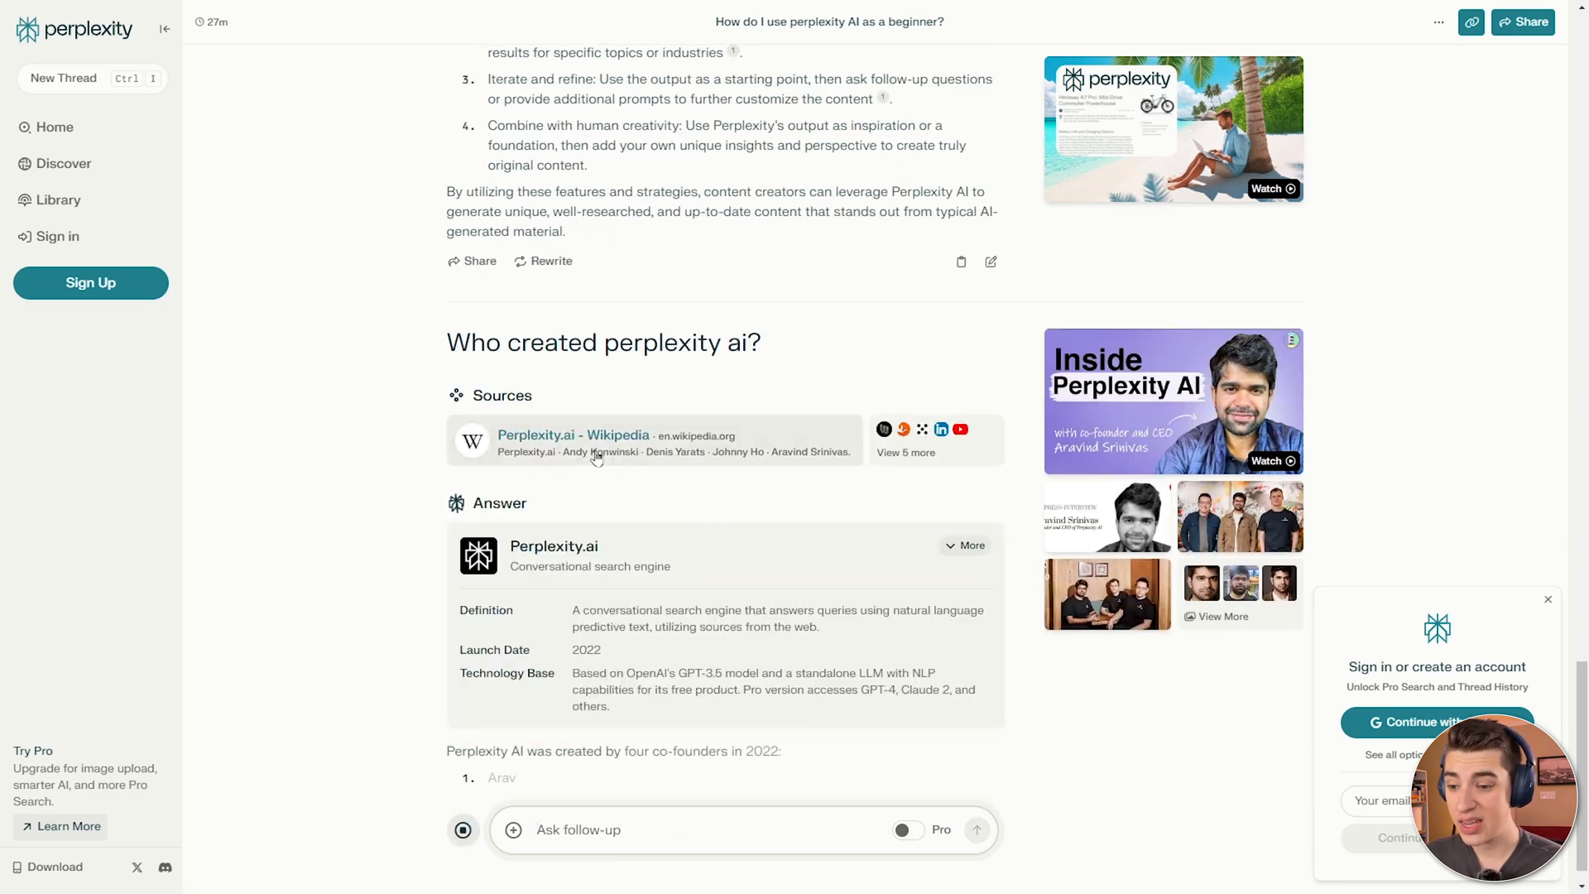
scroll("down", 3)
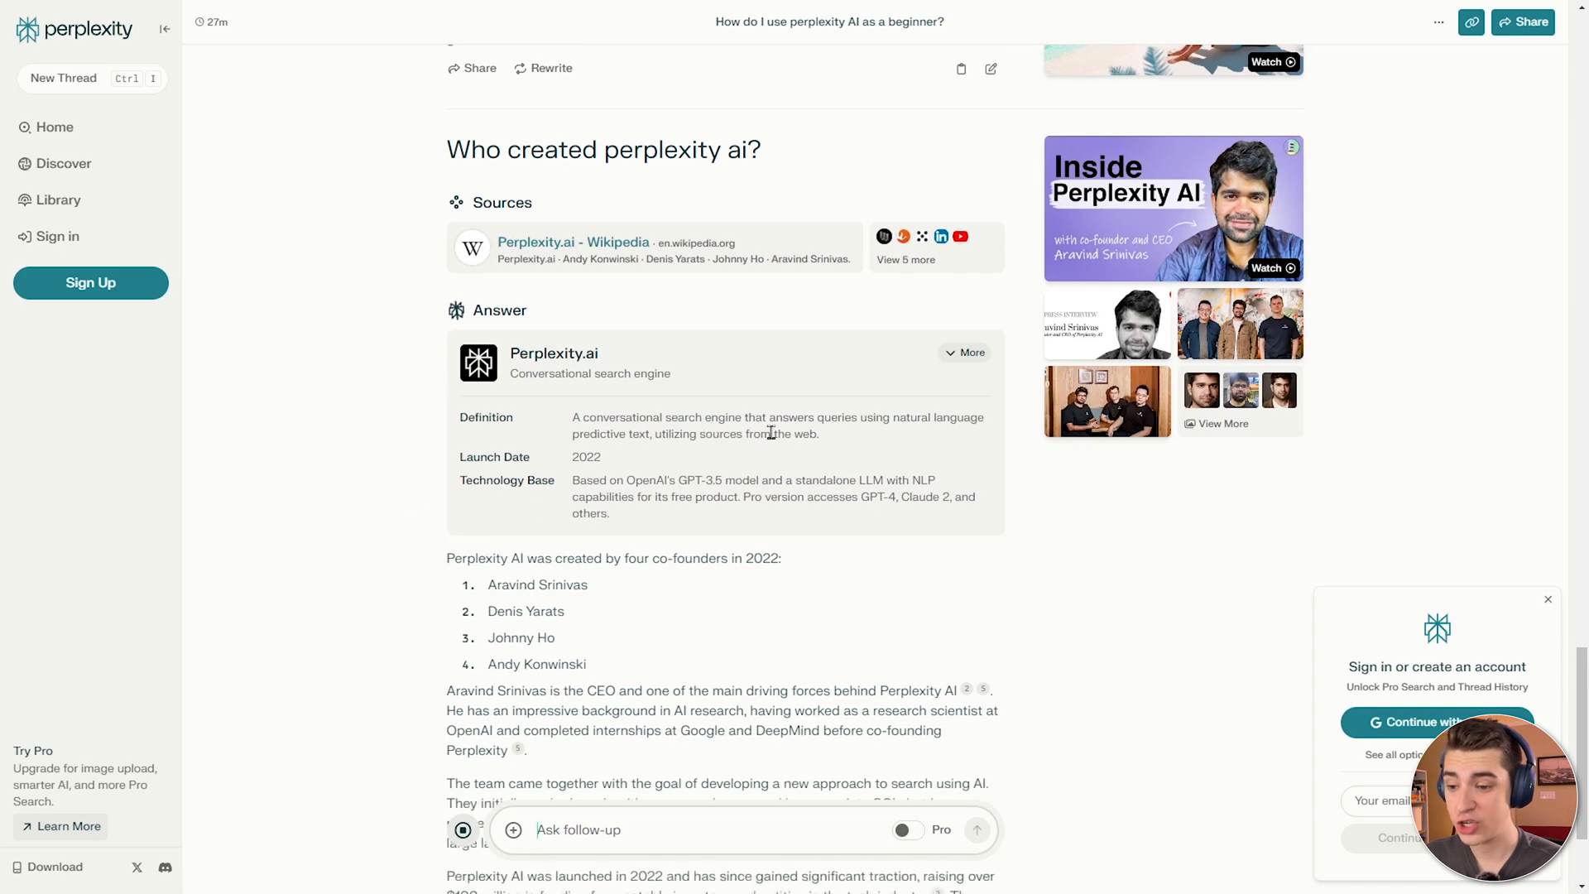
scroll("down", 3)
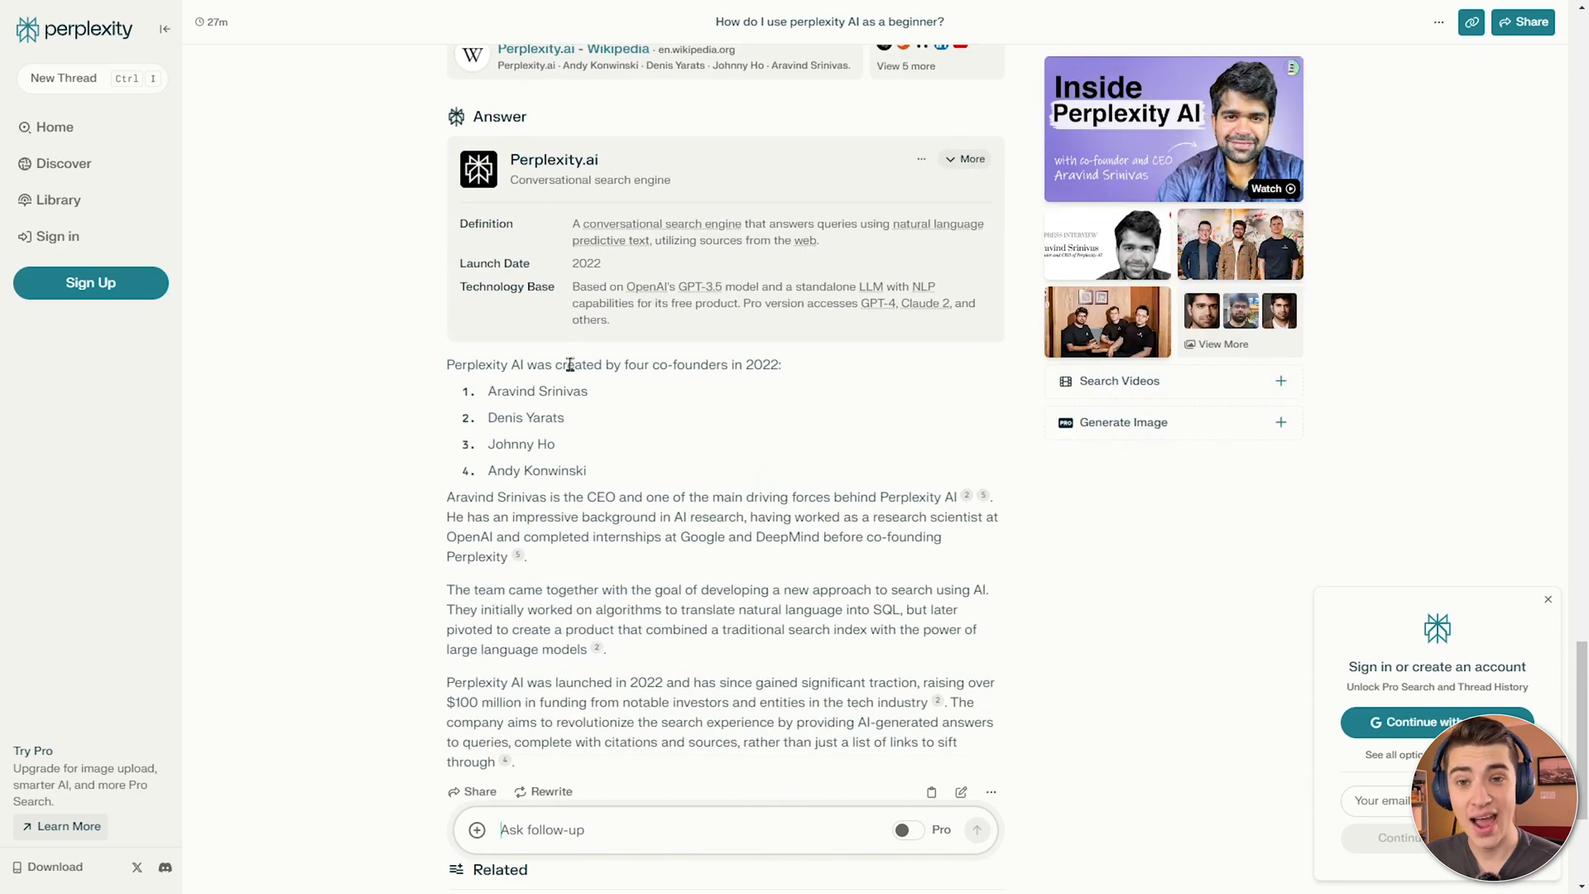
scroll("down", 3)
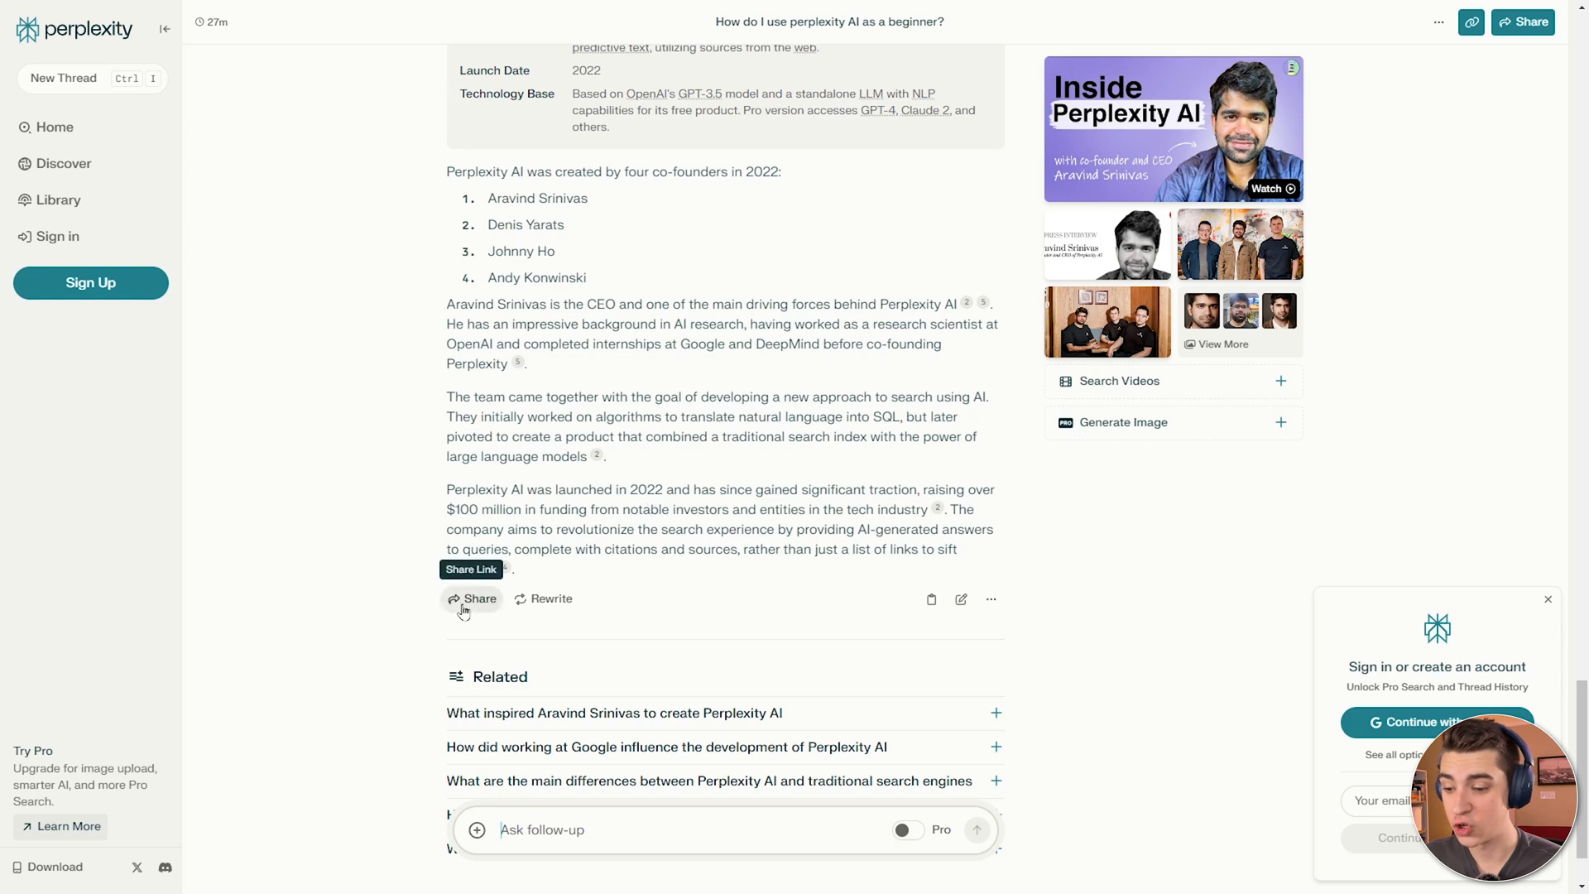
mouse_move(543, 598)
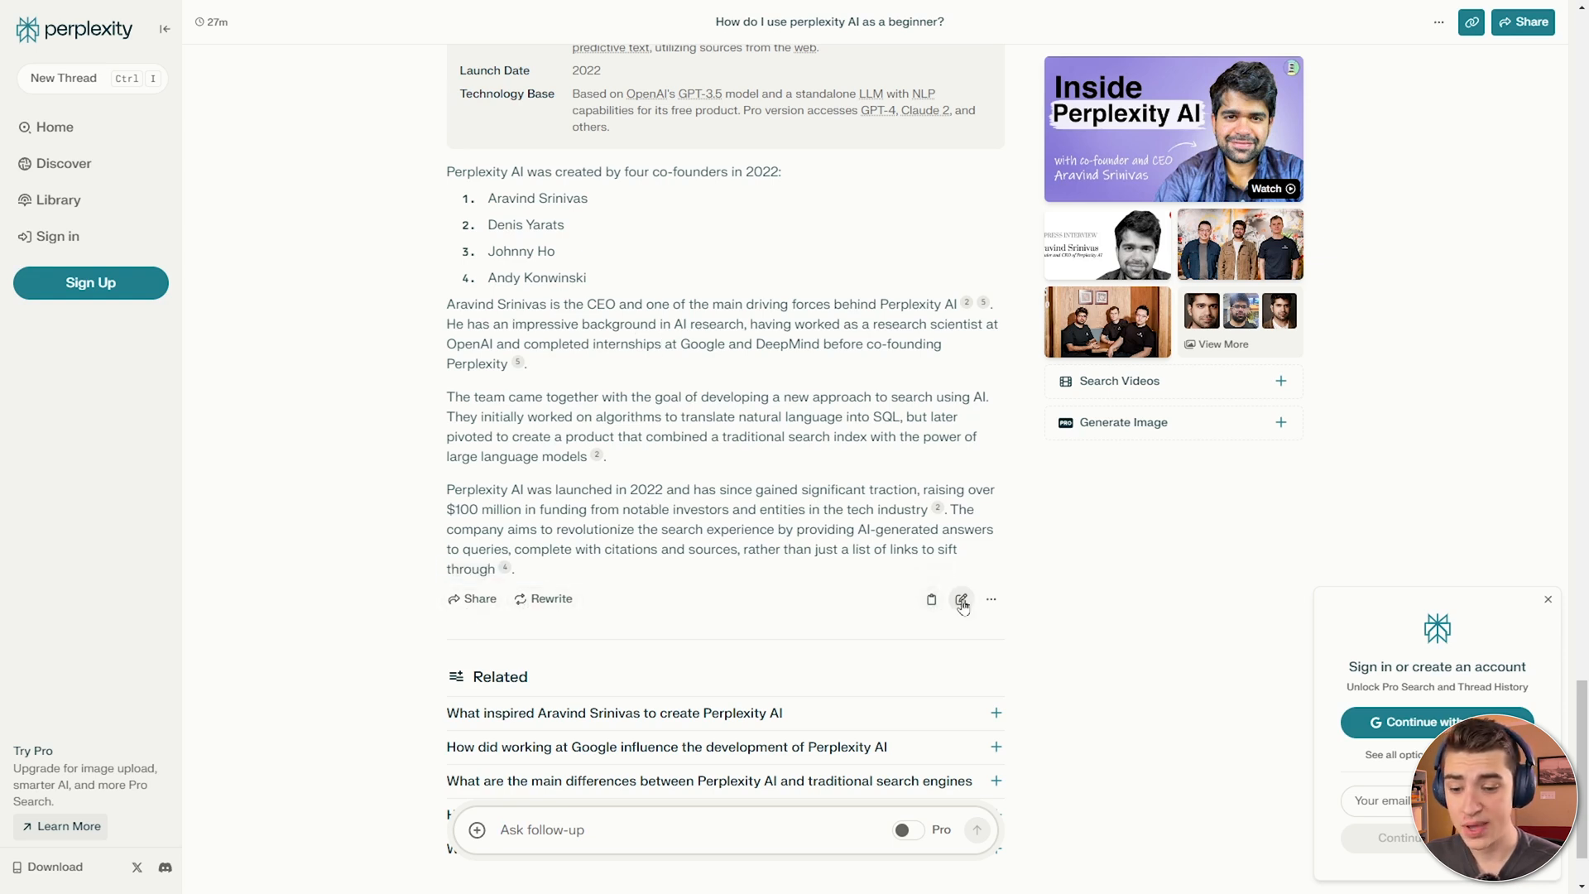
Briefly attempt to edit the 'Who created perplexity ai?' question, leave it unchanged, and view its related questions.
left_click(960, 599)
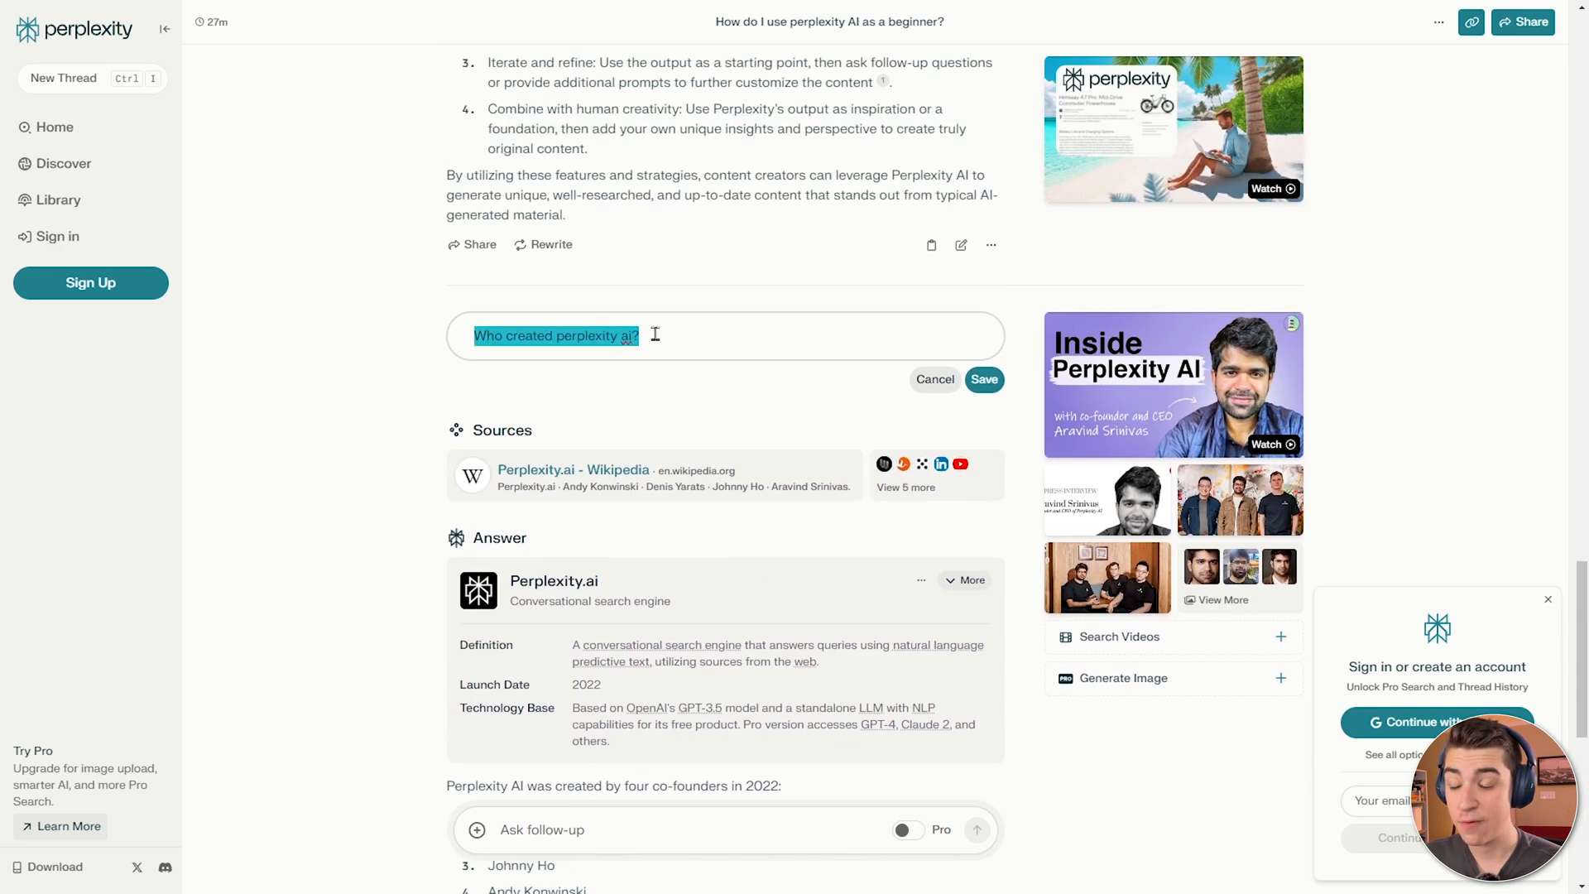
left_click(641, 336)
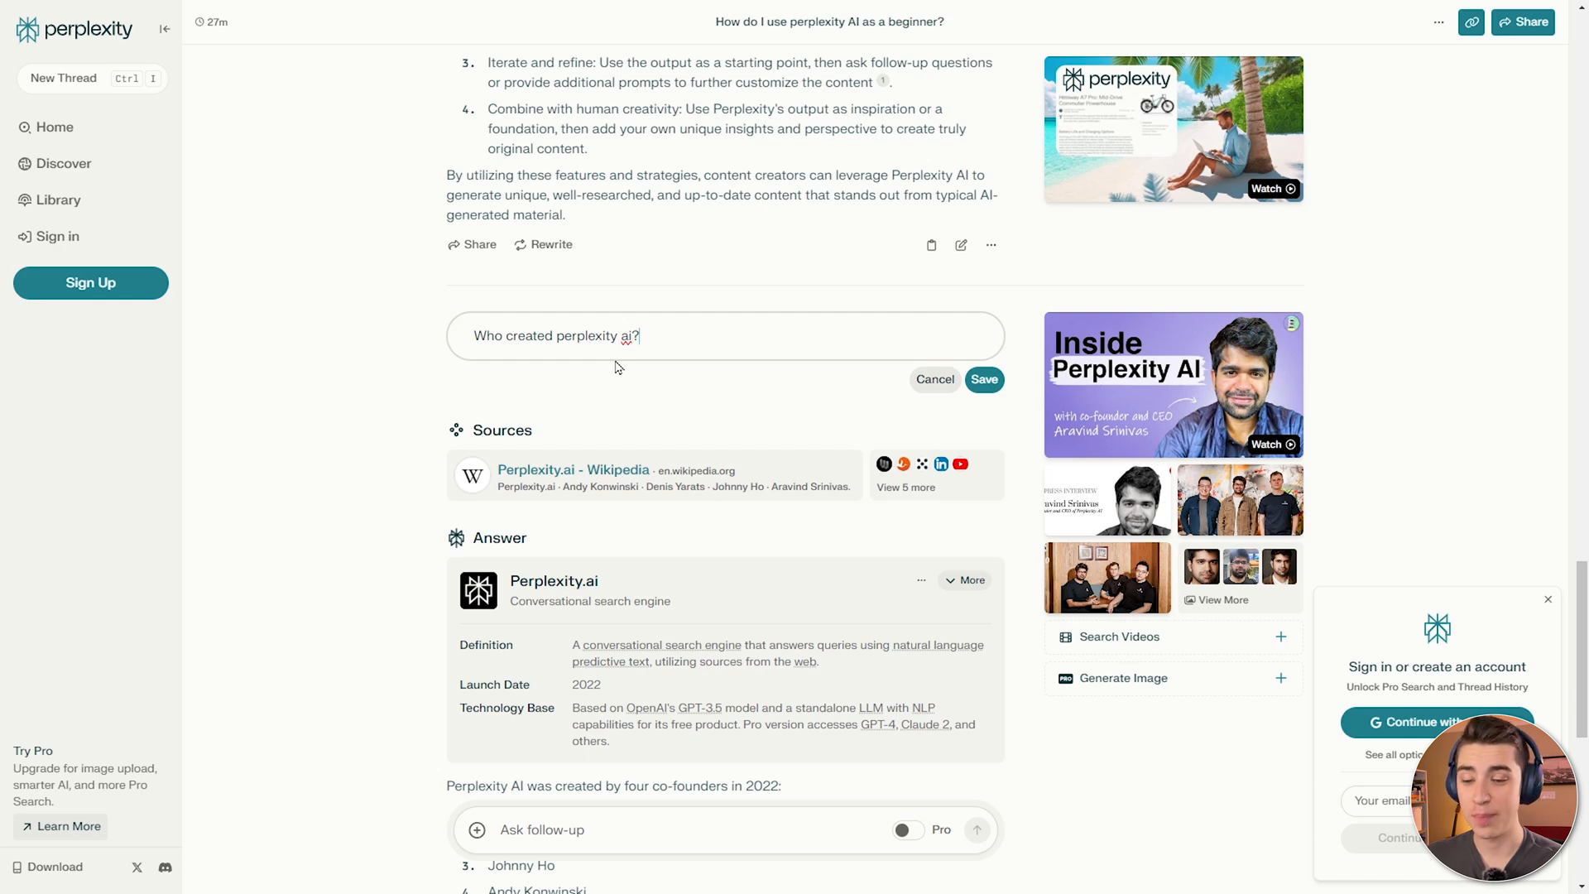
left_click(981, 379)
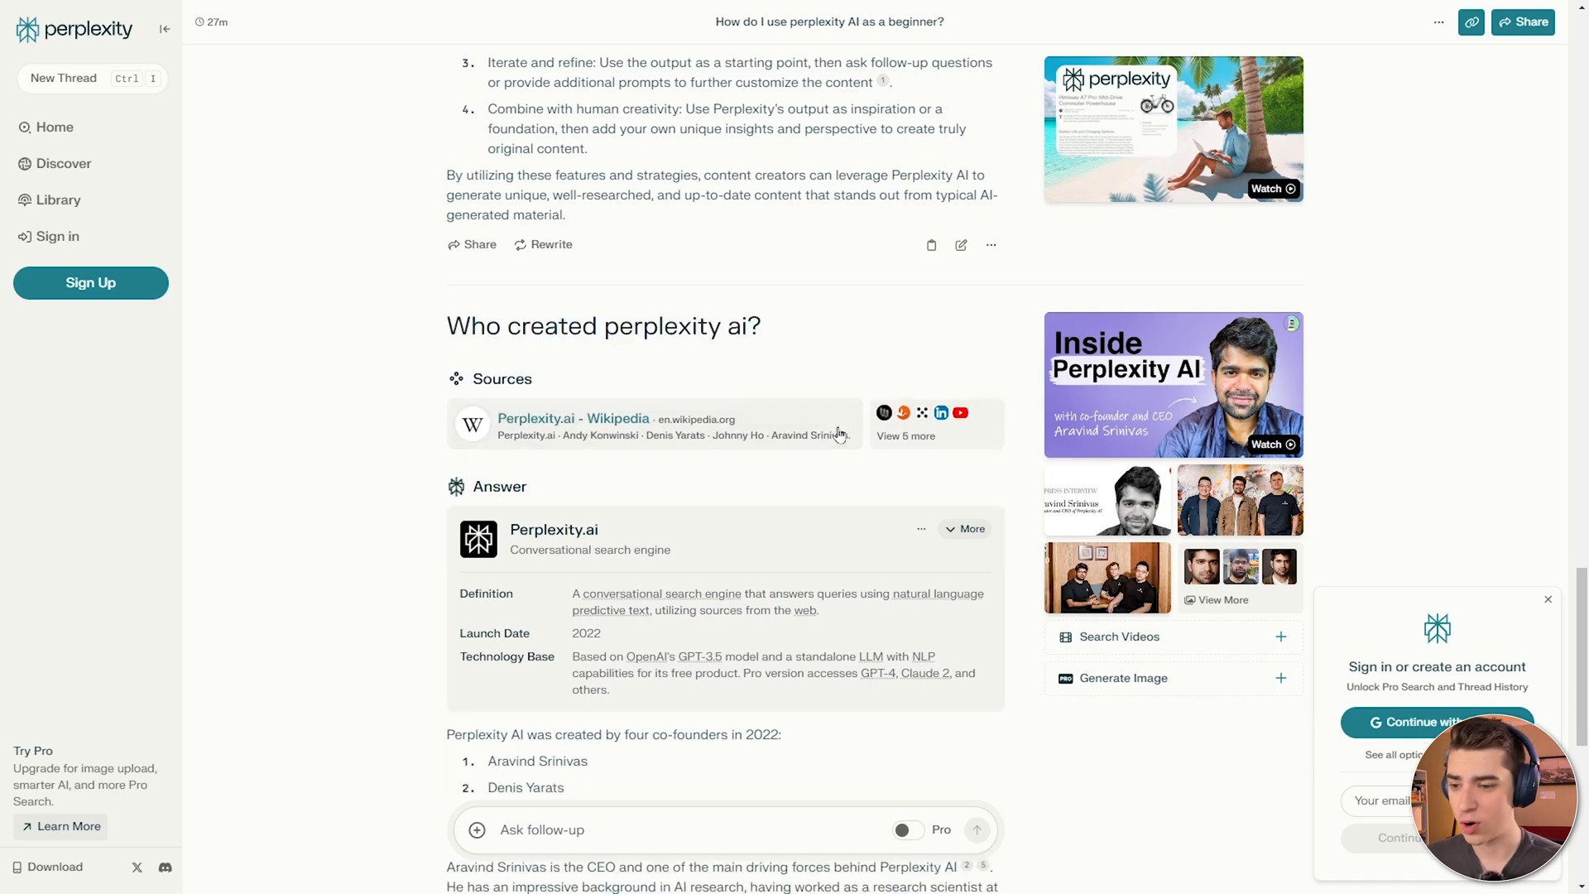
scroll("down", 3)
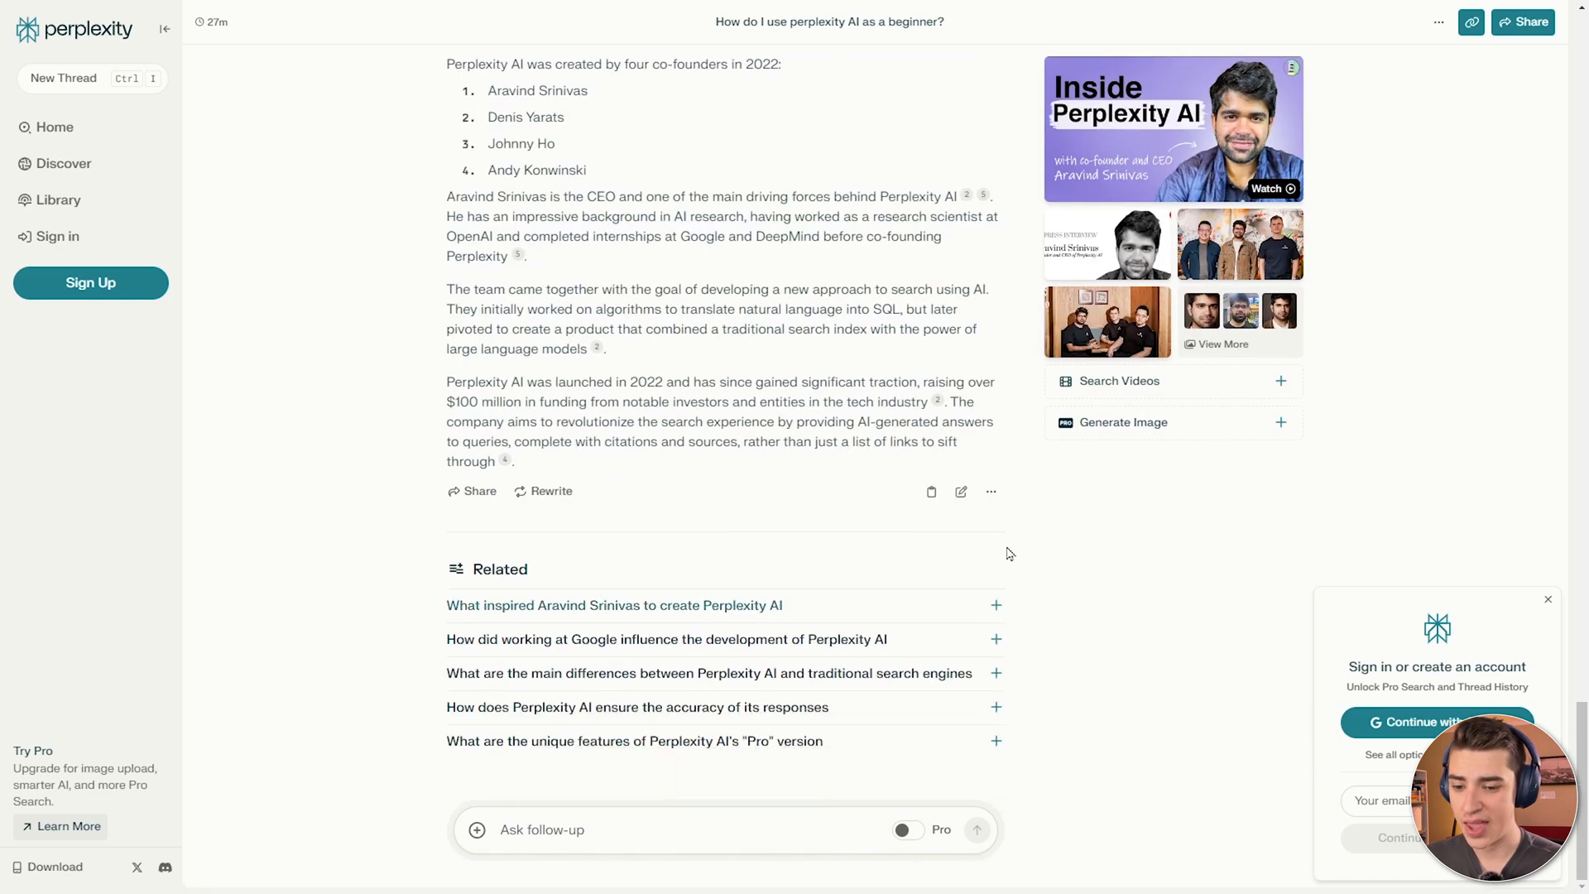
left_click(992, 492)
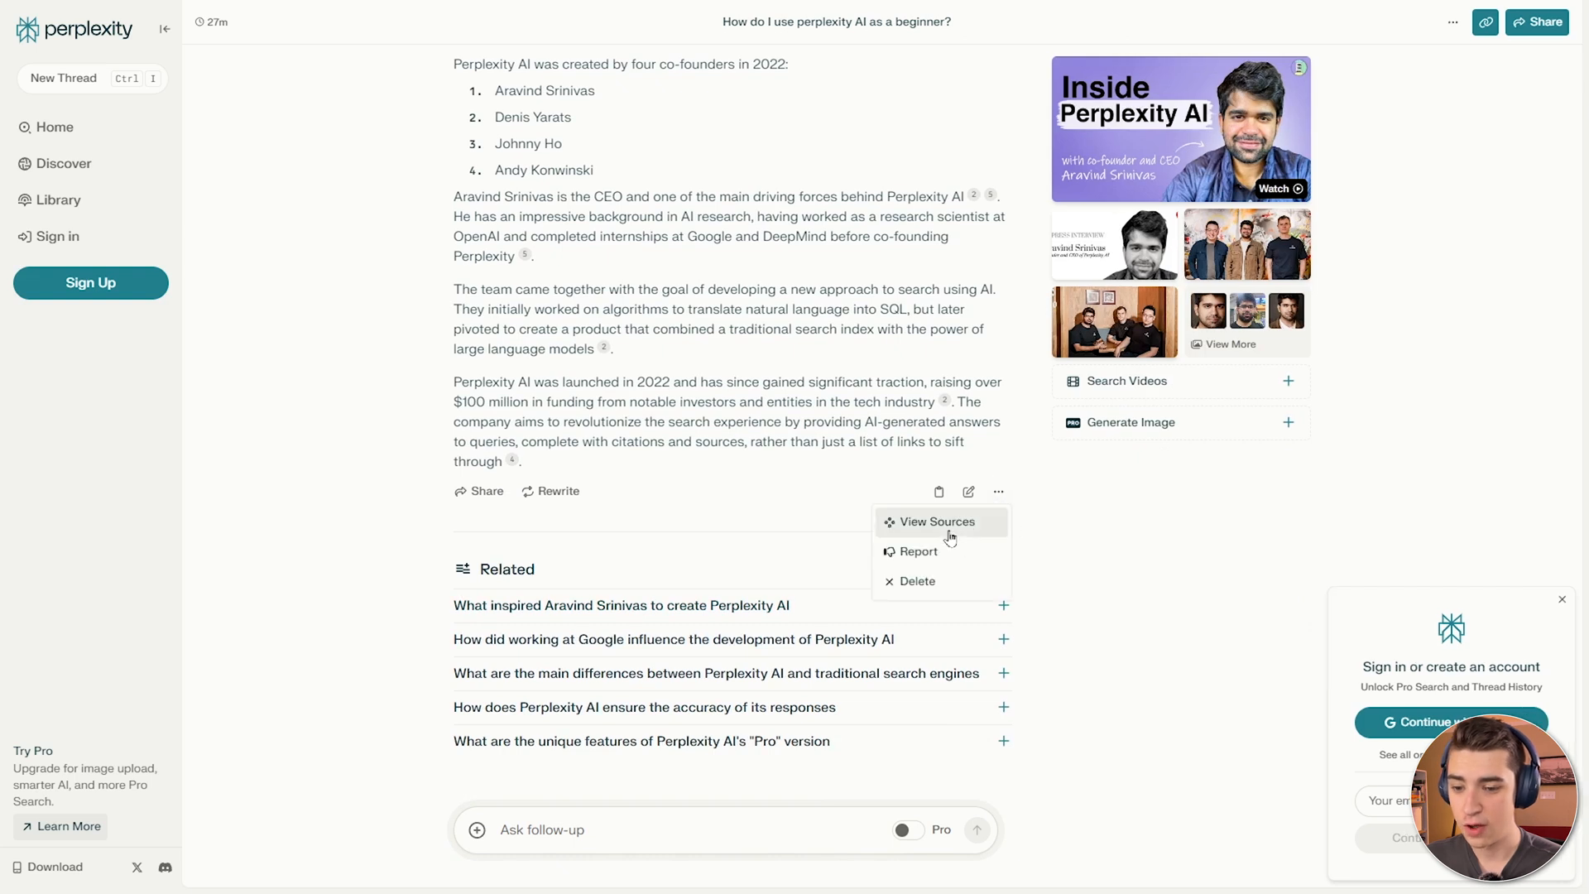
left_click(997, 491)
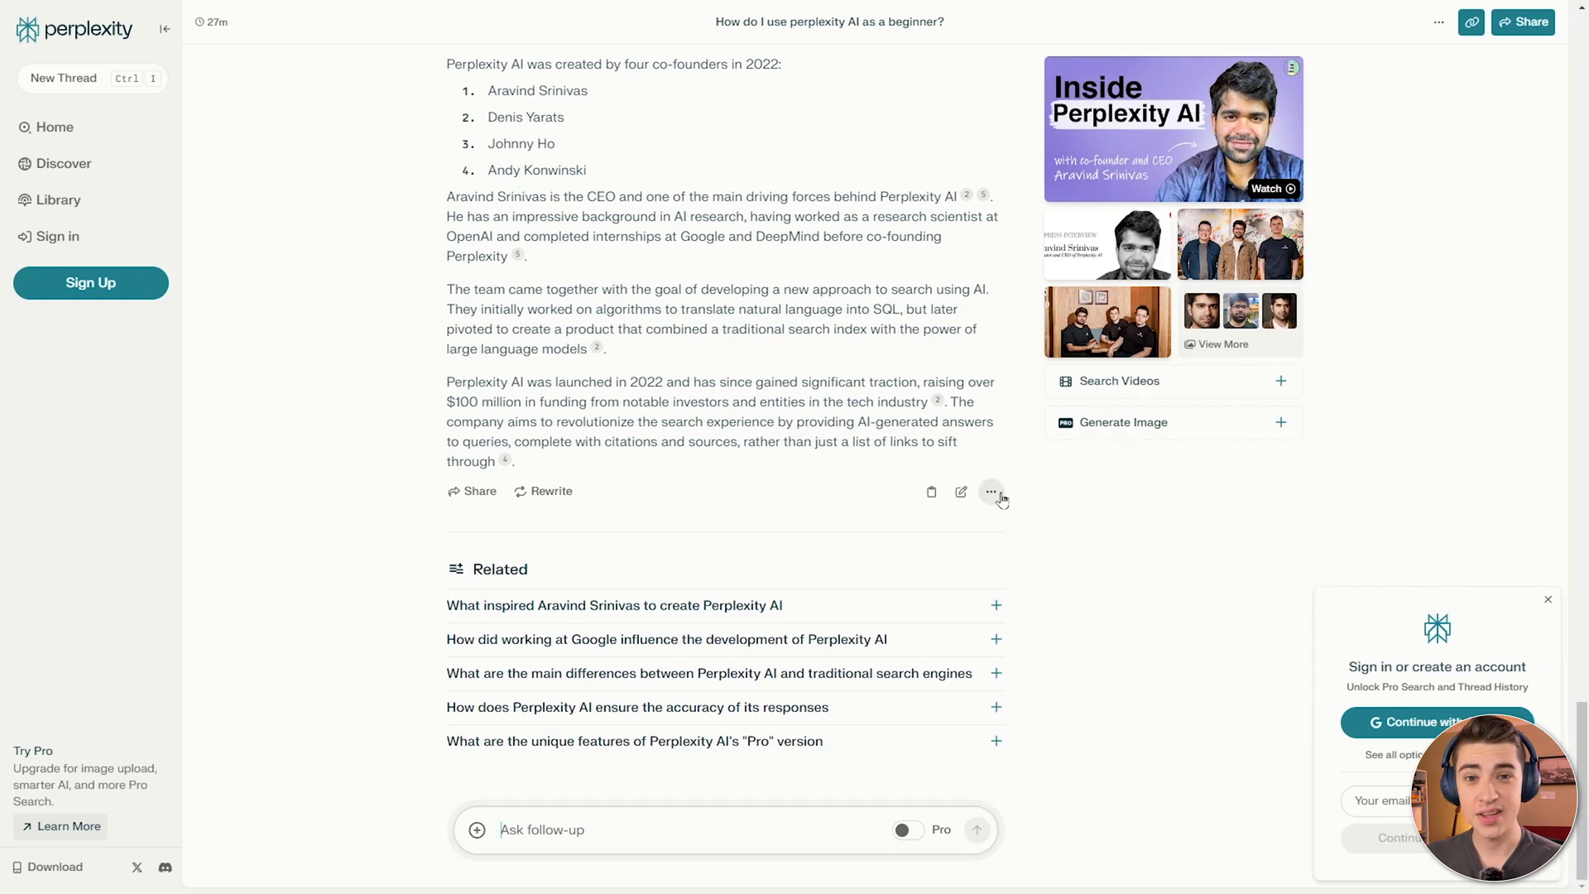
mouse_move(996, 510)
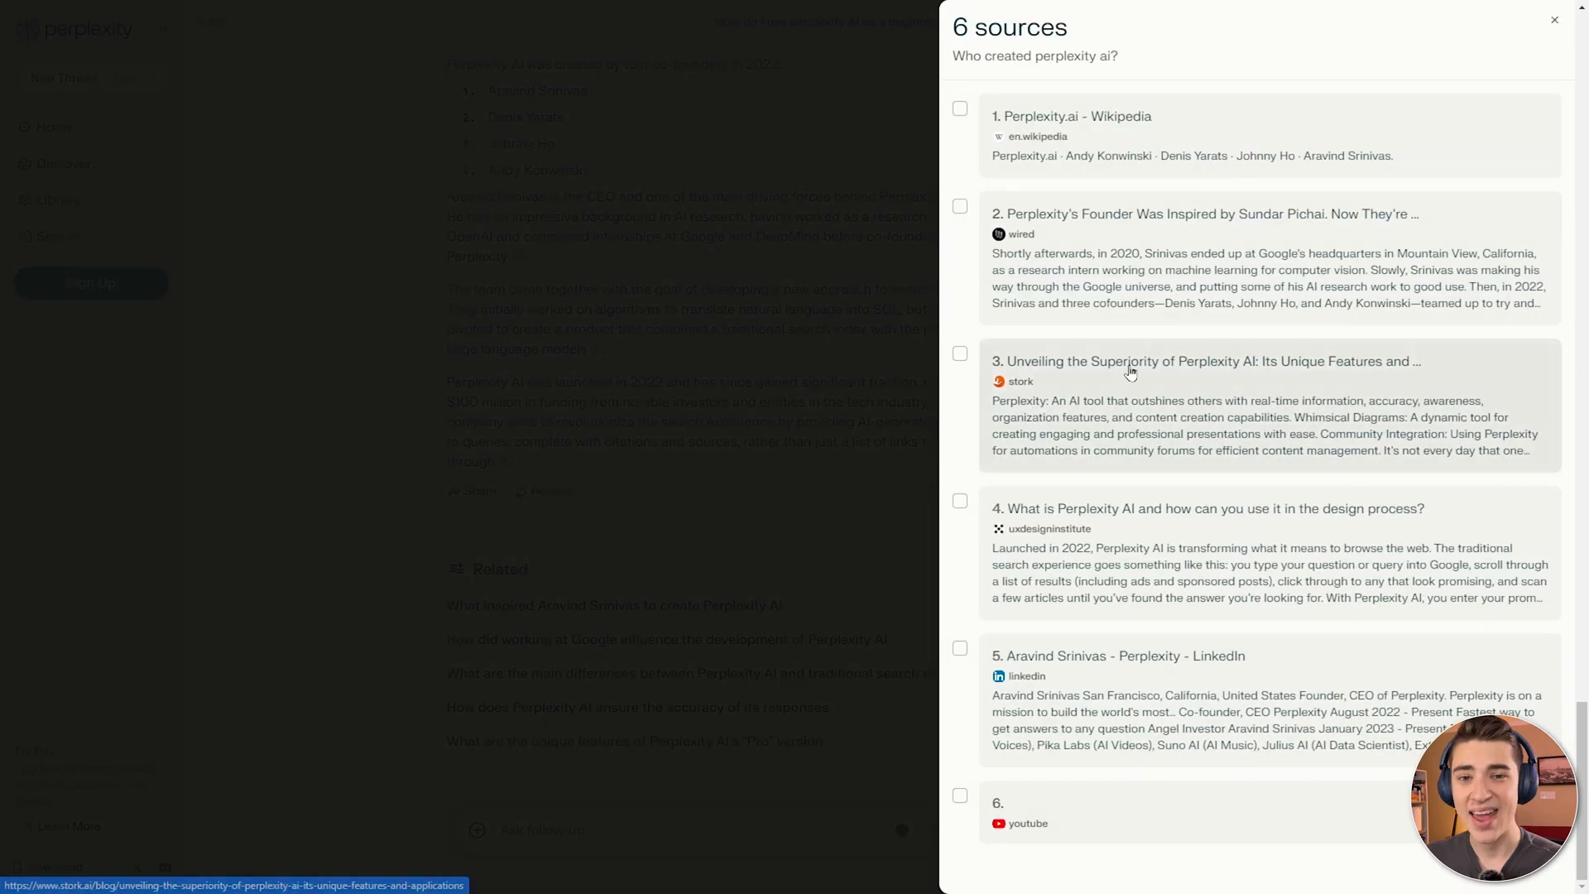
mouse_move(1130, 77)
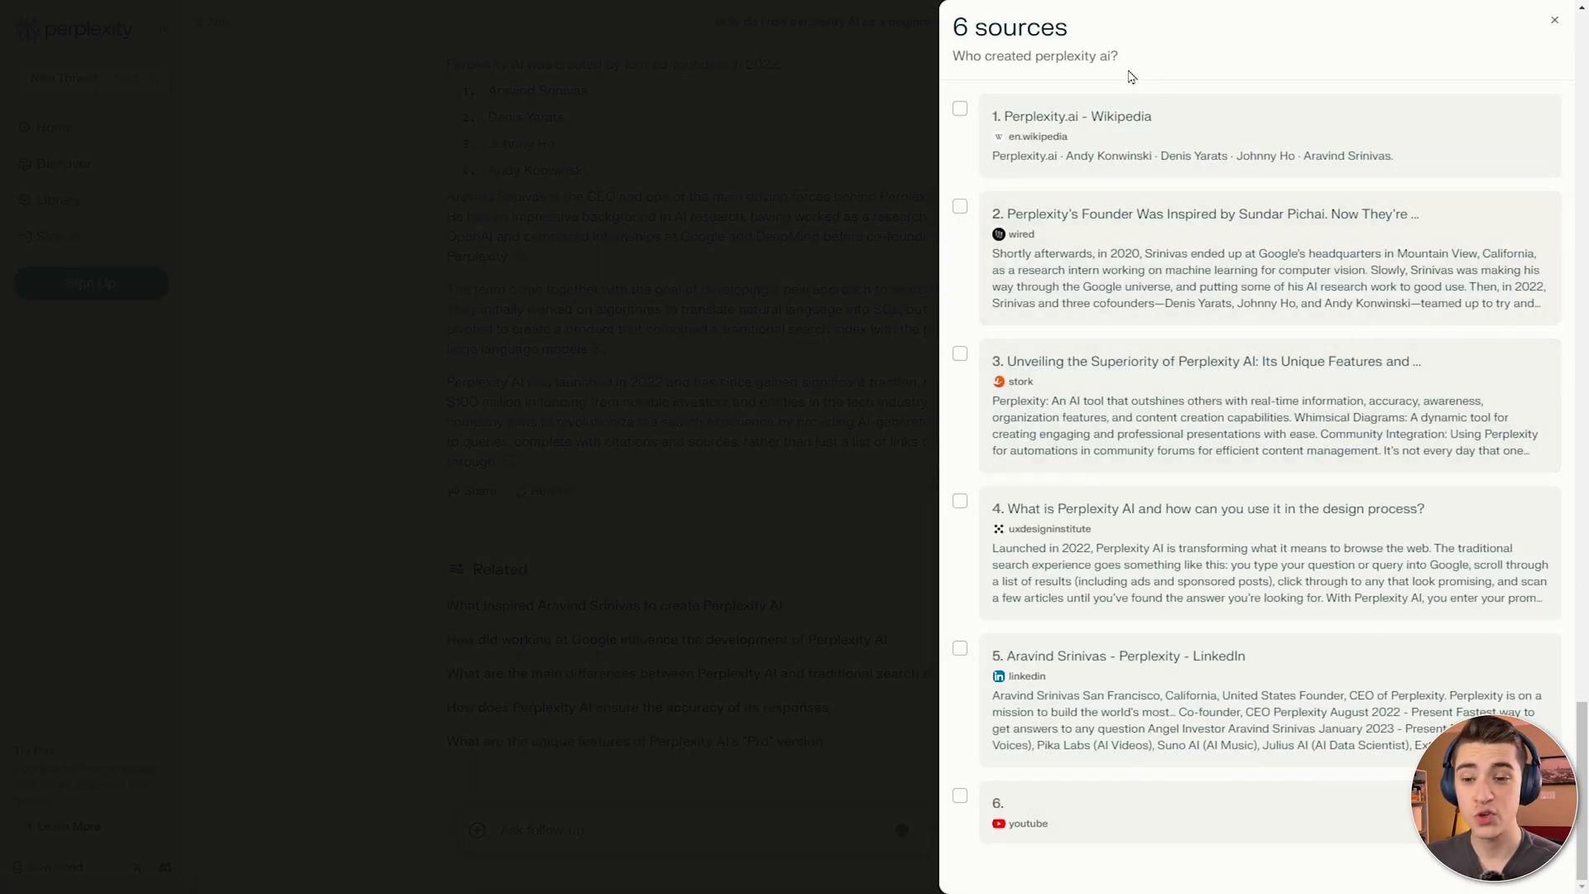
mouse_move(1150, 75)
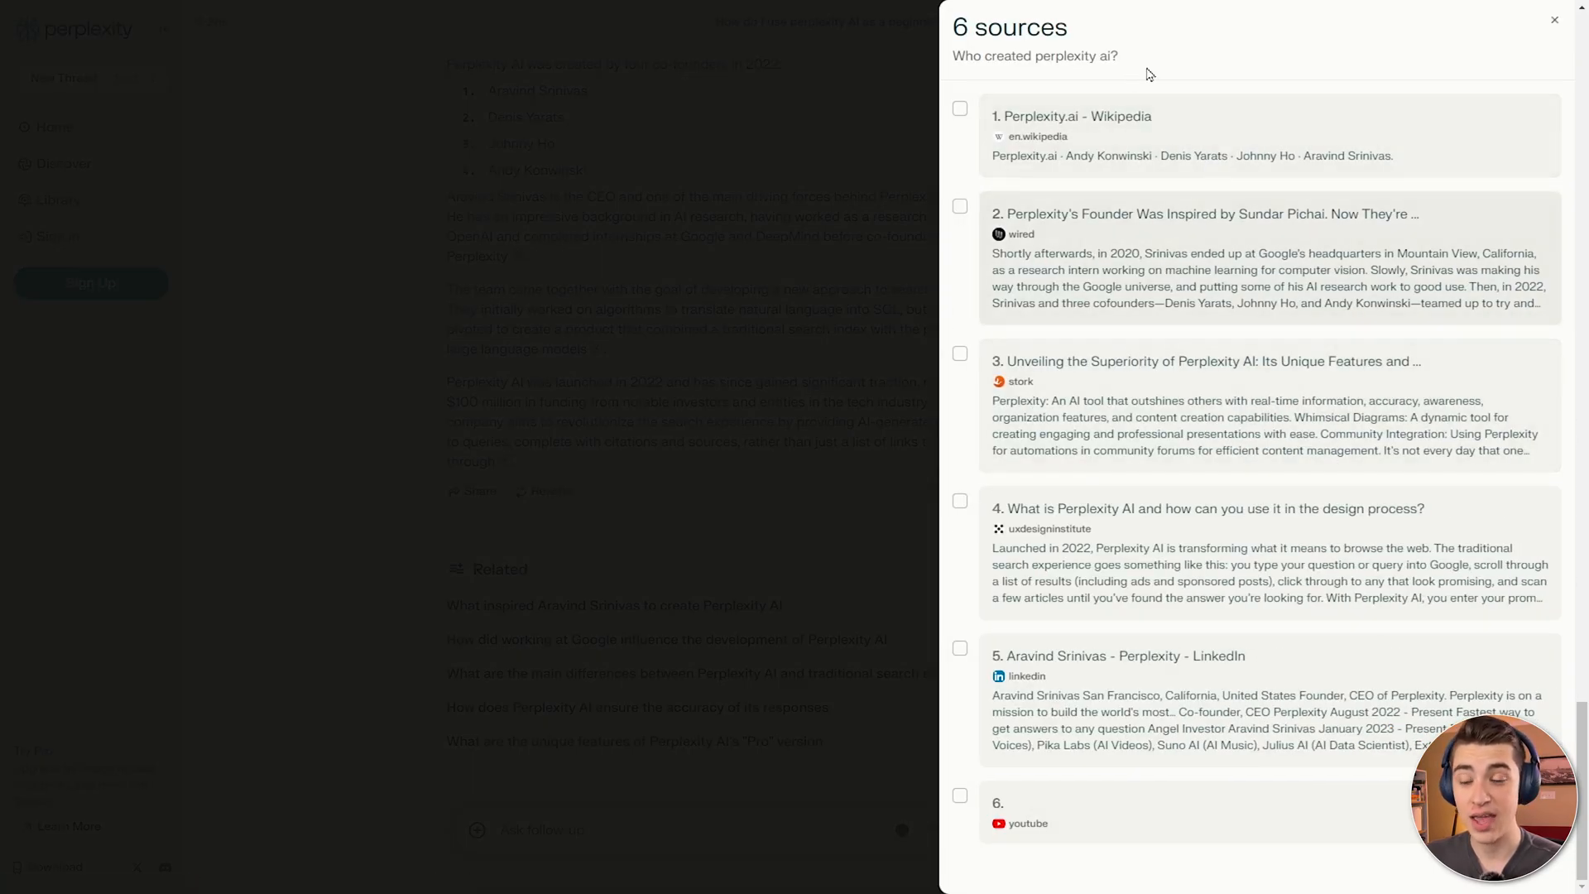
double_click(1010, 28)
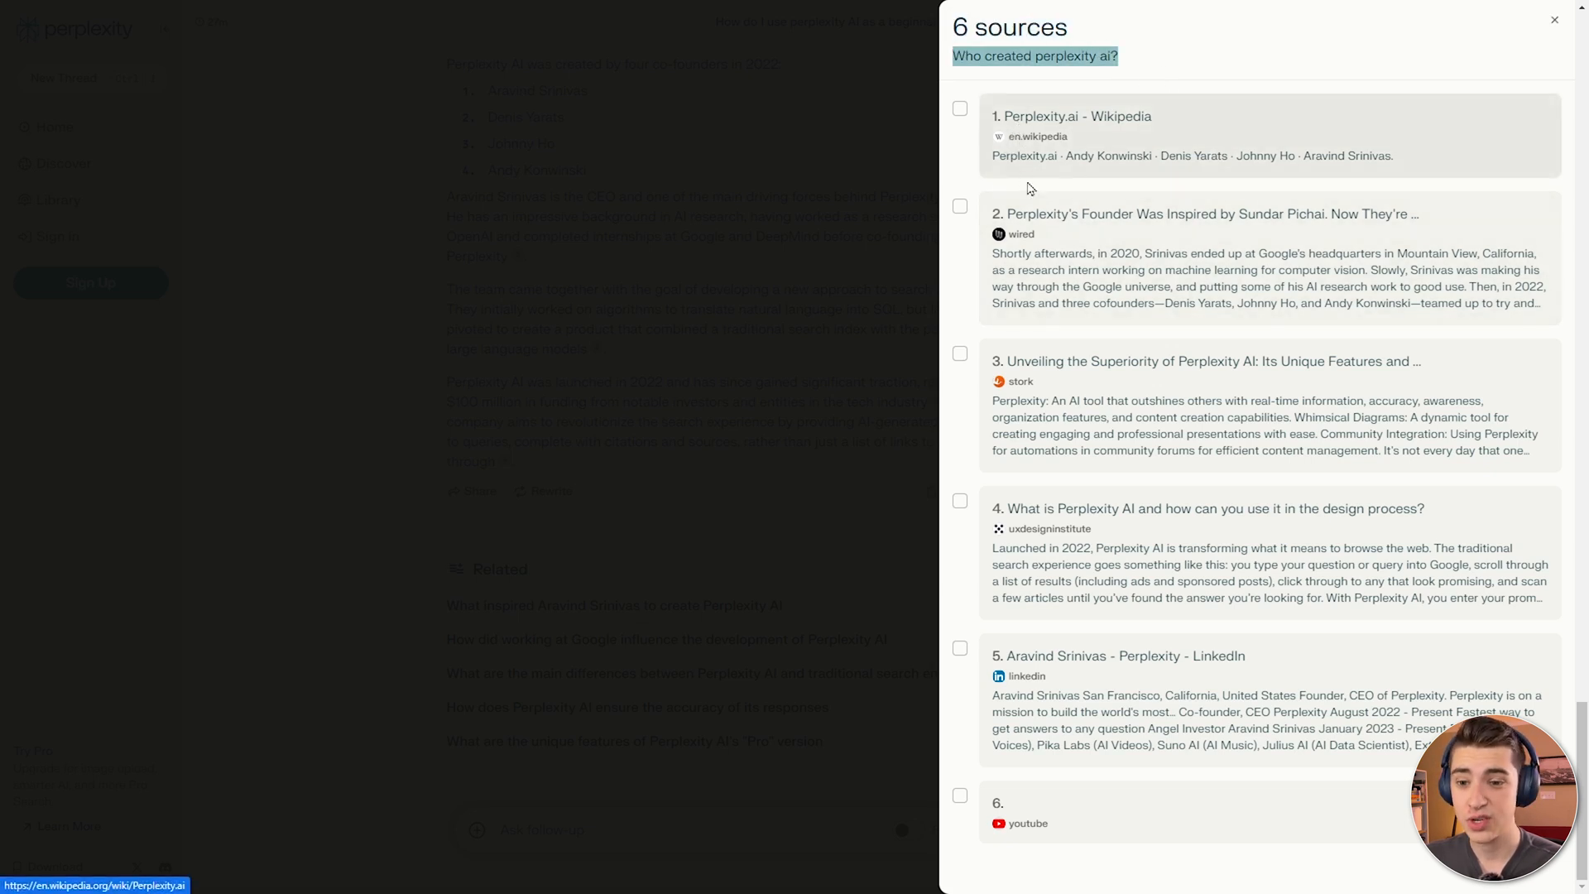
mouse_move(1028, 419)
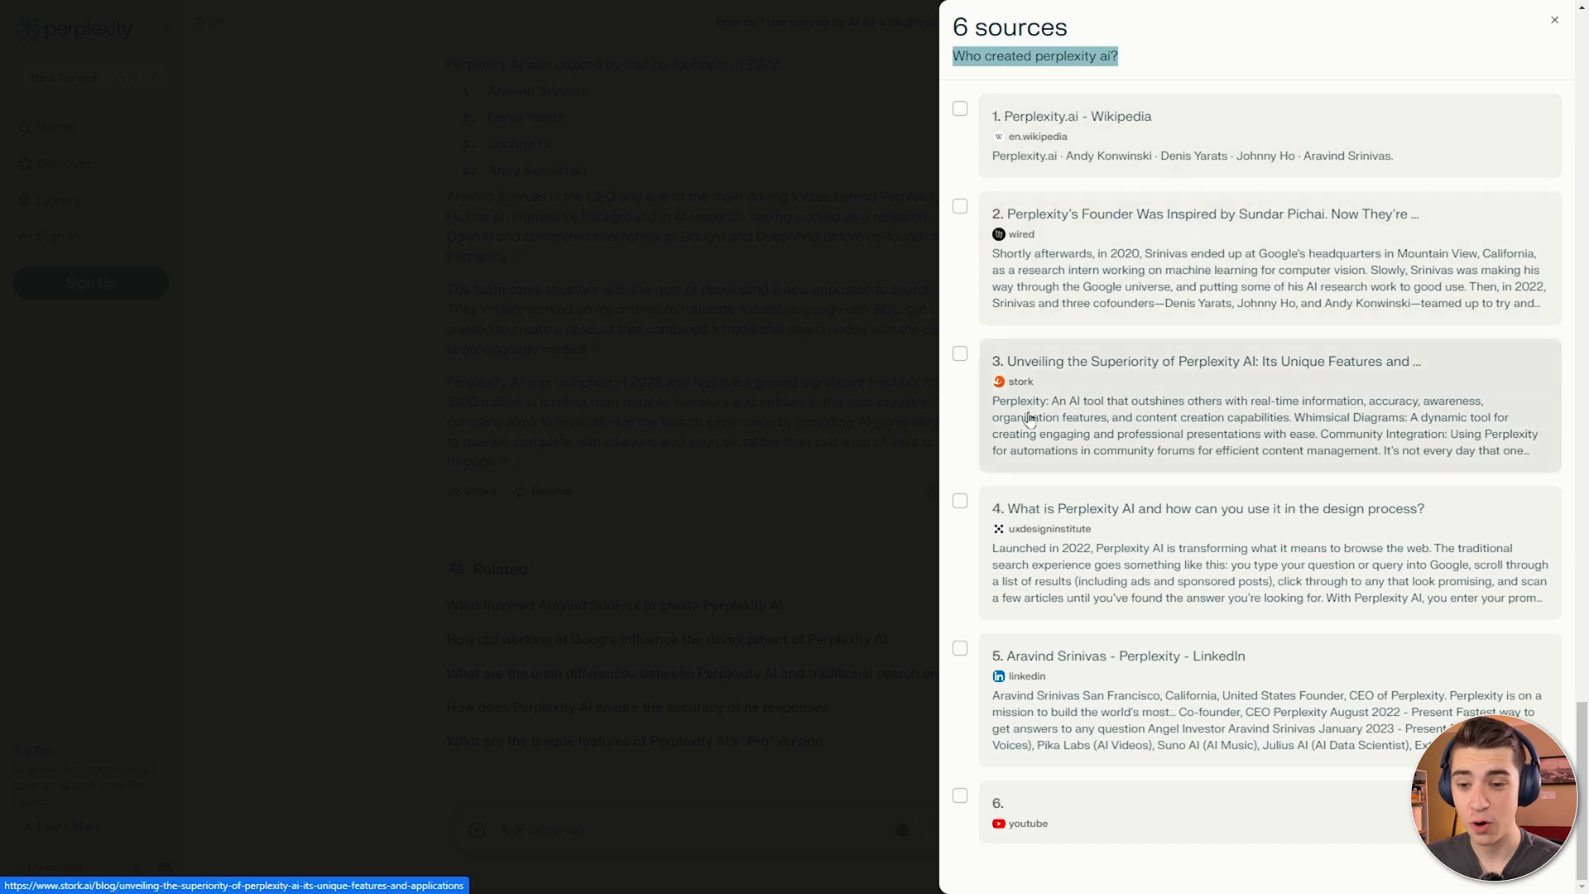
mouse_move(824, 437)
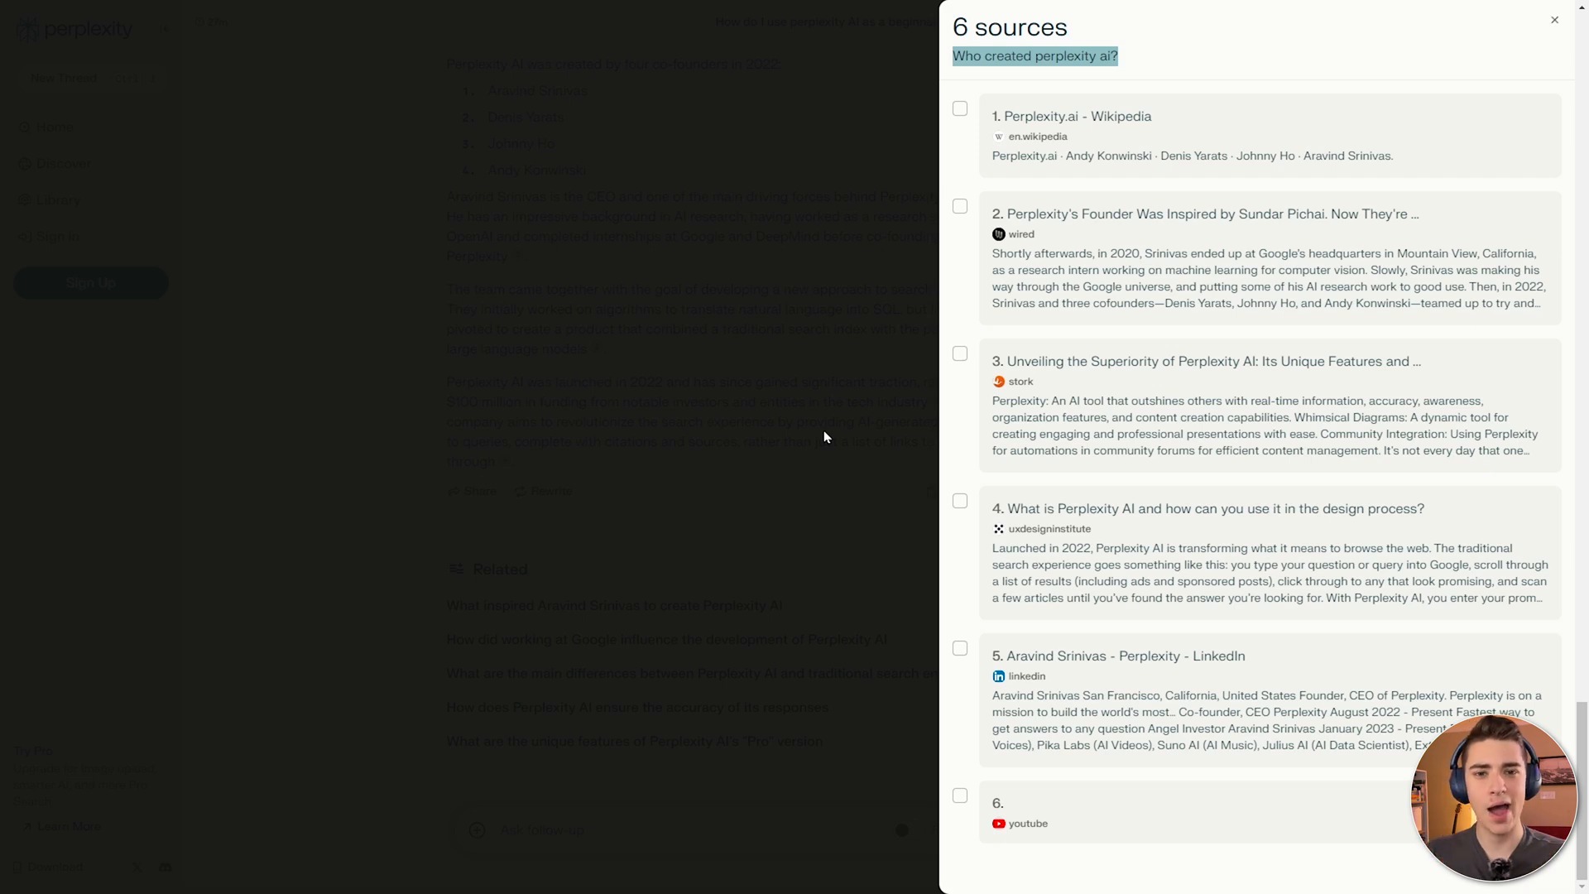
left_click(1555, 20)
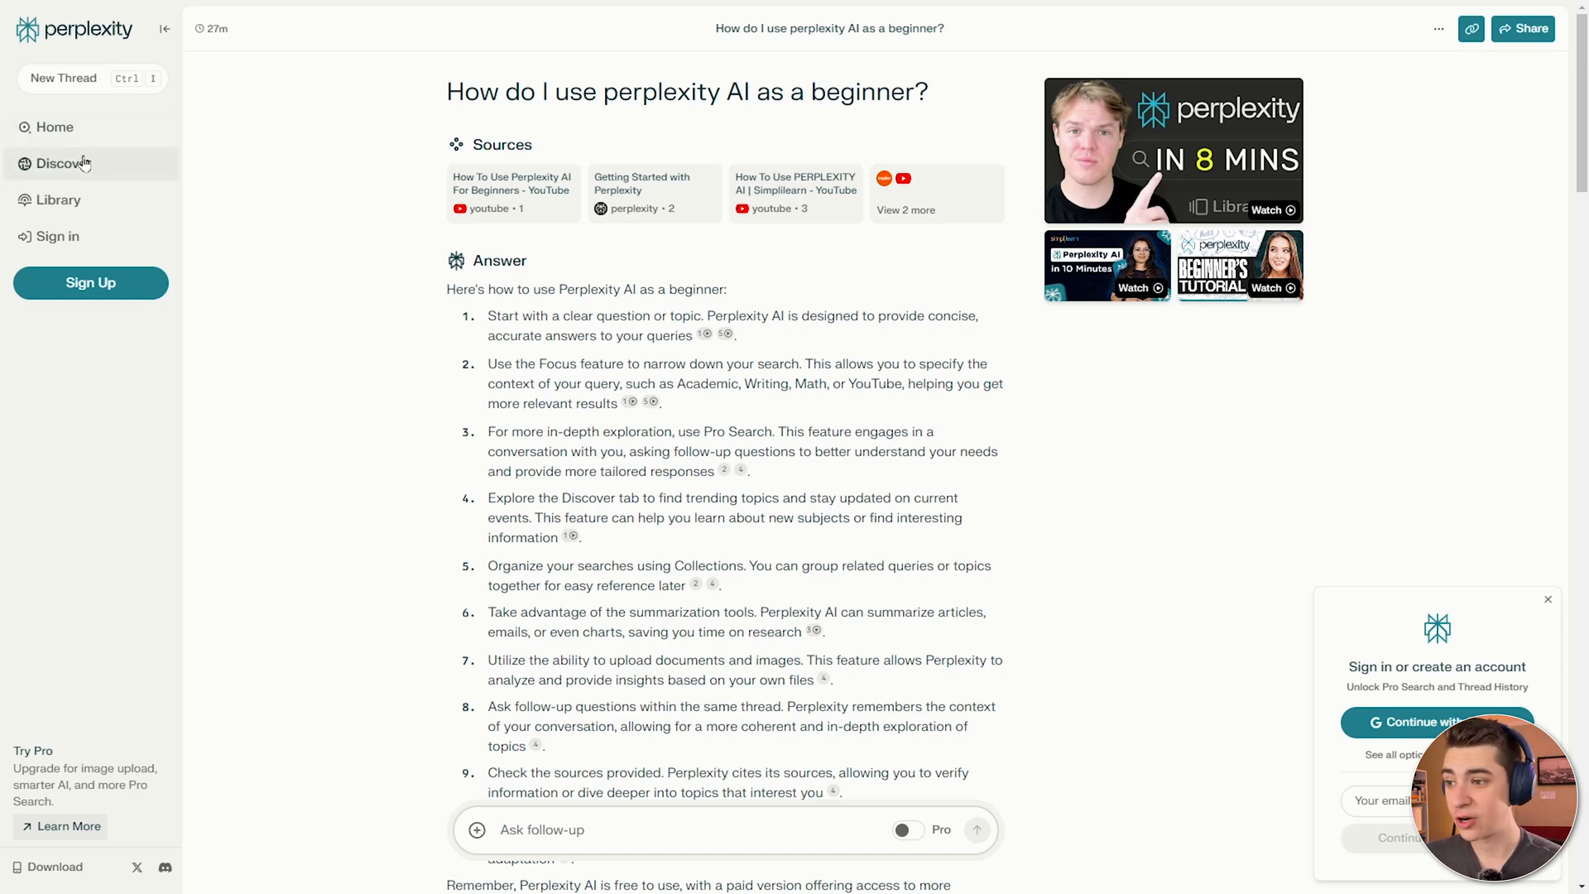
Browse the Discover feed of trending news story cards from the left sidebar.
left_click(65, 163)
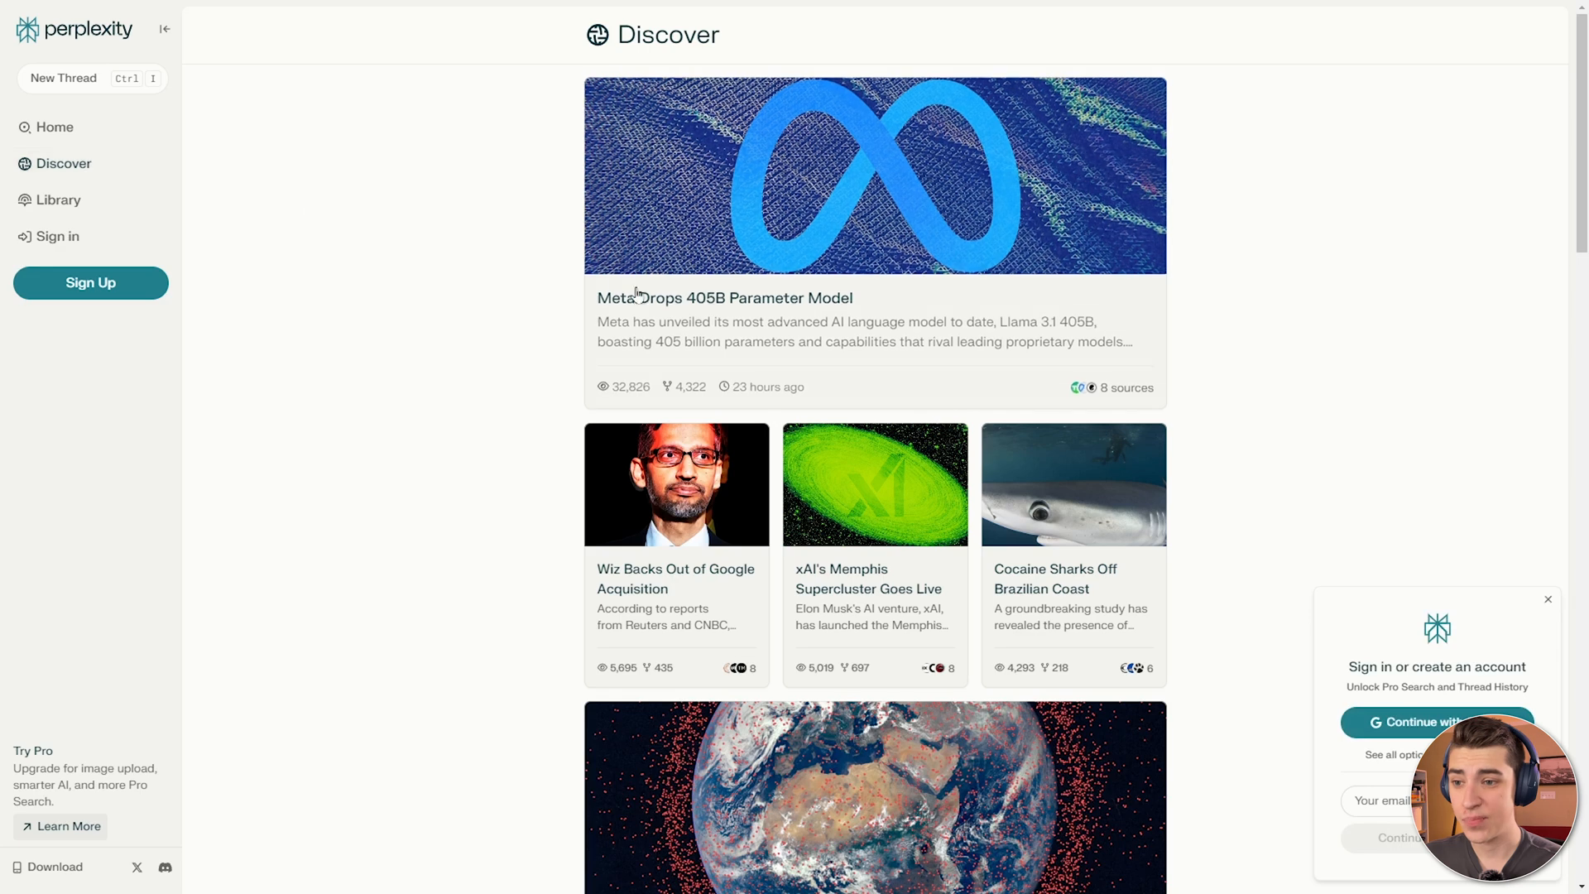
mouse_move(909, 315)
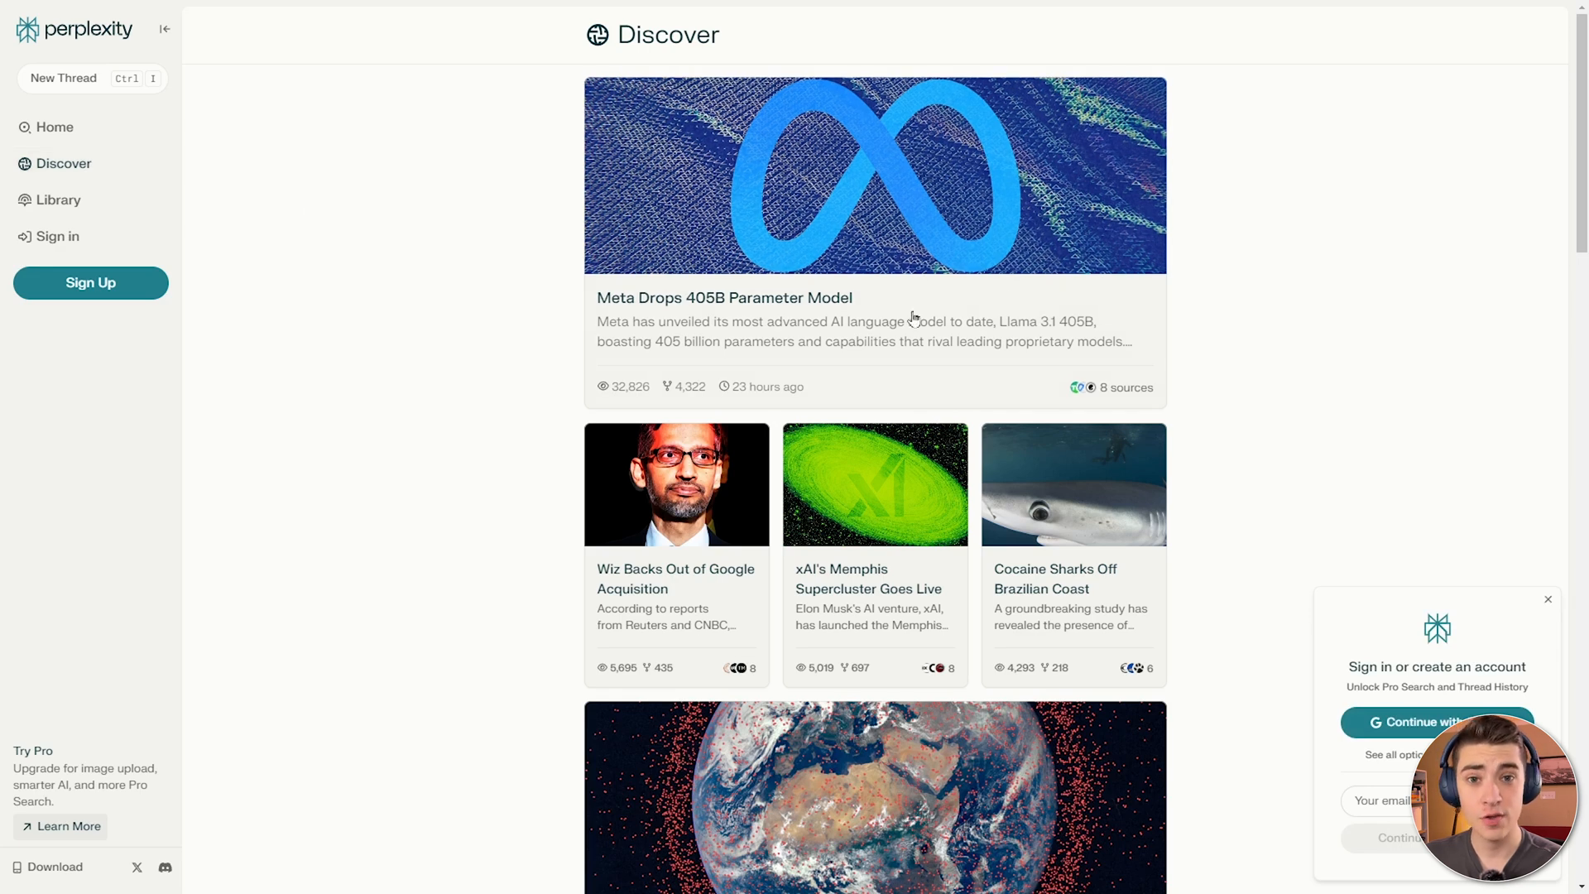
mouse_move(1081, 194)
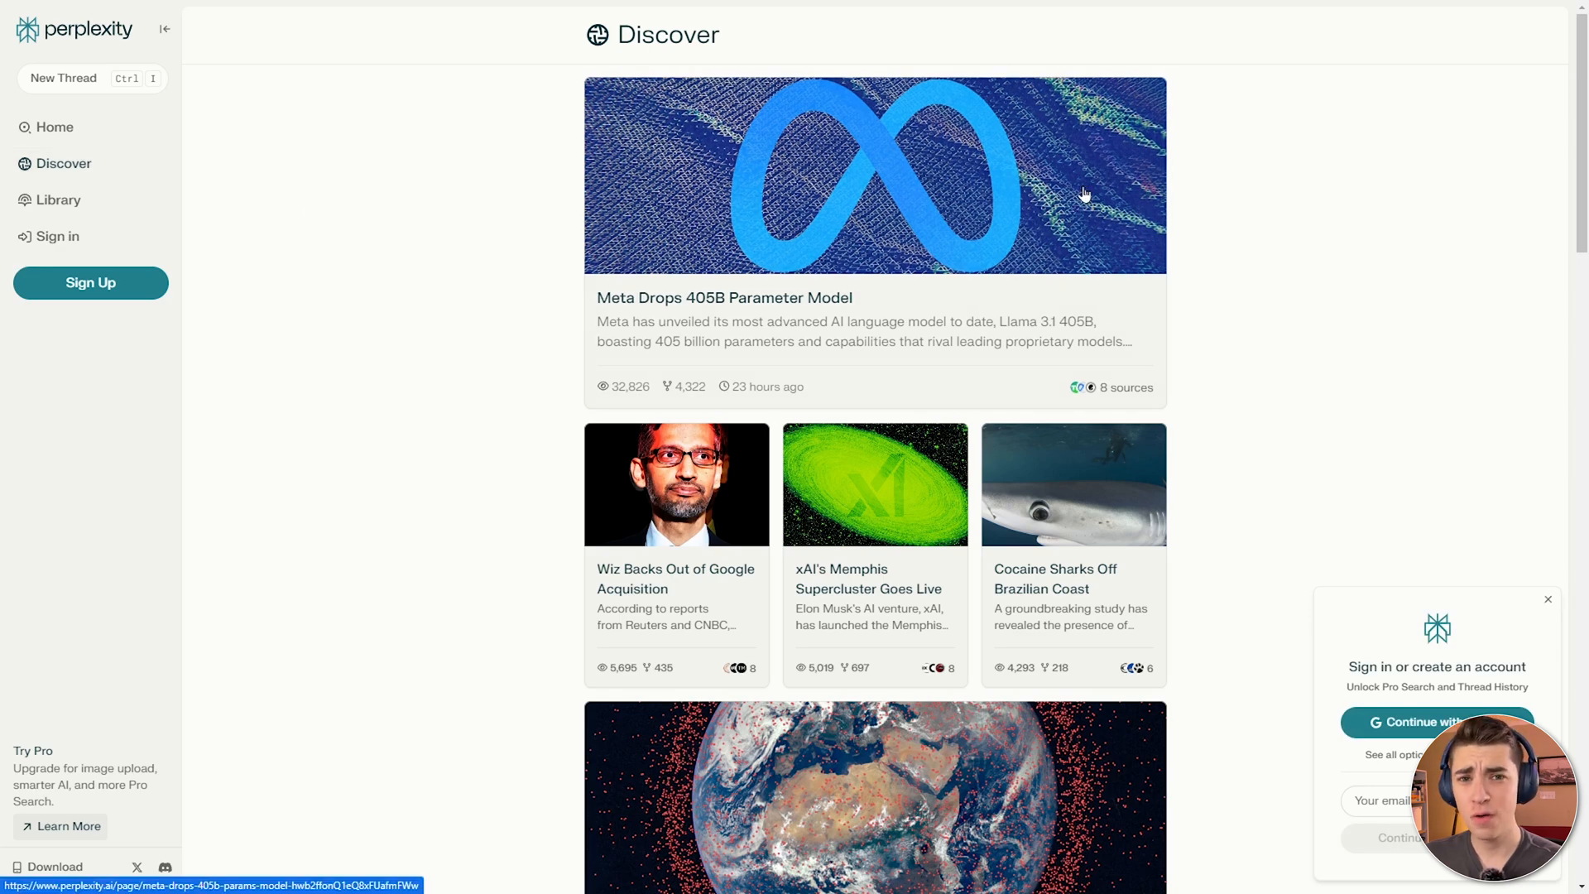
mouse_move(652, 314)
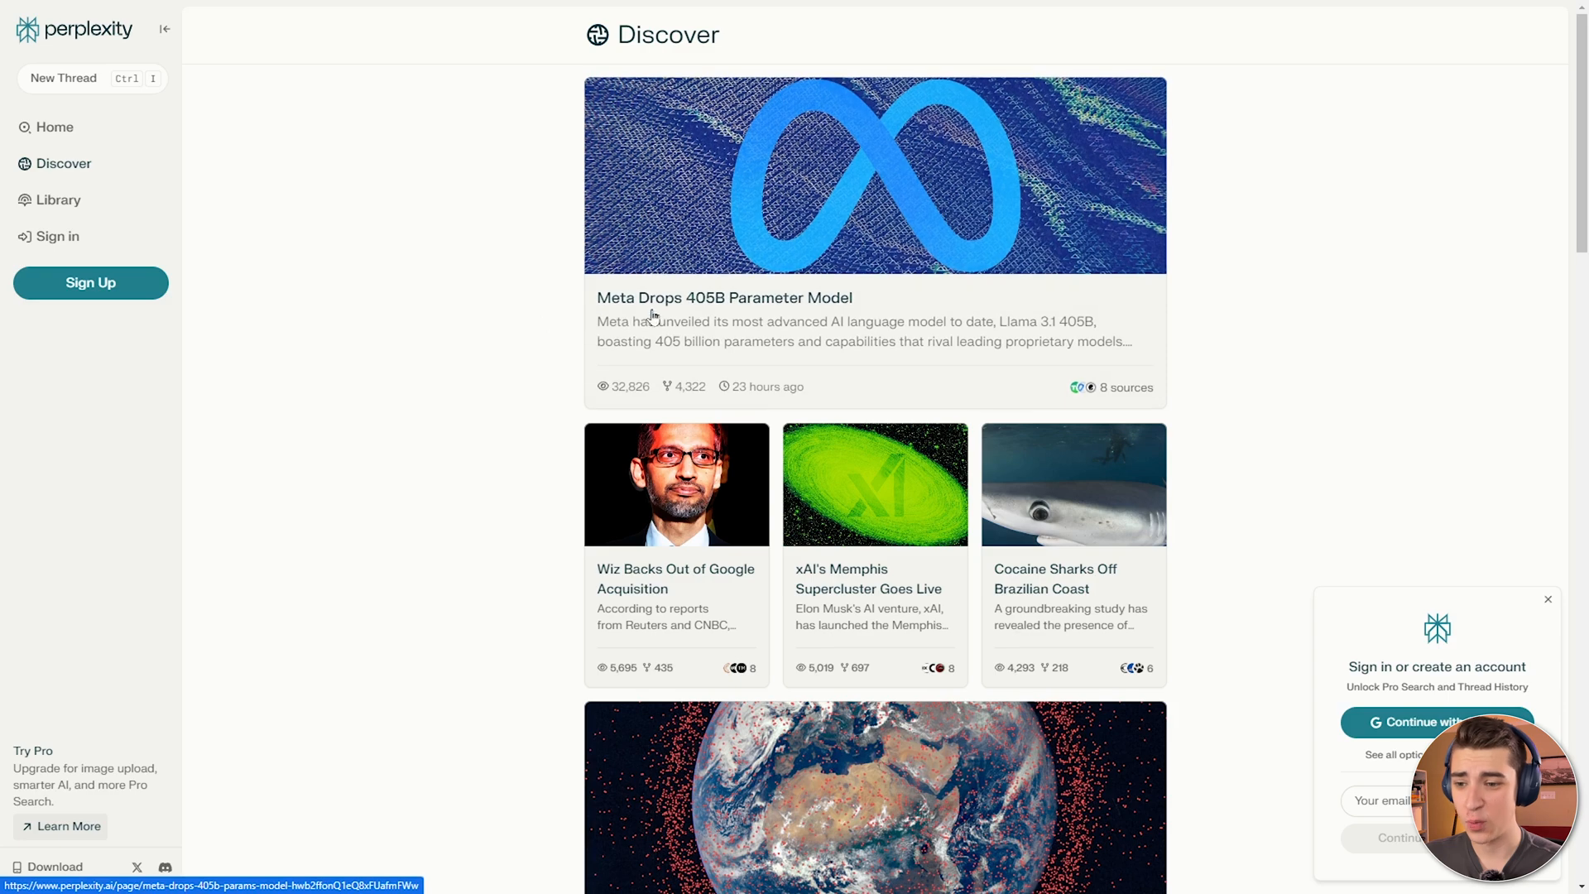
mouse_move(760, 320)
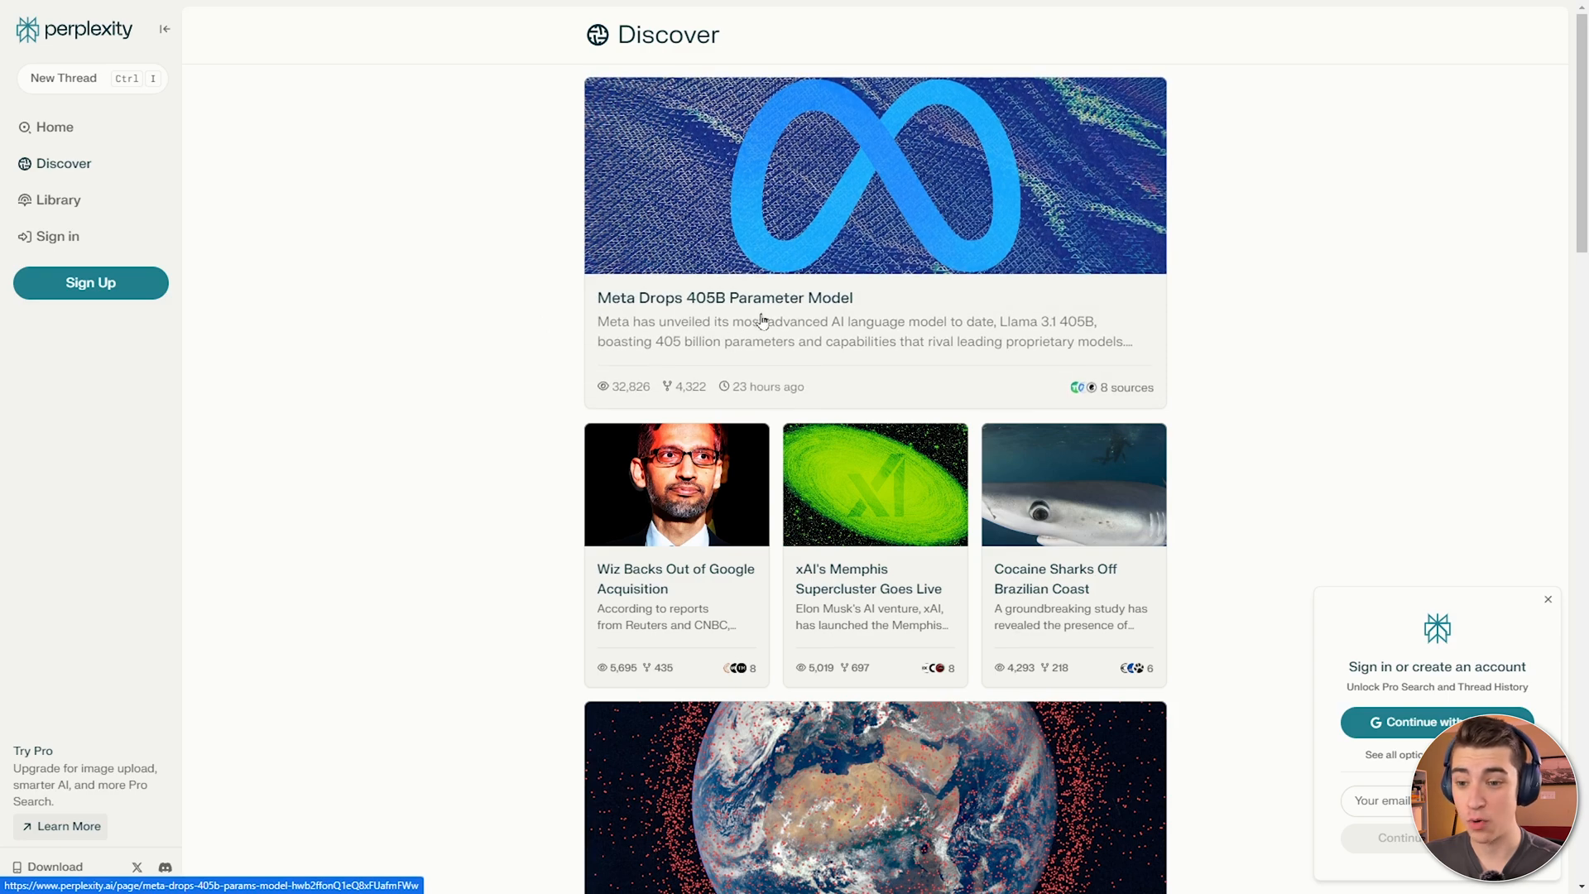
scroll("down", 3)
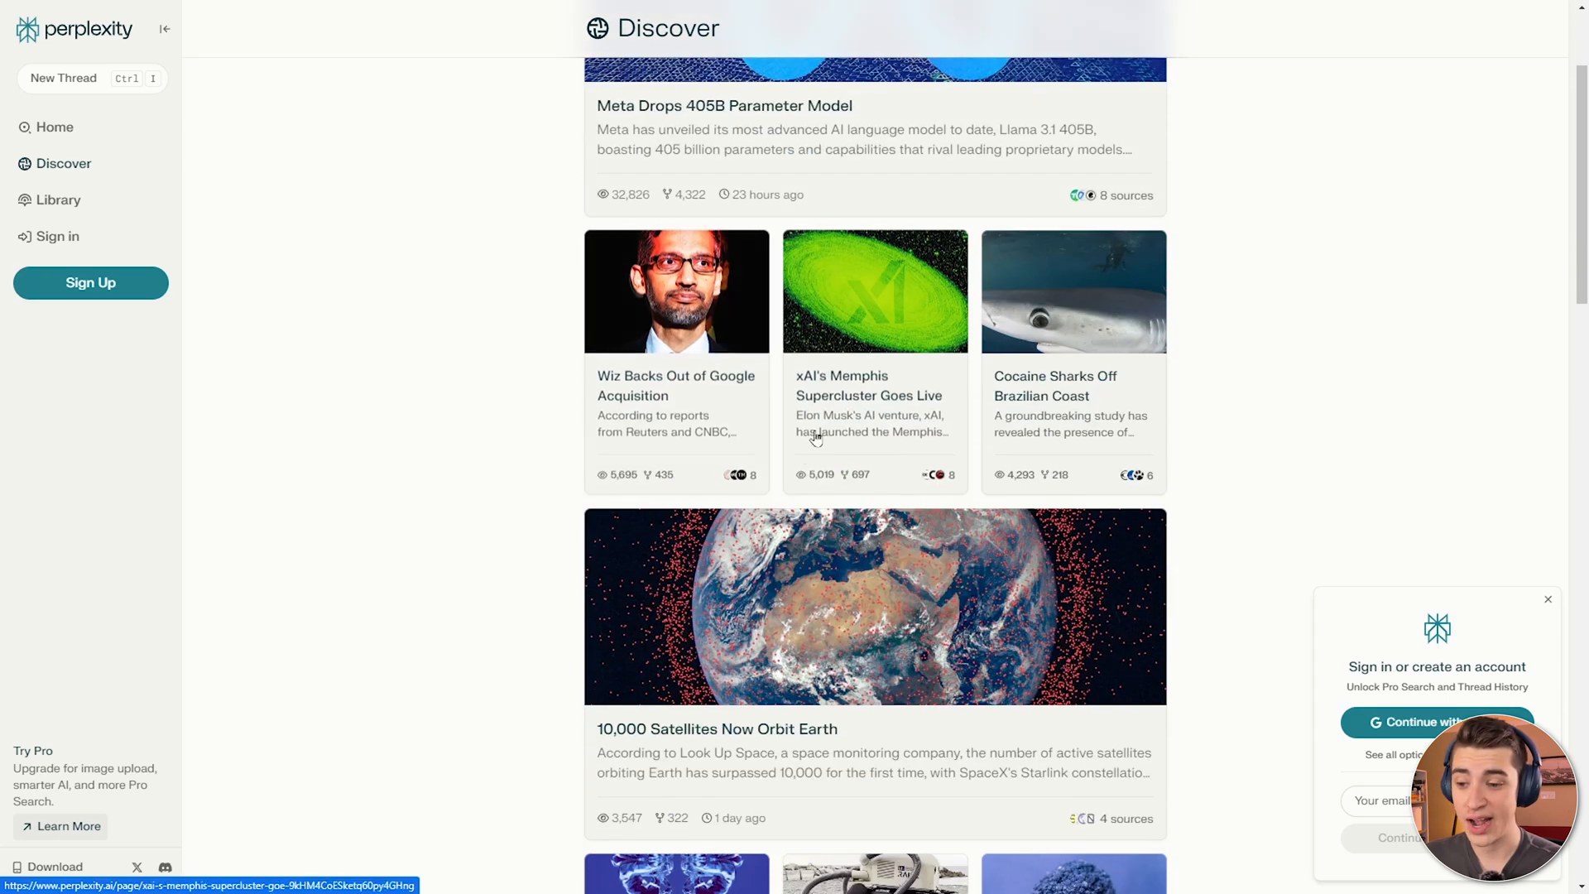
scroll("down", 3)
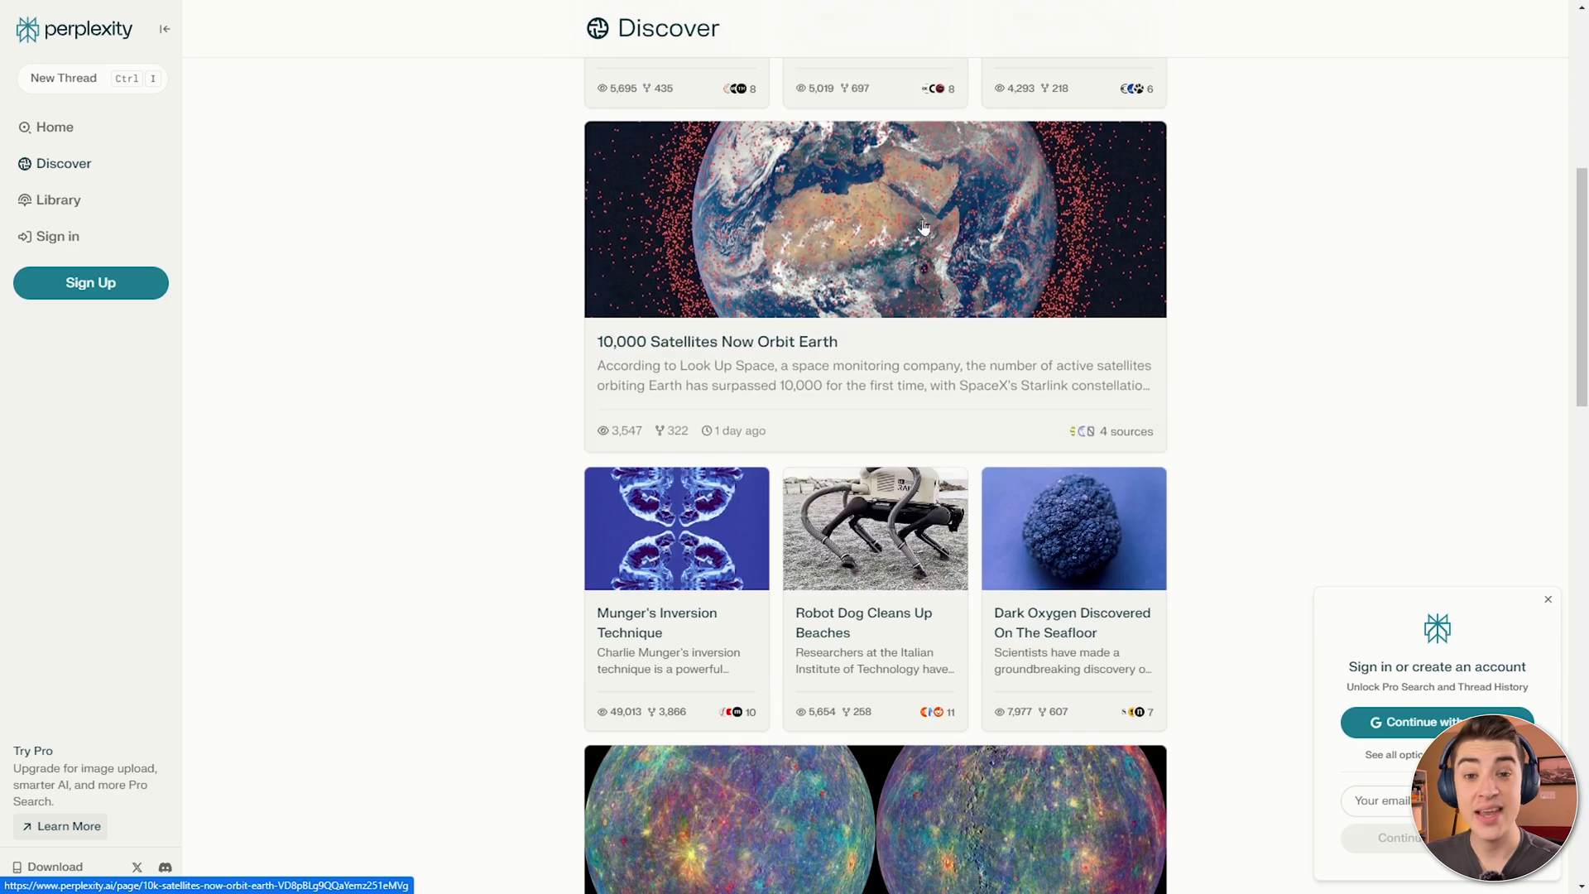
scroll("down", 3)
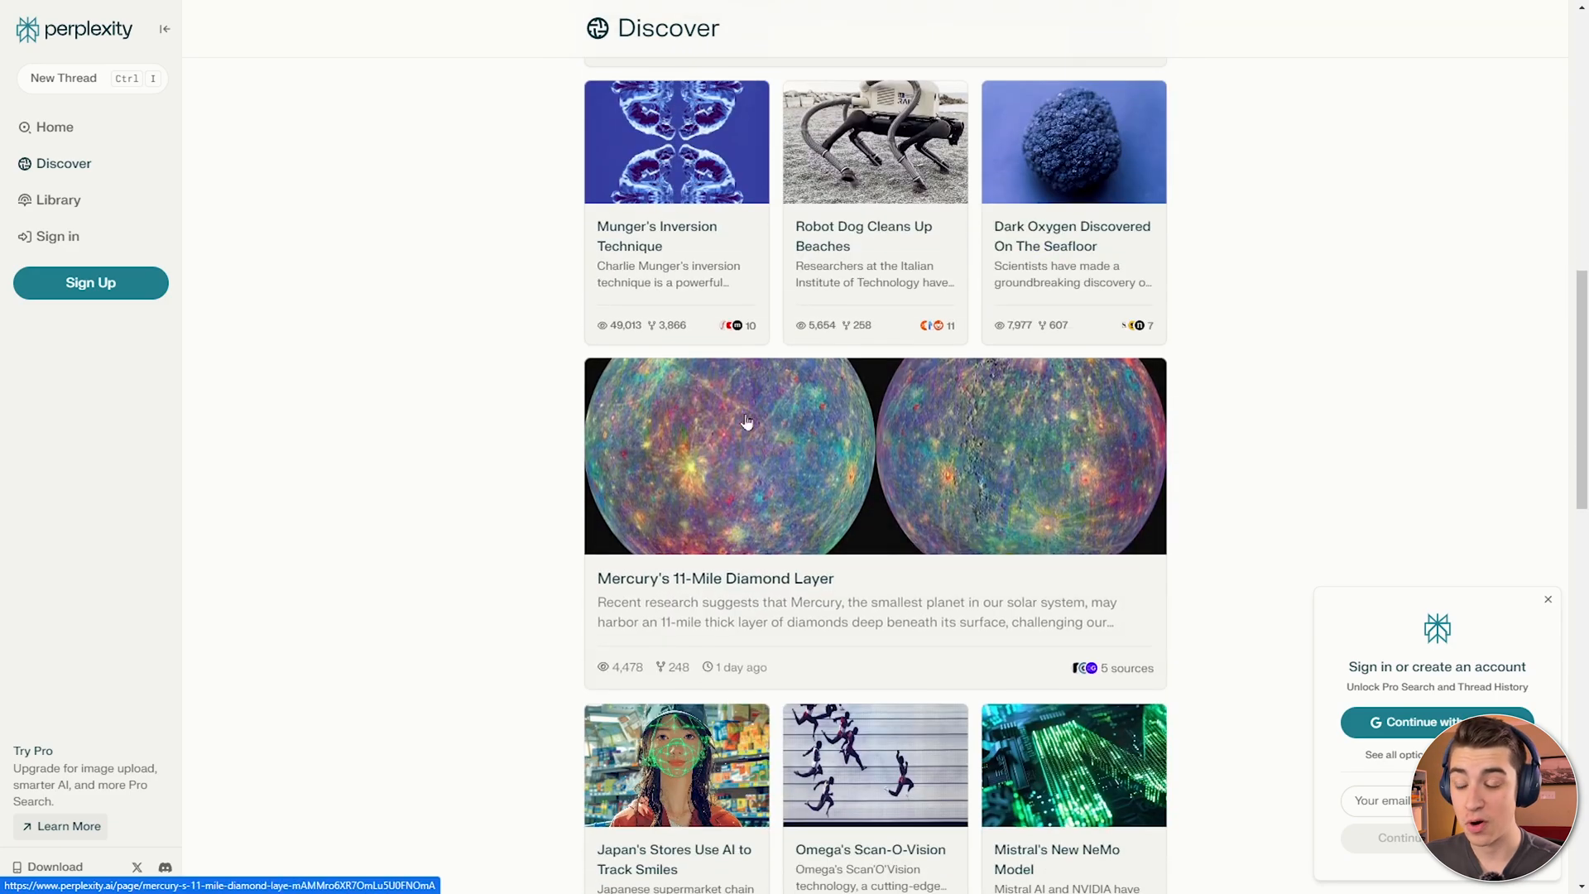
scroll("up", 3)
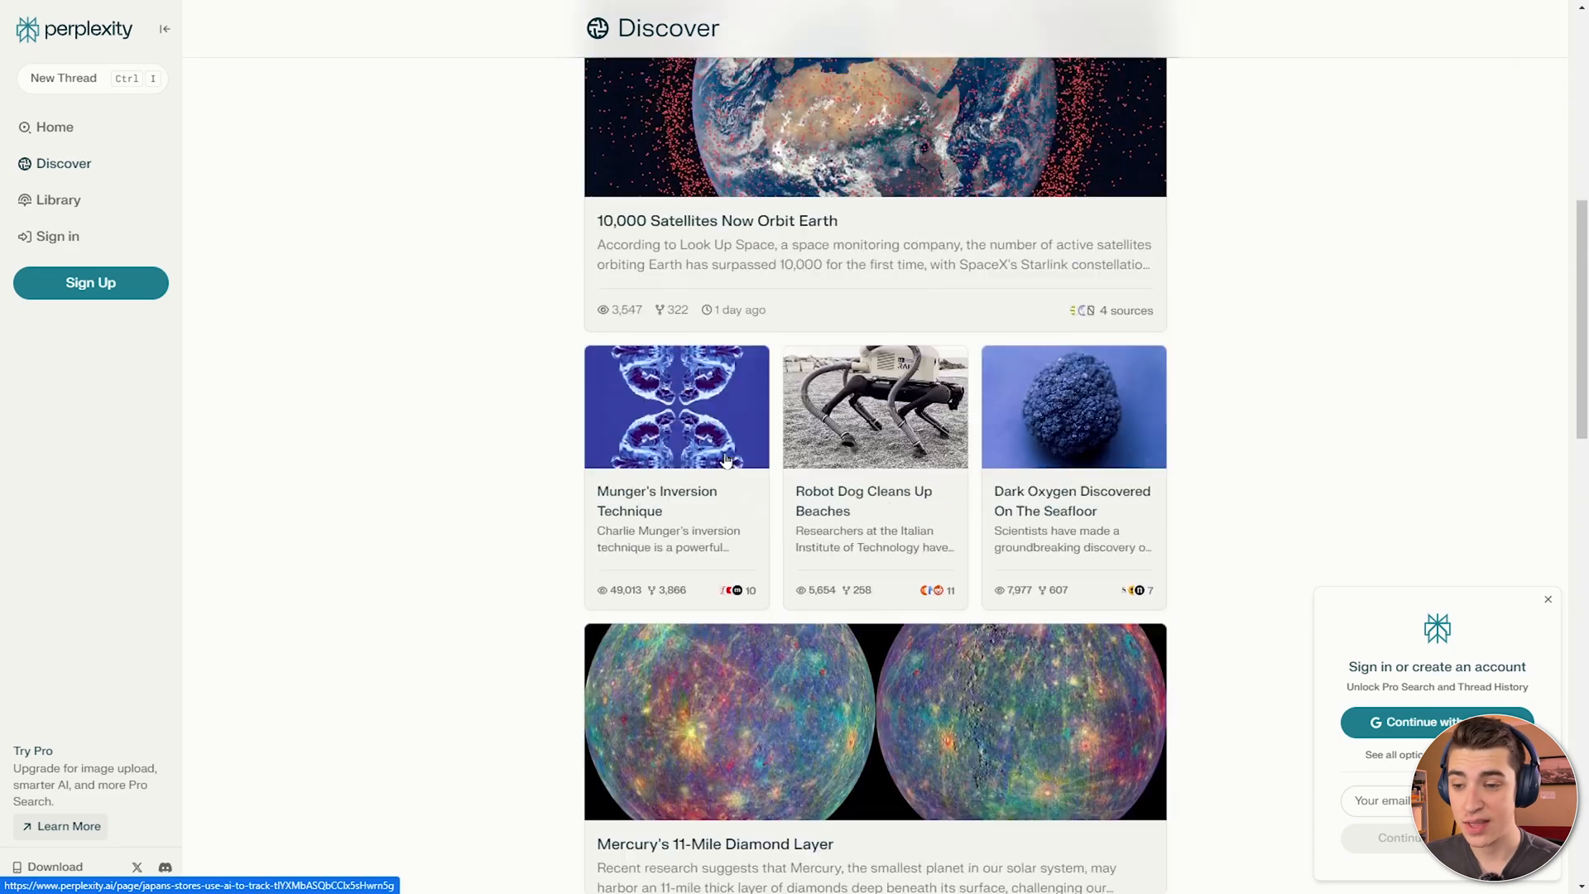
scroll("up", 3)
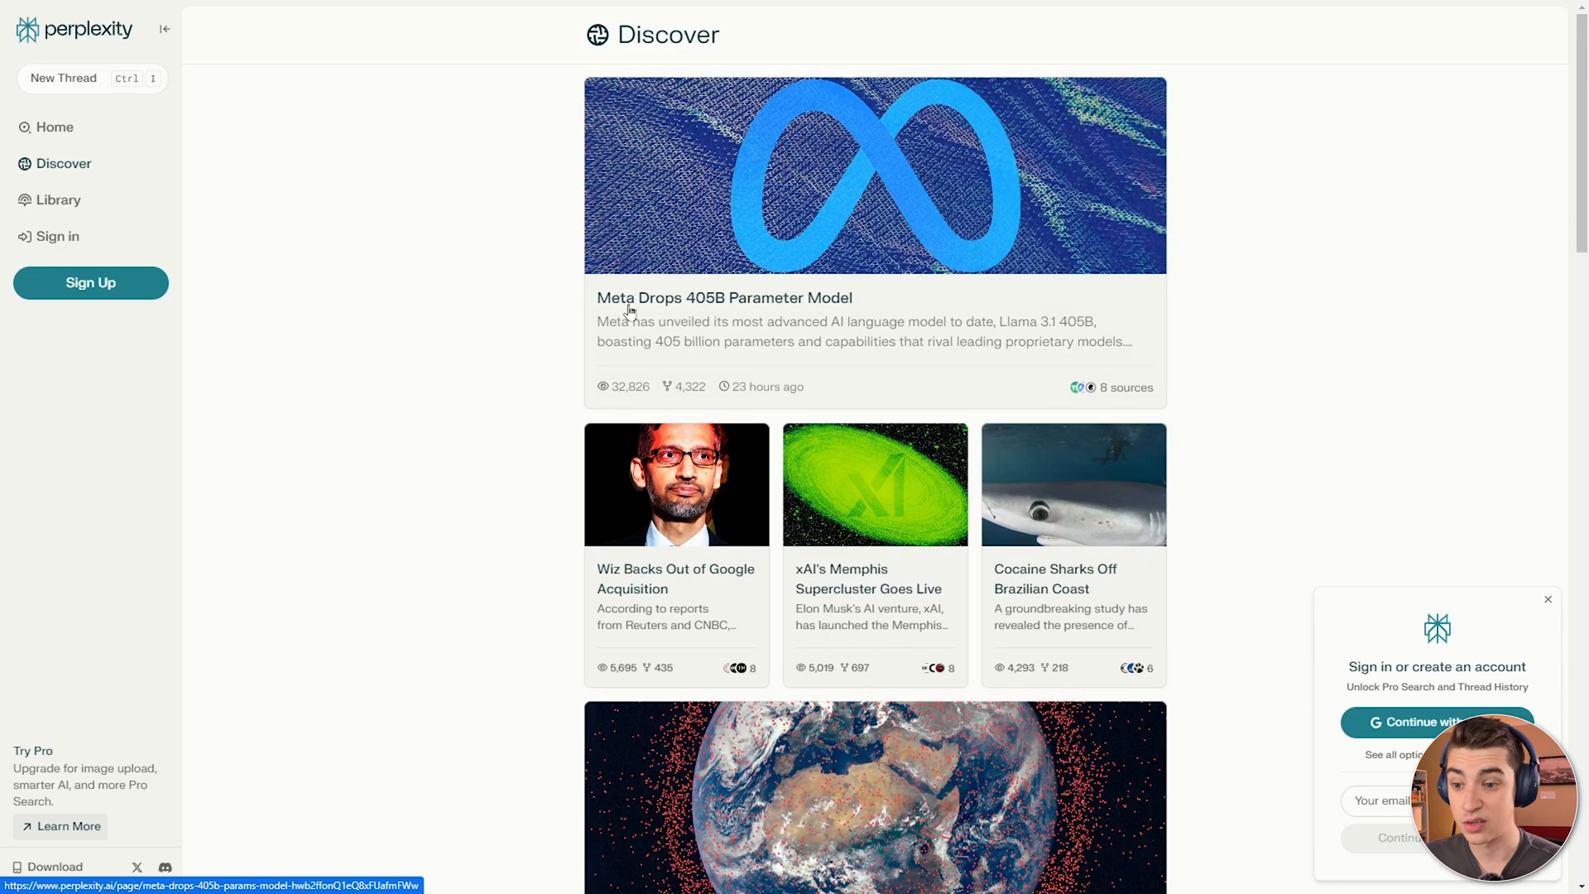
mouse_move(749, 311)
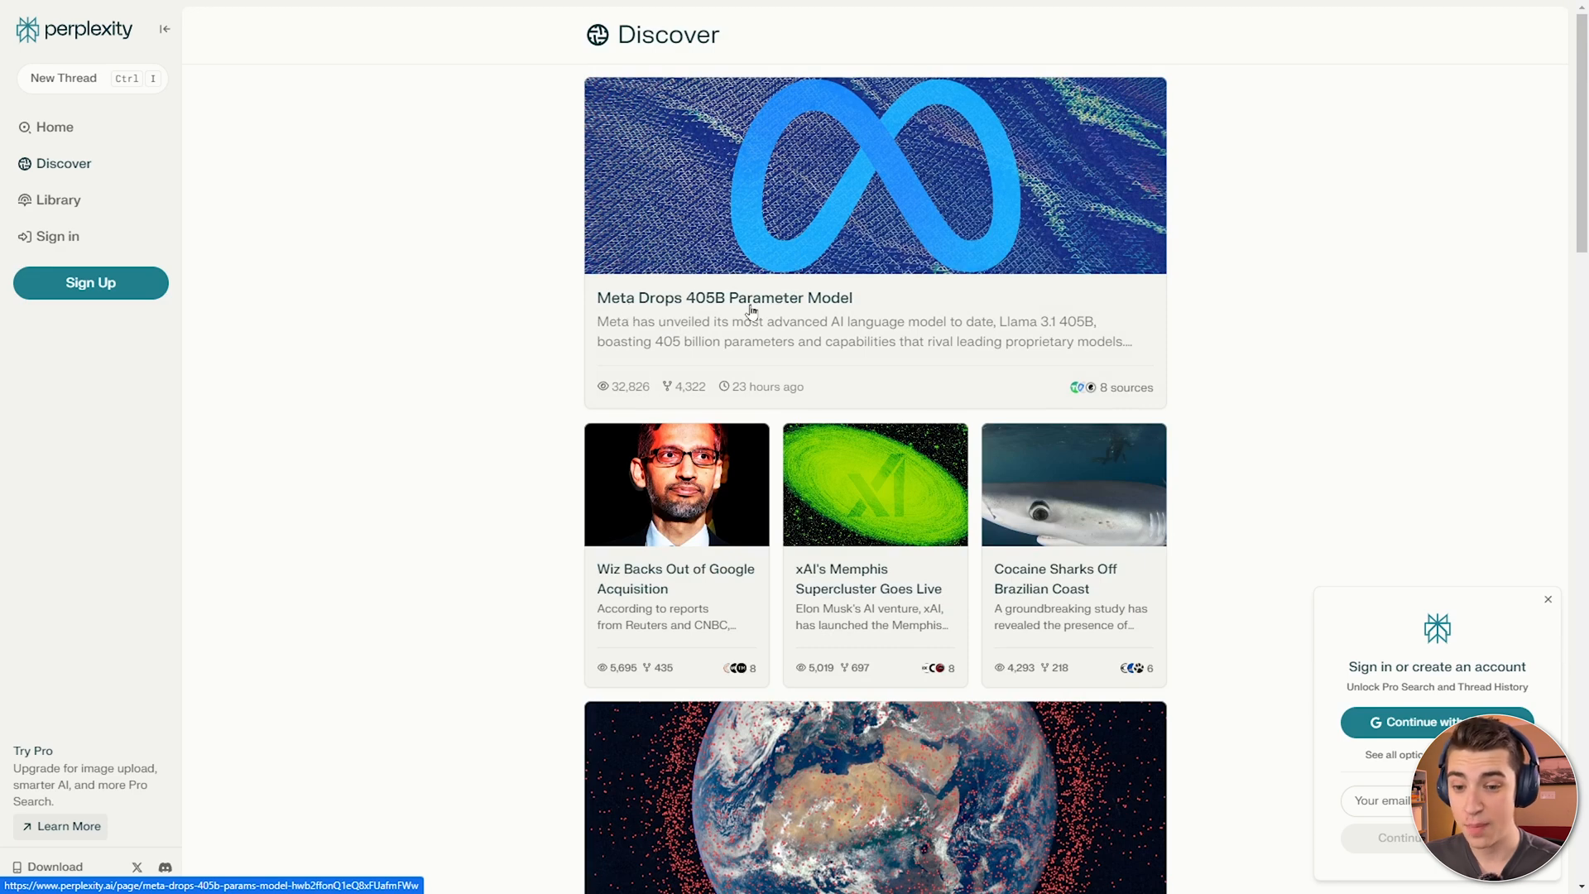
Read through the sections of the 'Meta Drops 405B Parameter Model' Discover story.
left_click(723, 297)
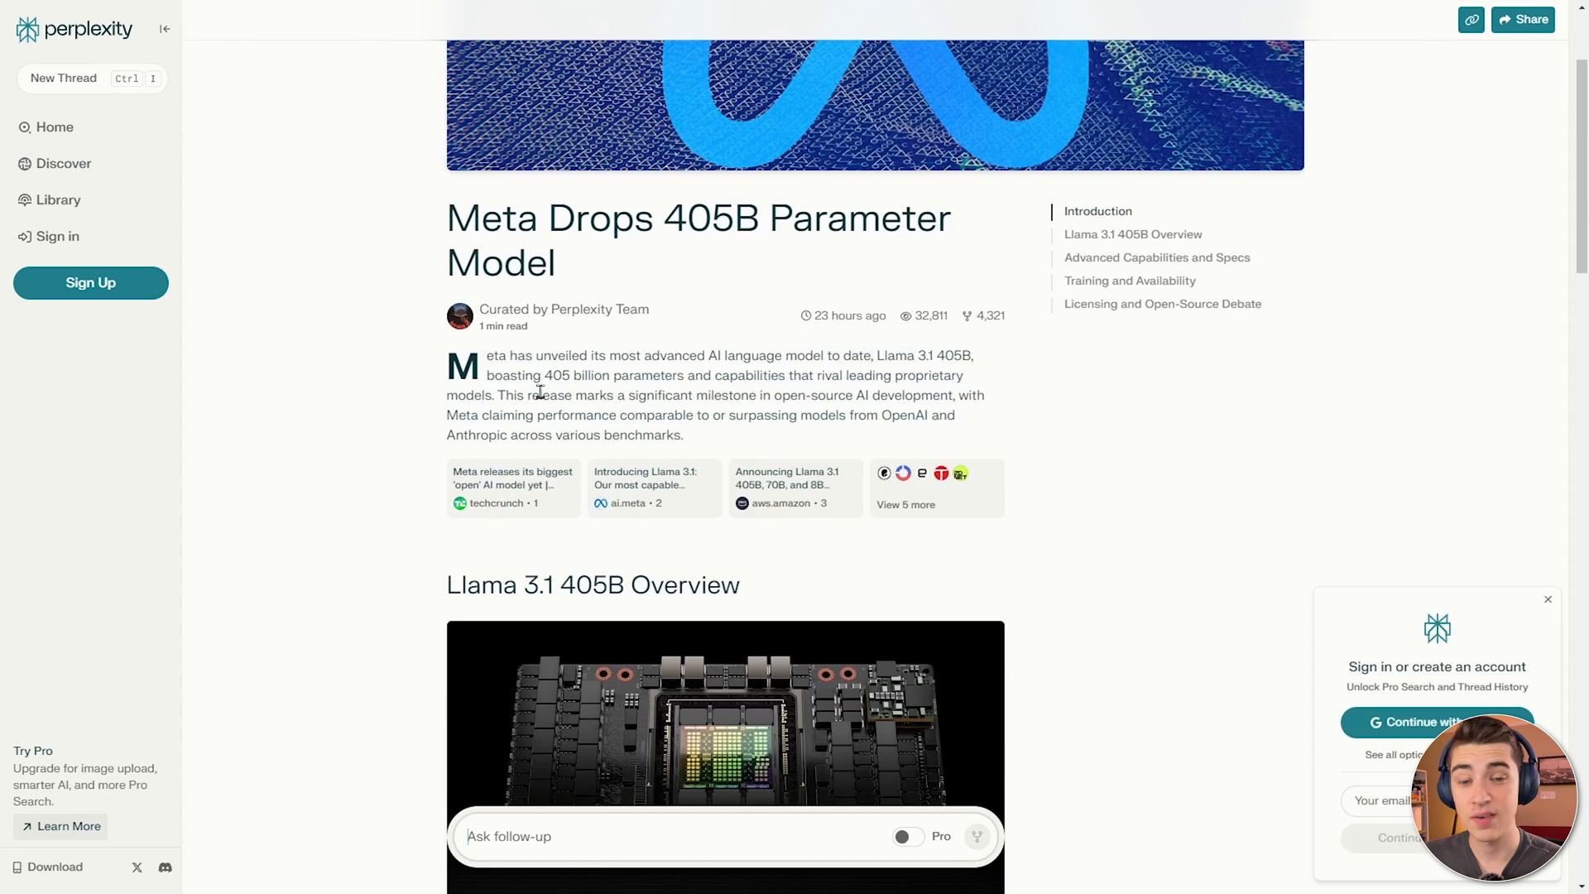
scroll("down", 3)
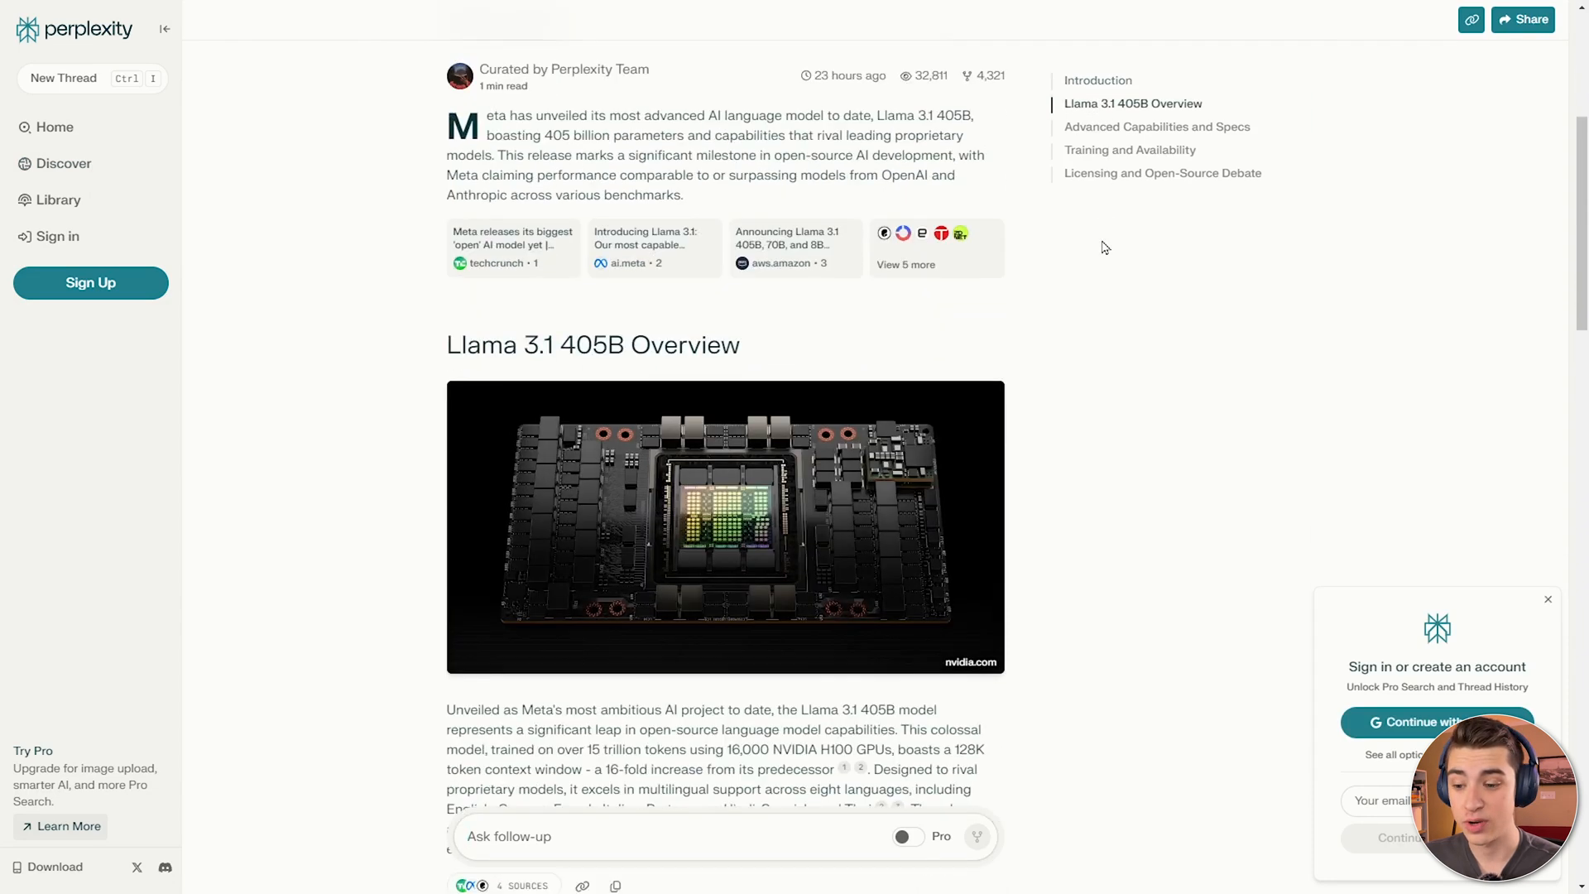
scroll("down", 3)
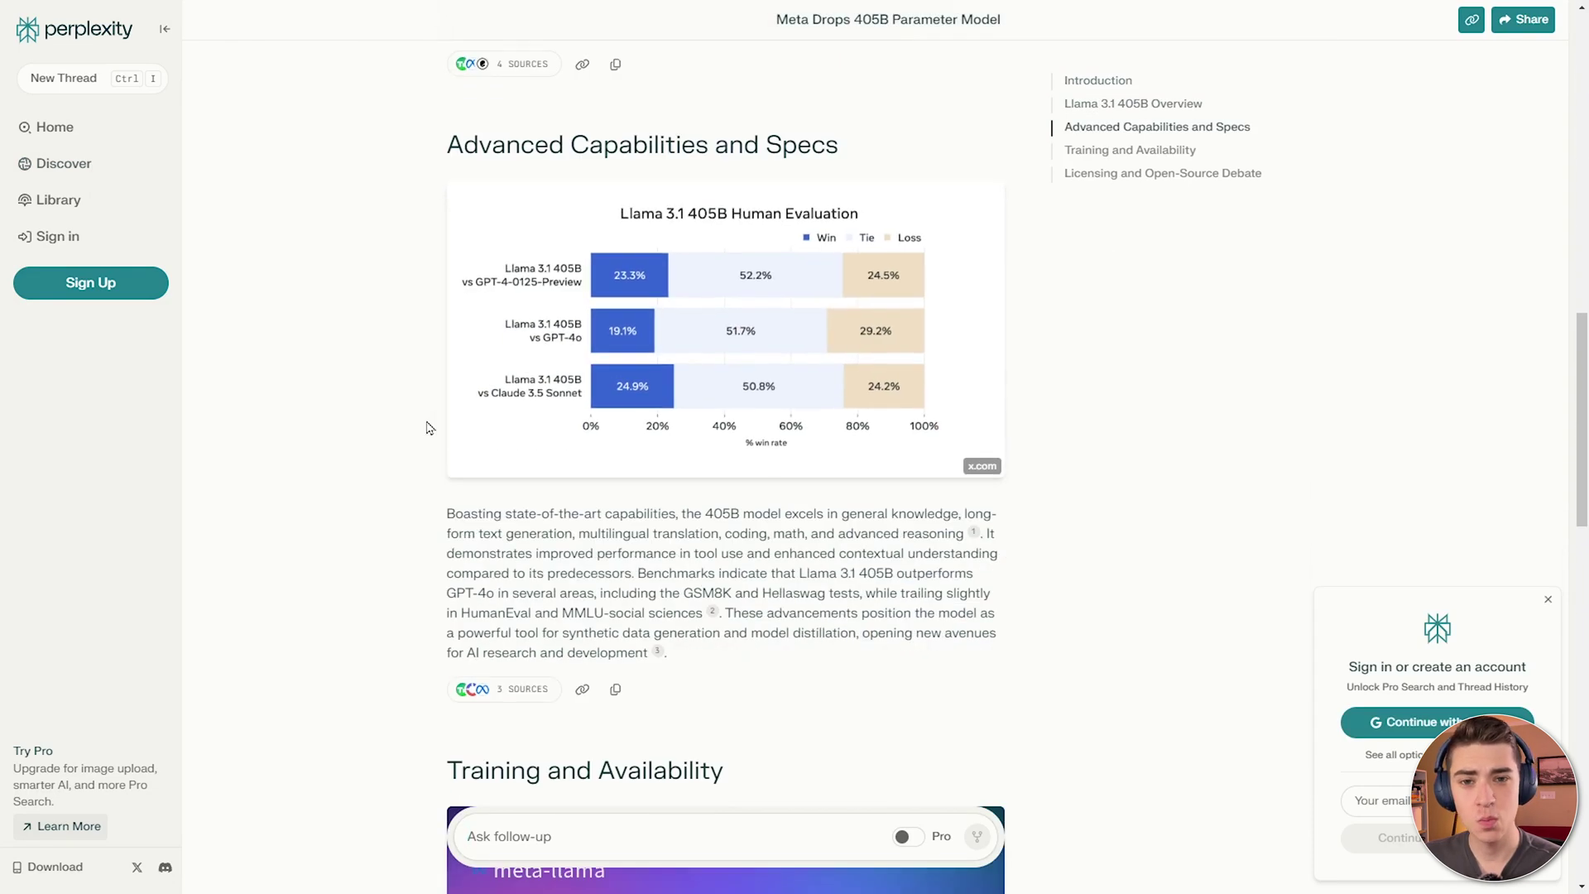
scroll("down", 3)
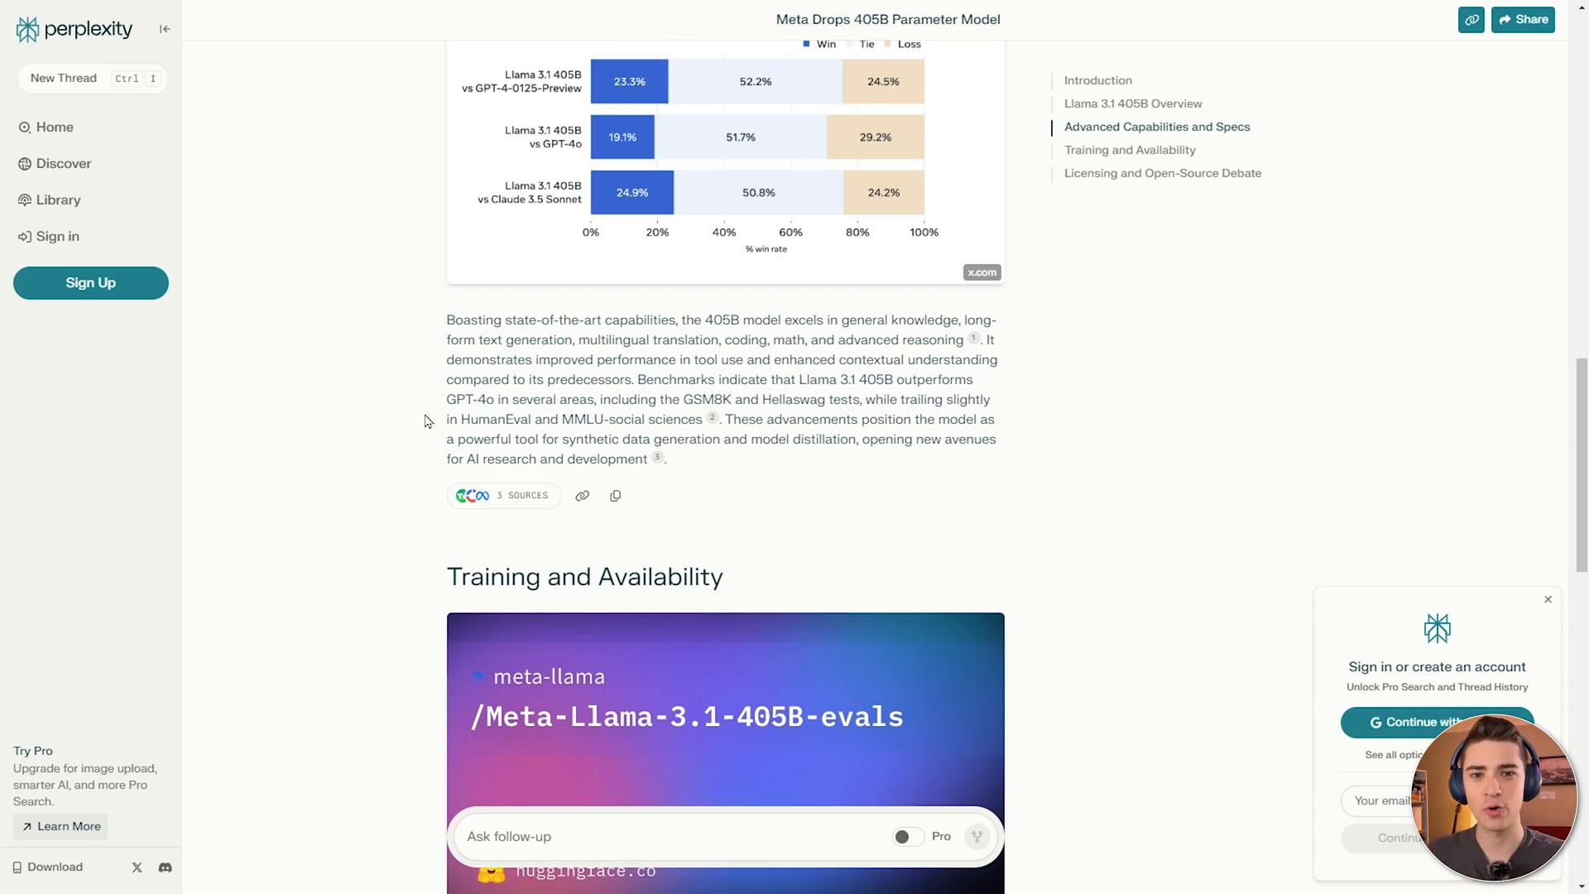
scroll("up", 3)
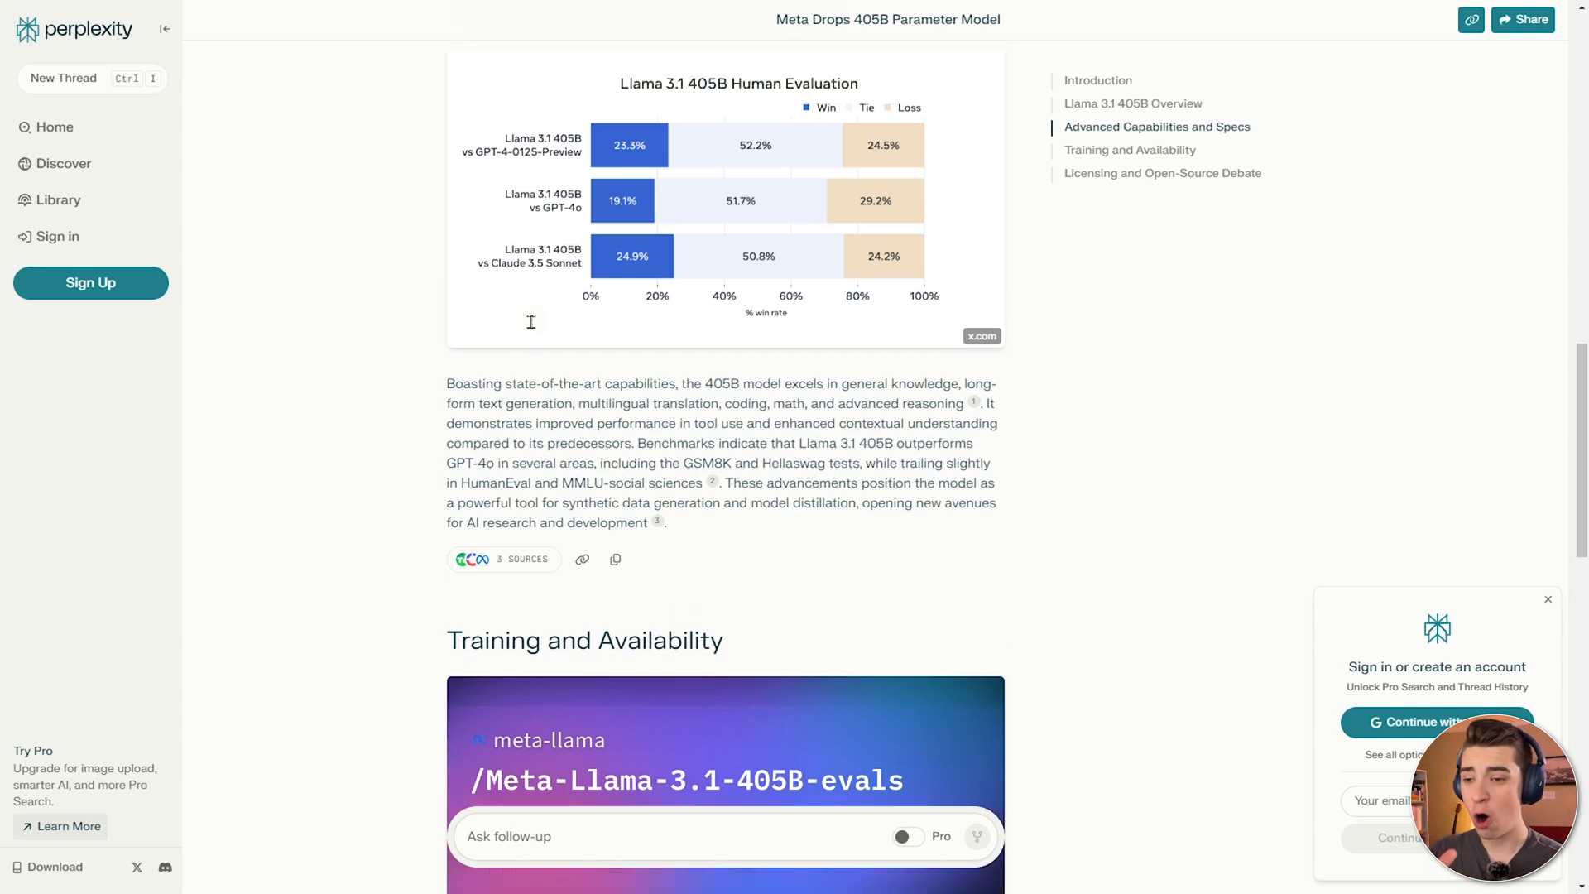
scroll("up", 3)
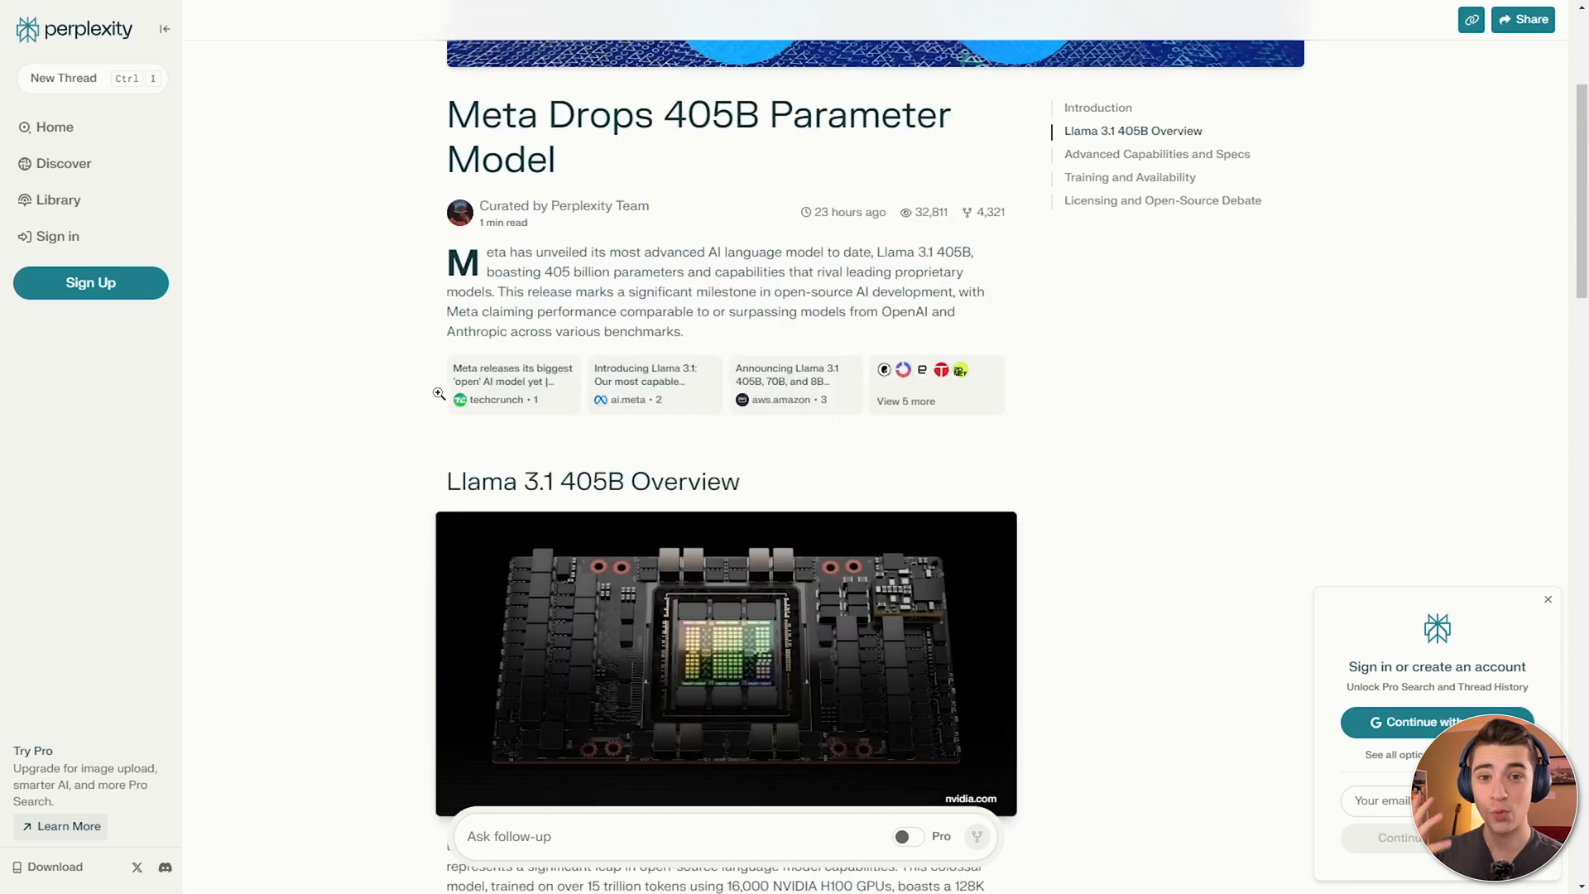
scroll("up", 3)
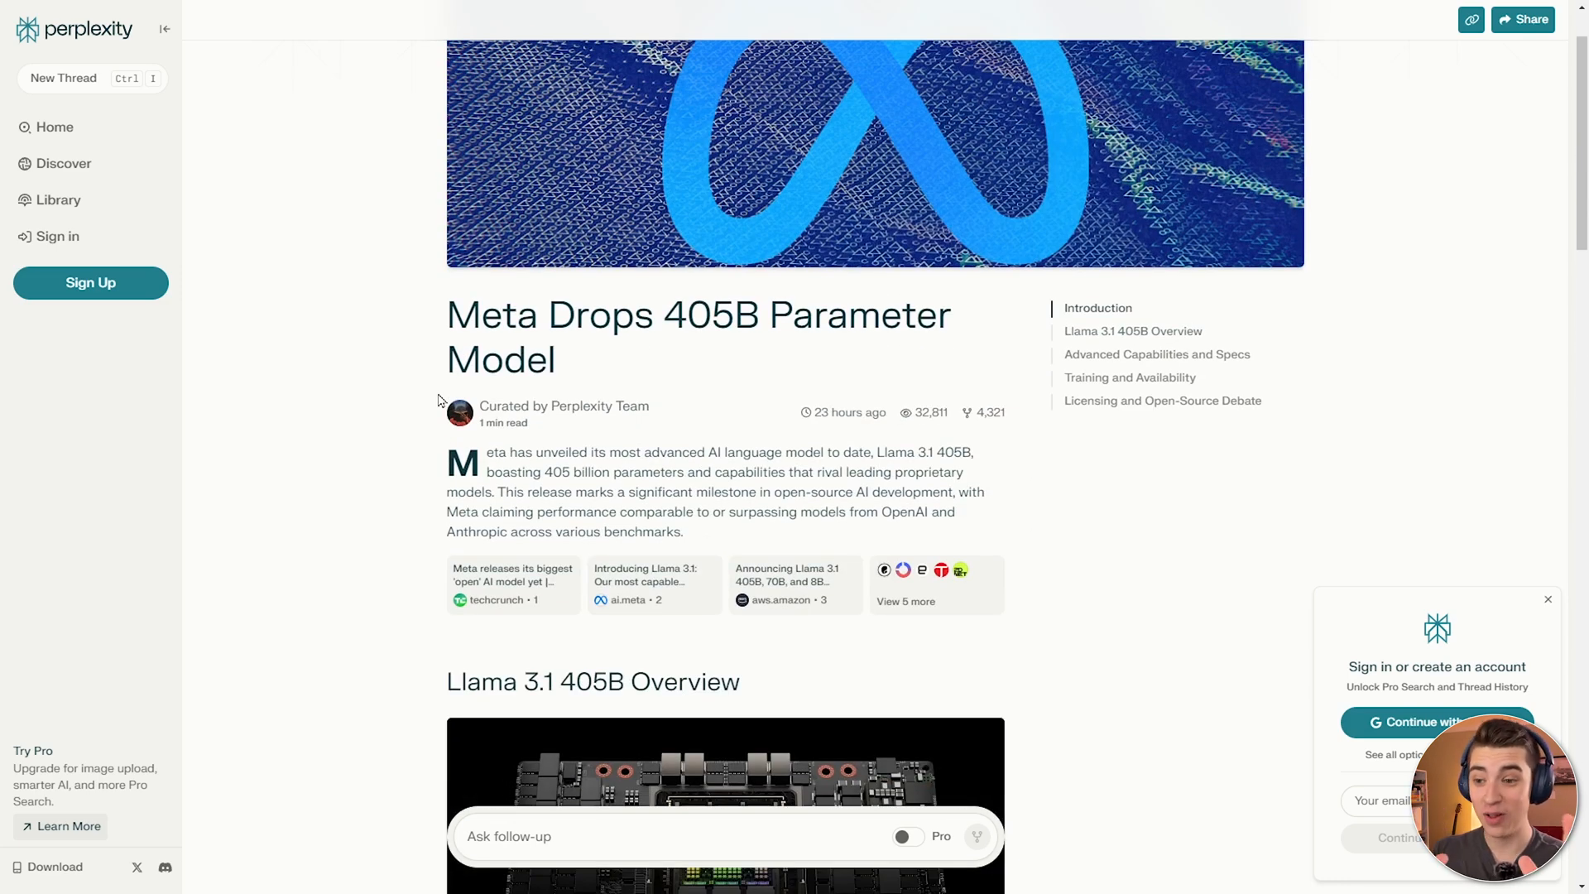
mouse_move(438, 387)
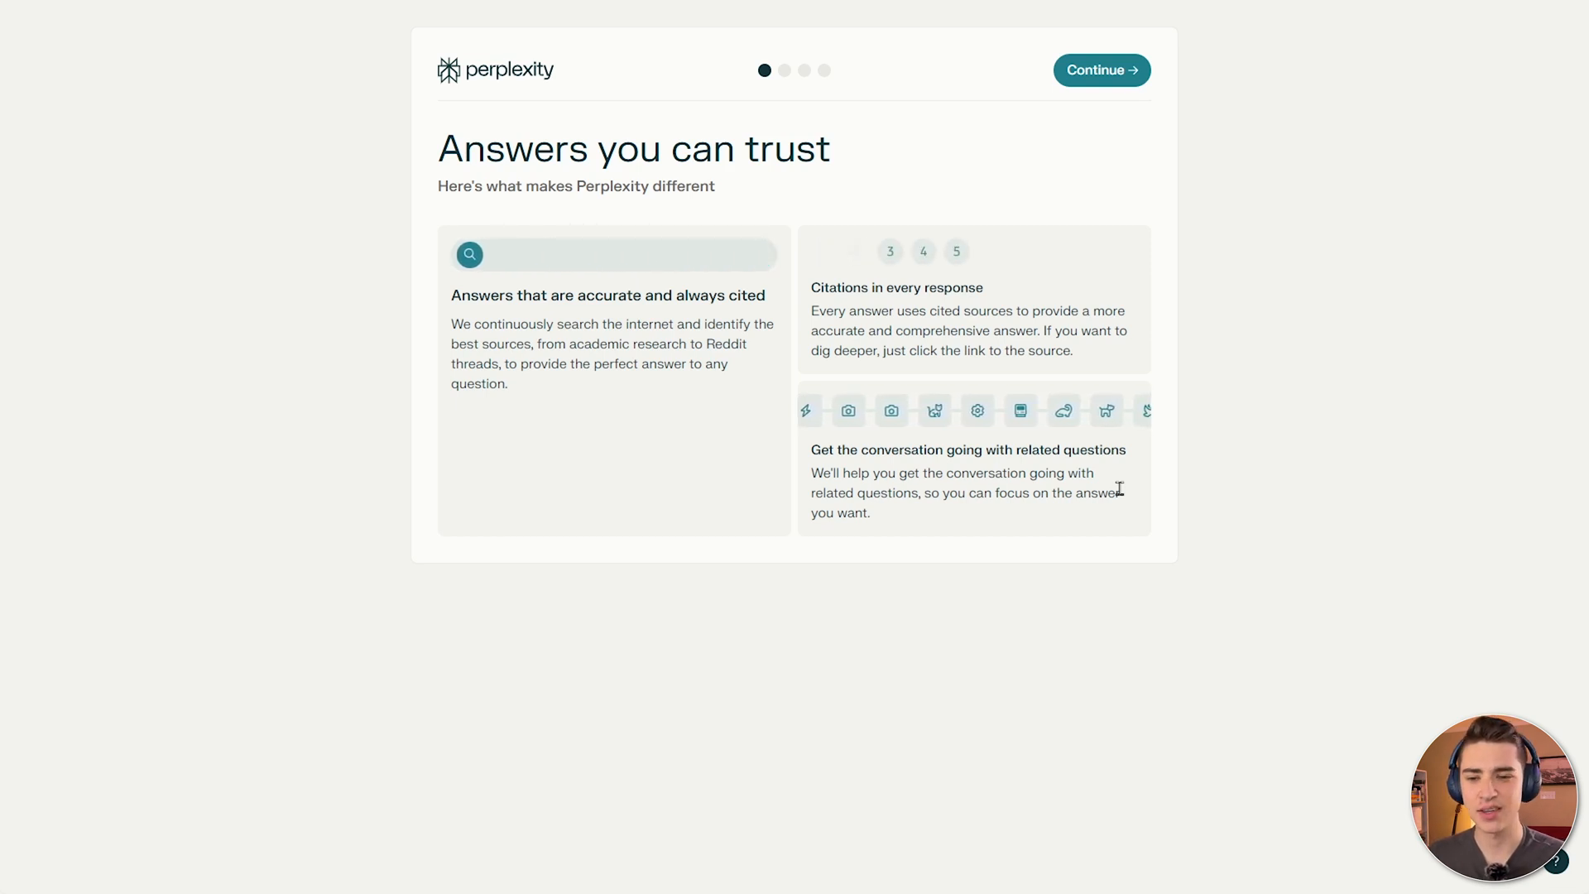
Advance the onboarding to the Try Pro comparison of the free Standard and $20 Professional plans.
left_click(1101, 69)
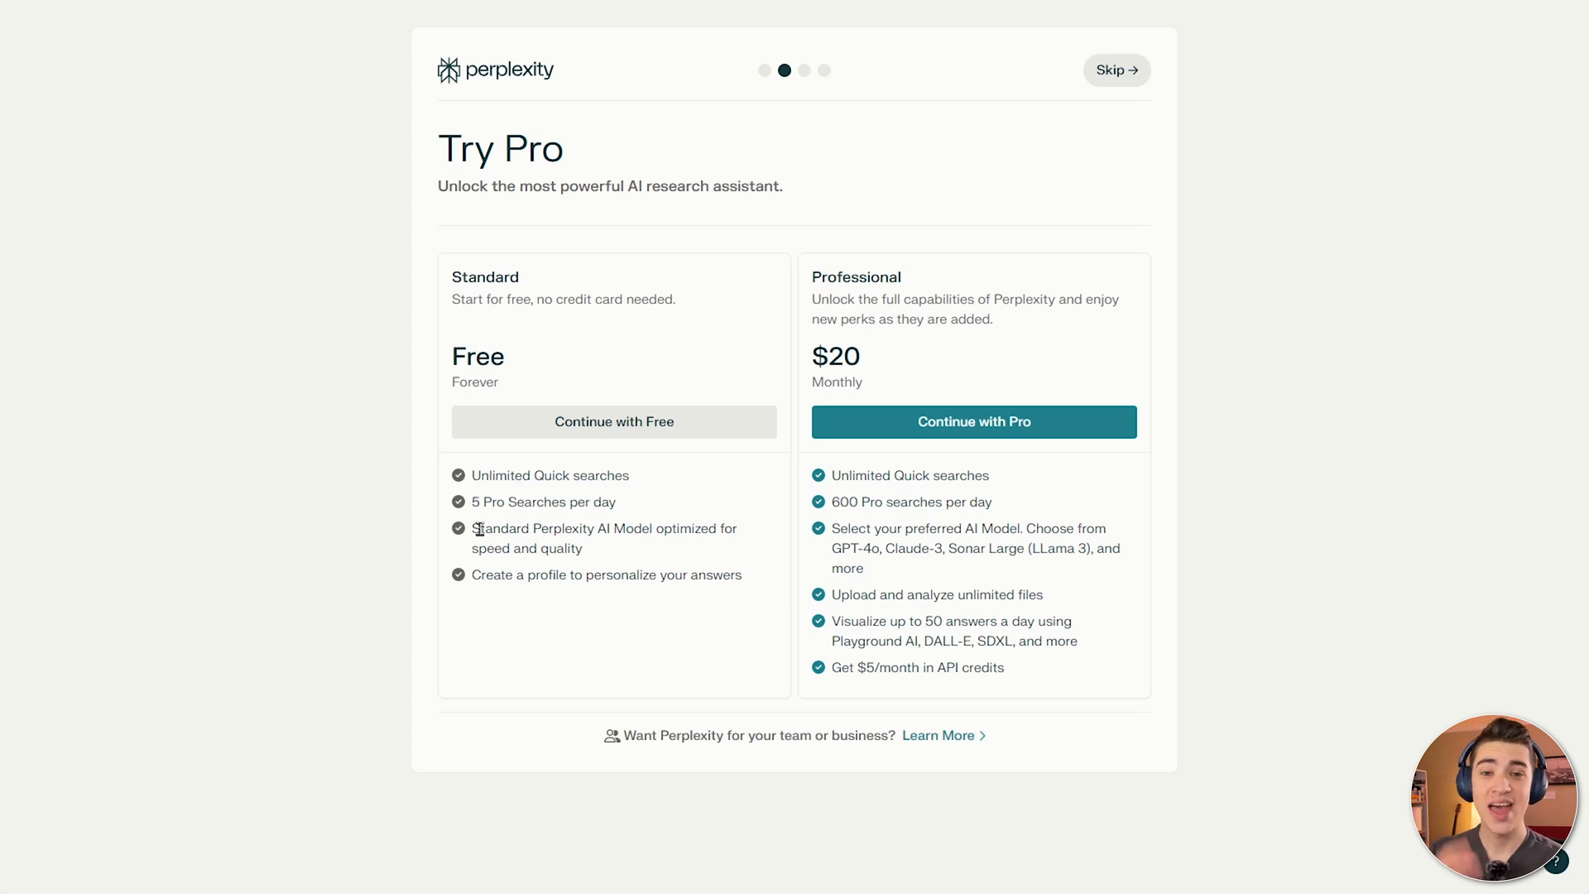
mouse_move(982, 599)
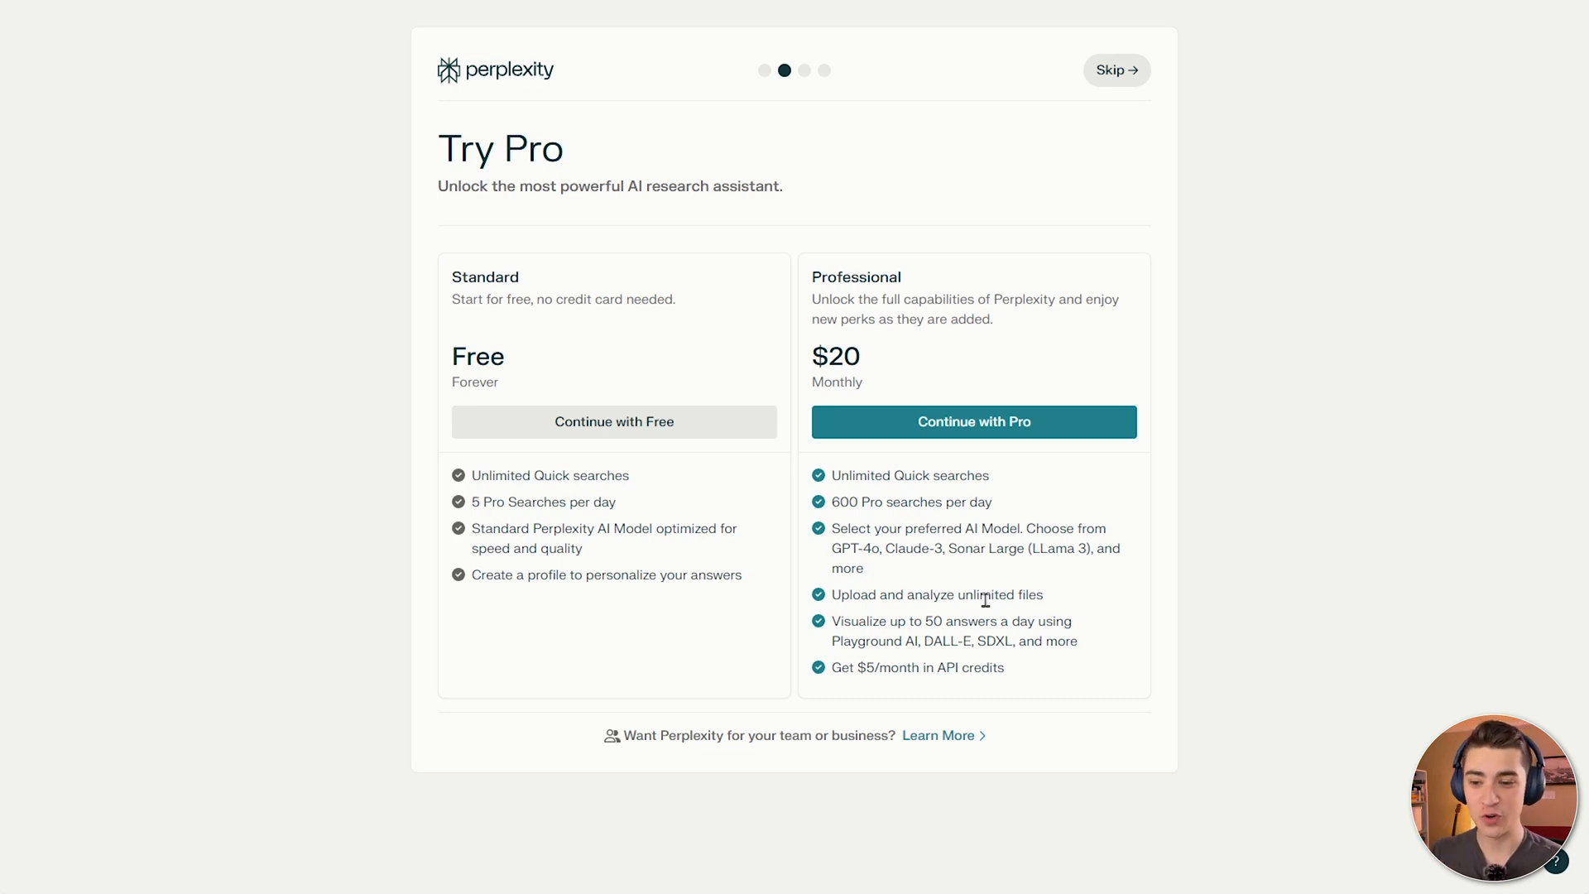
mouse_move(1098, 443)
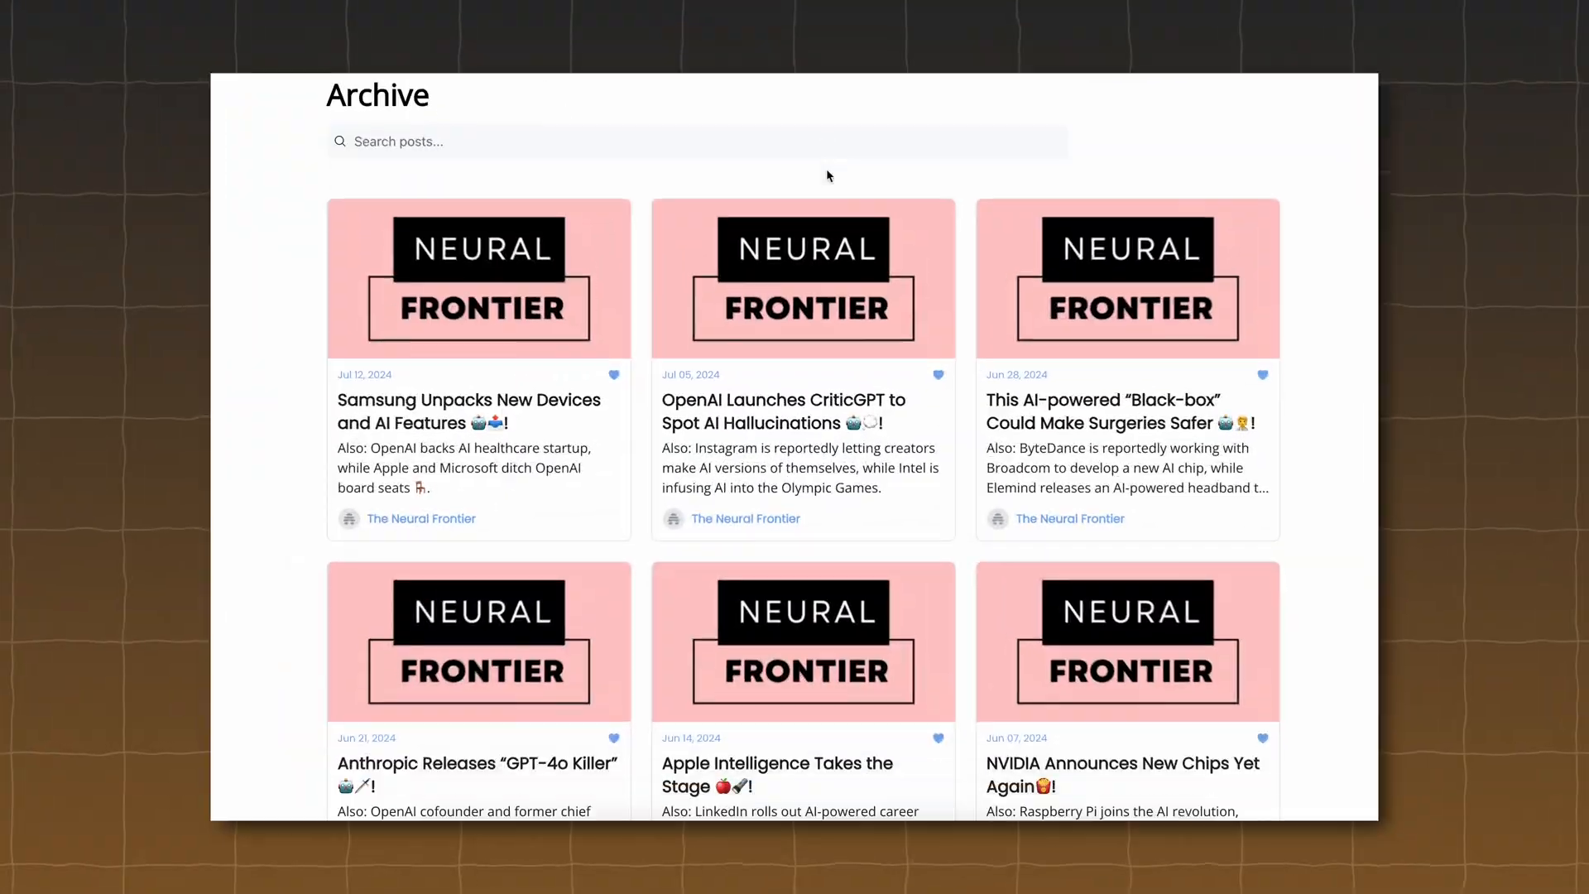
scroll("down", 3)
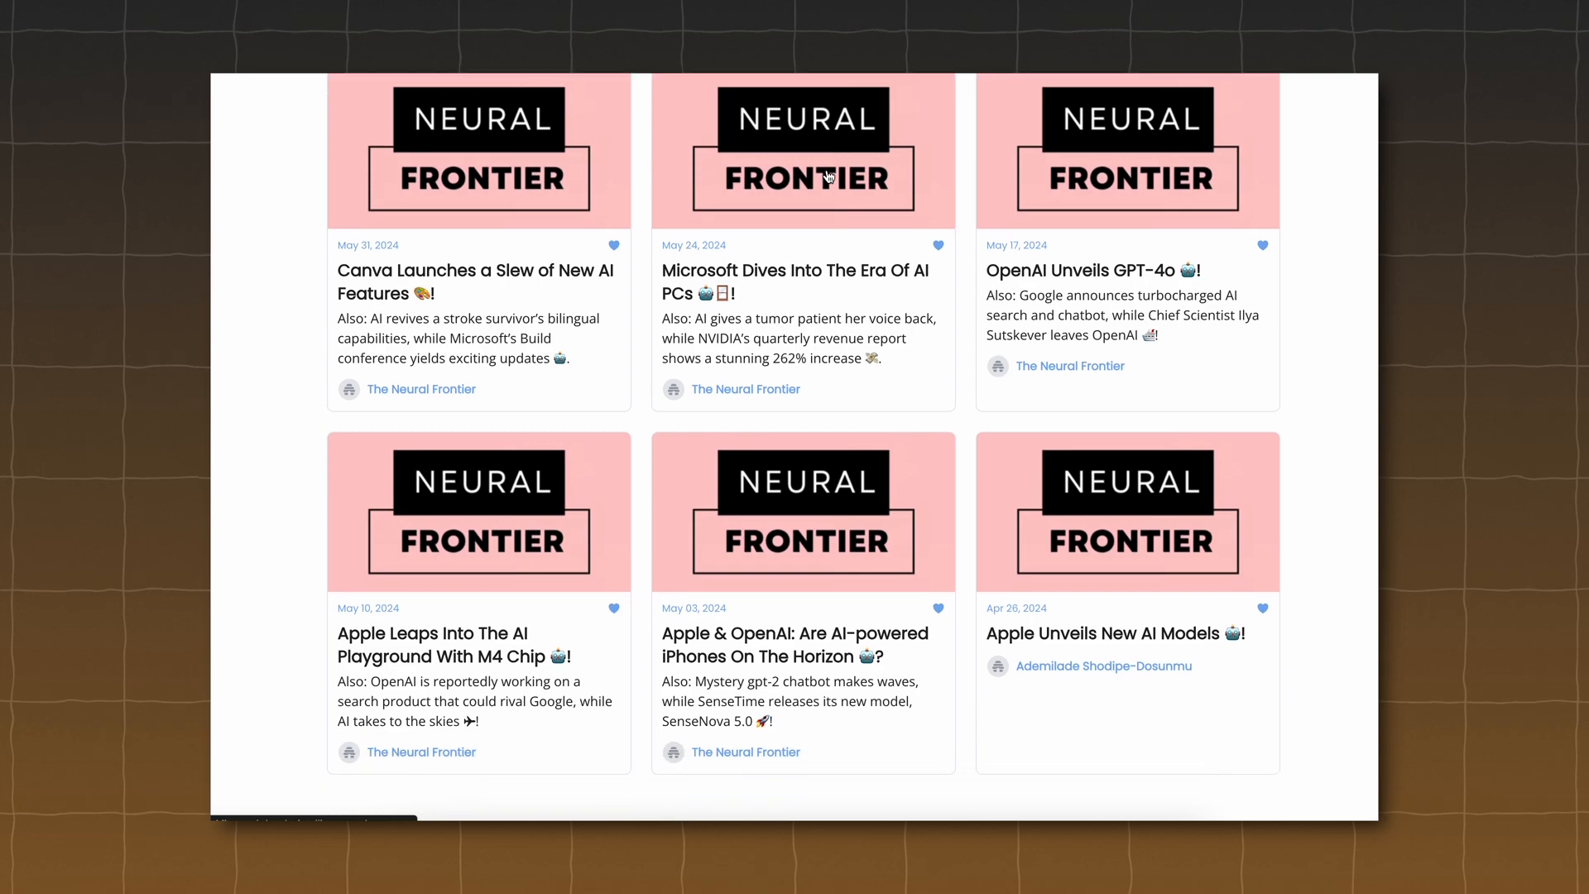
scroll("down", 3)
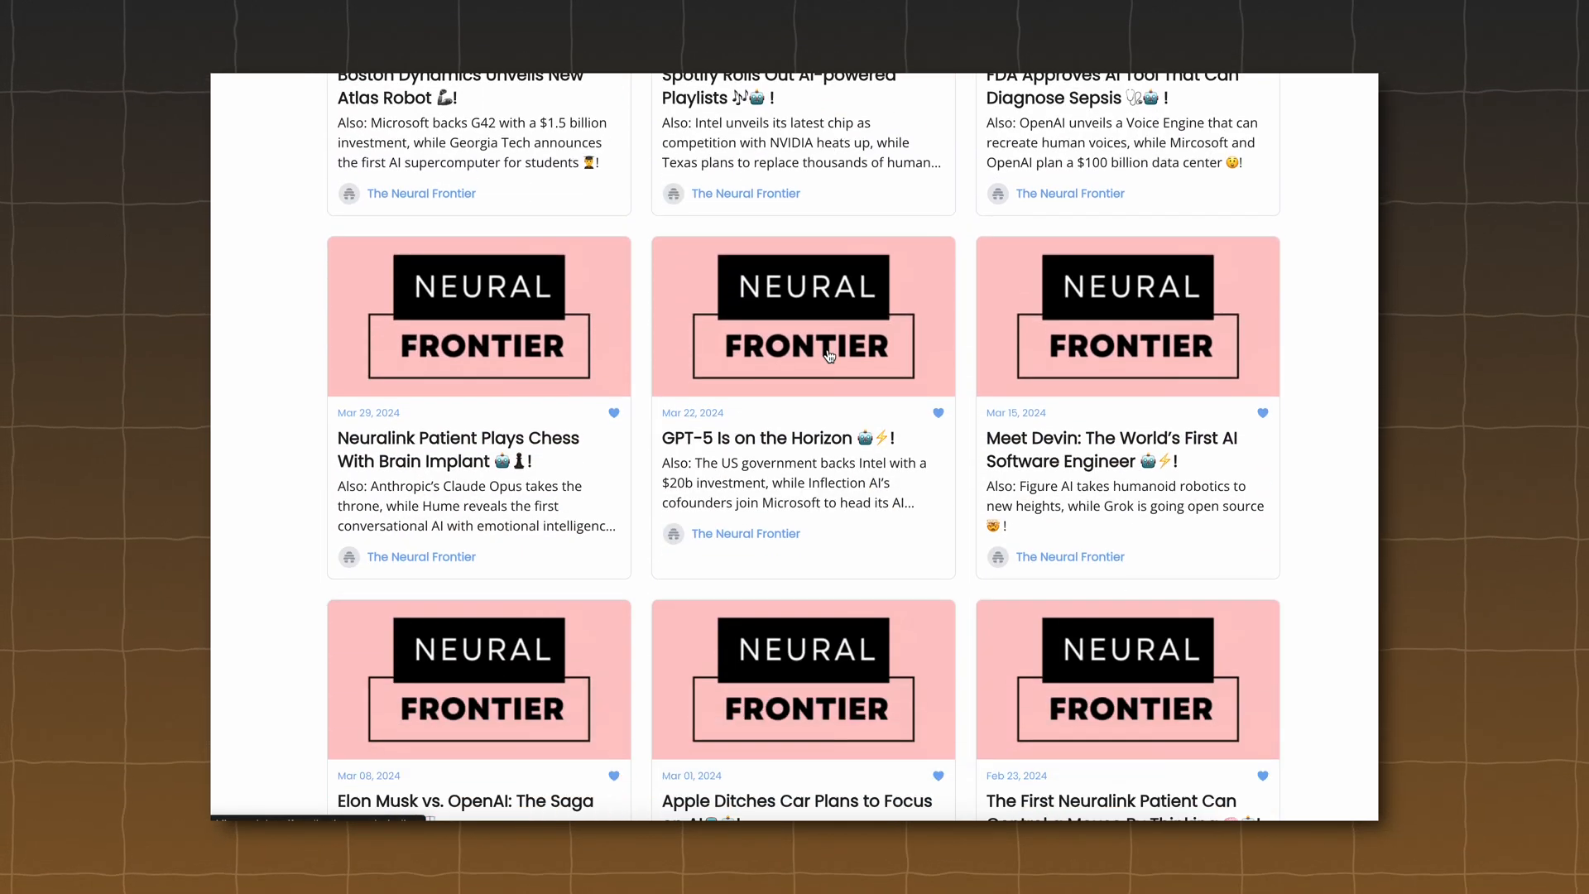
scroll("down", 3)
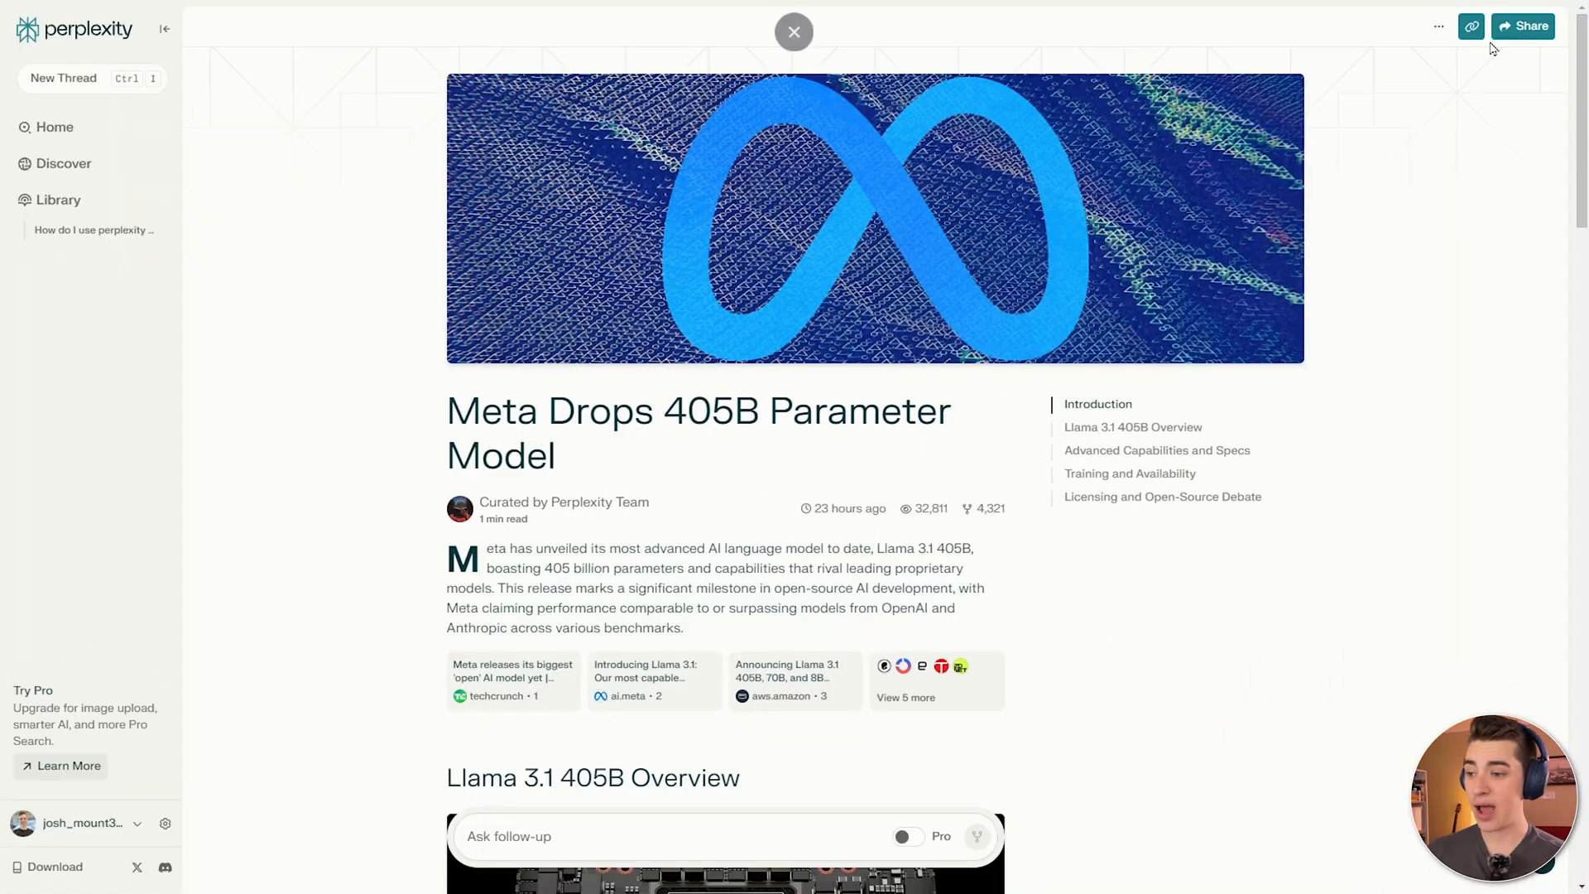
Leave the Meta article and go to the Library of saved threads and collections.
left_click(93, 230)
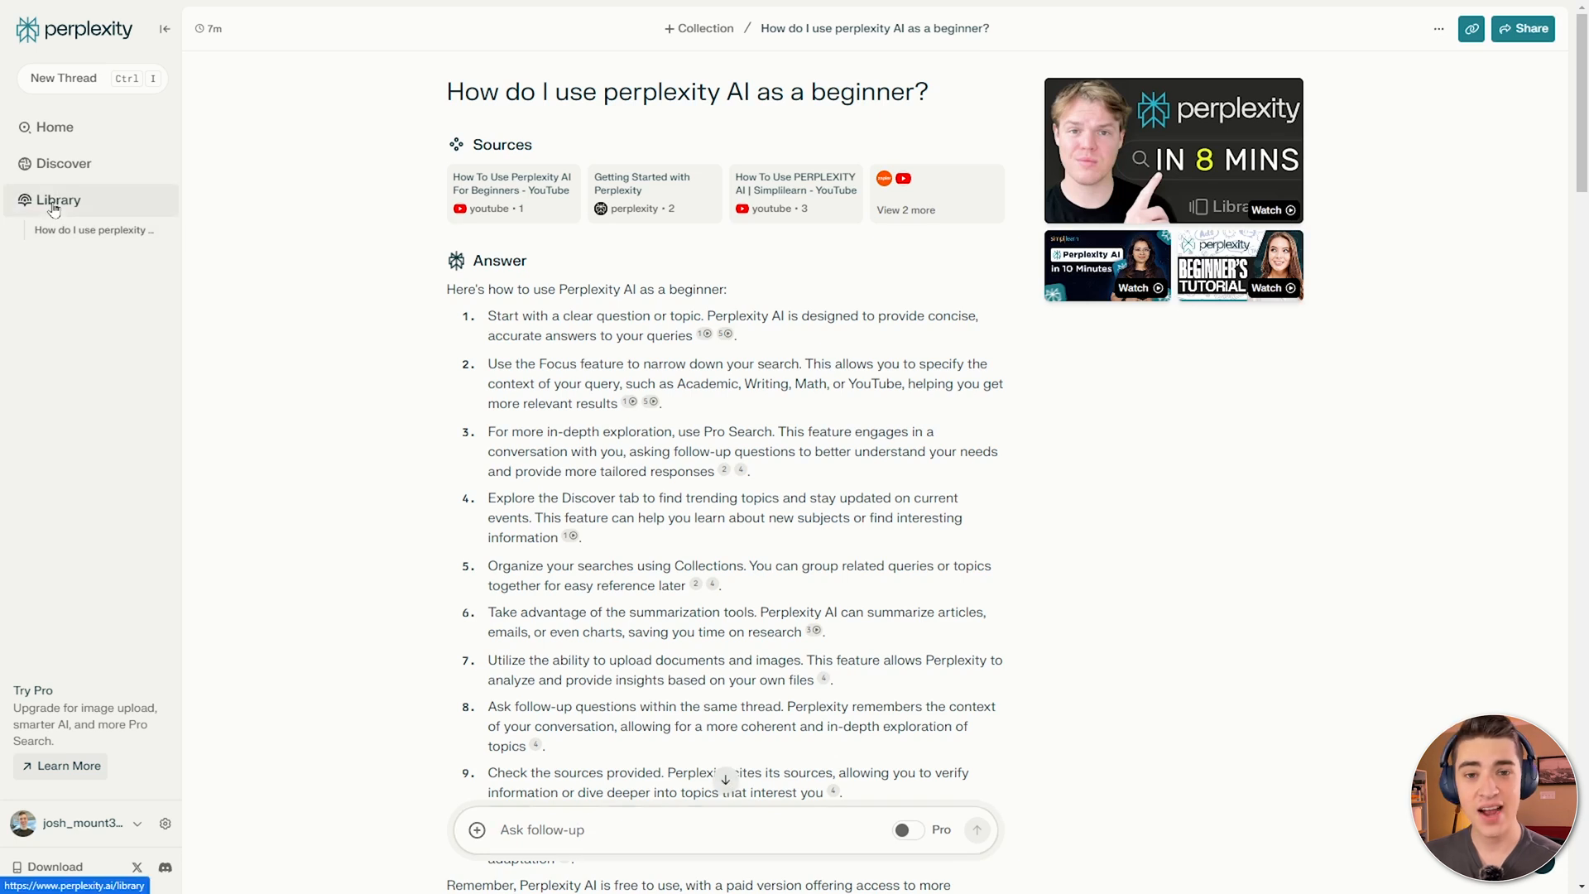
left_click(58, 201)
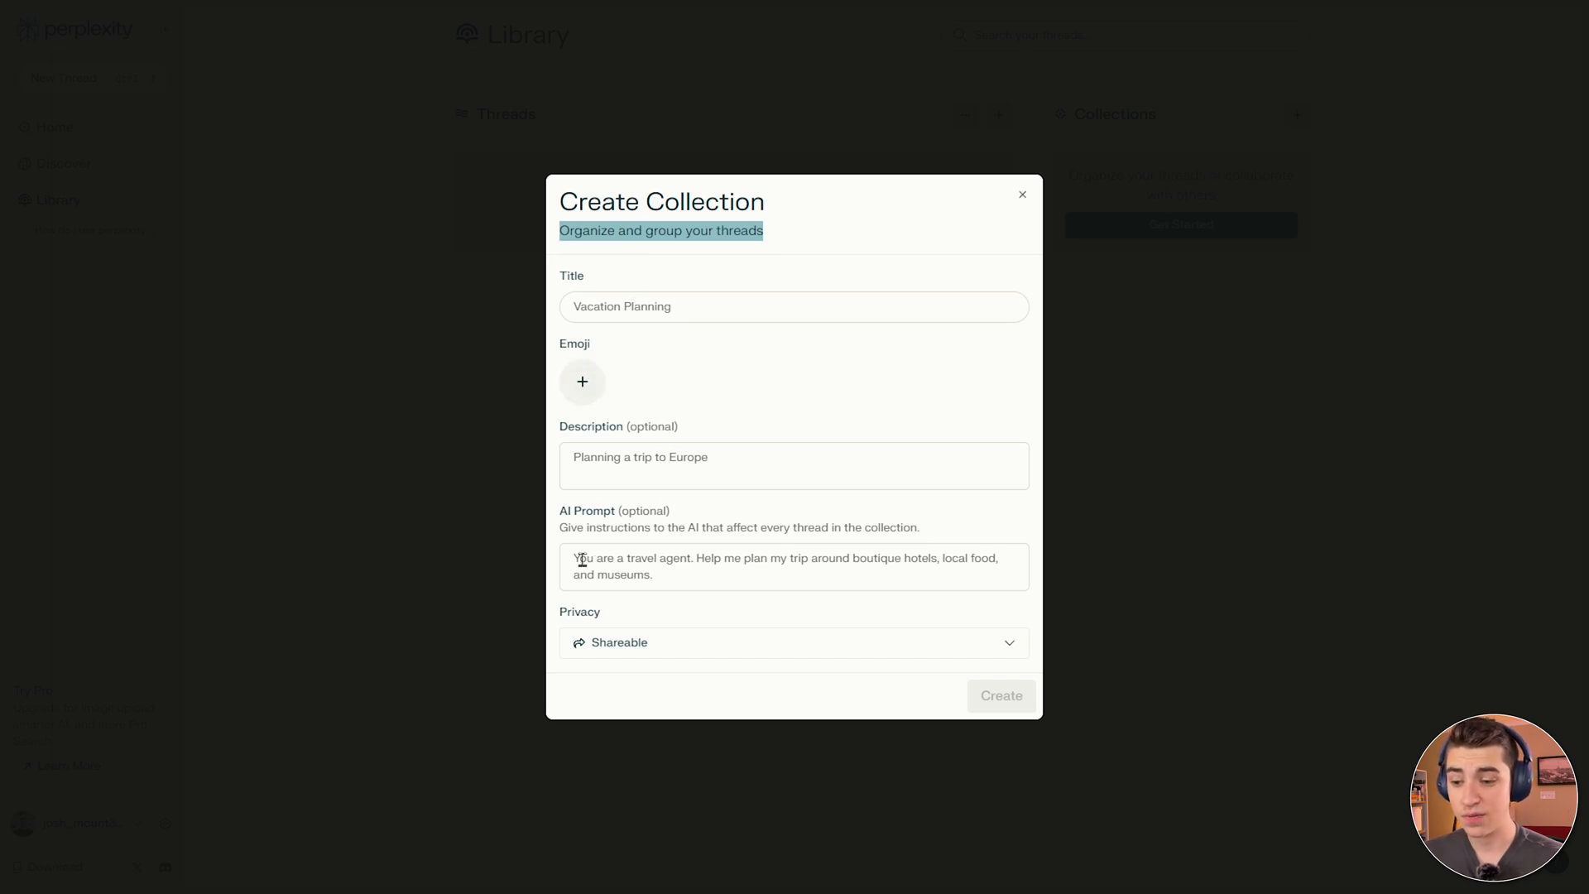
mouse_move(714, 576)
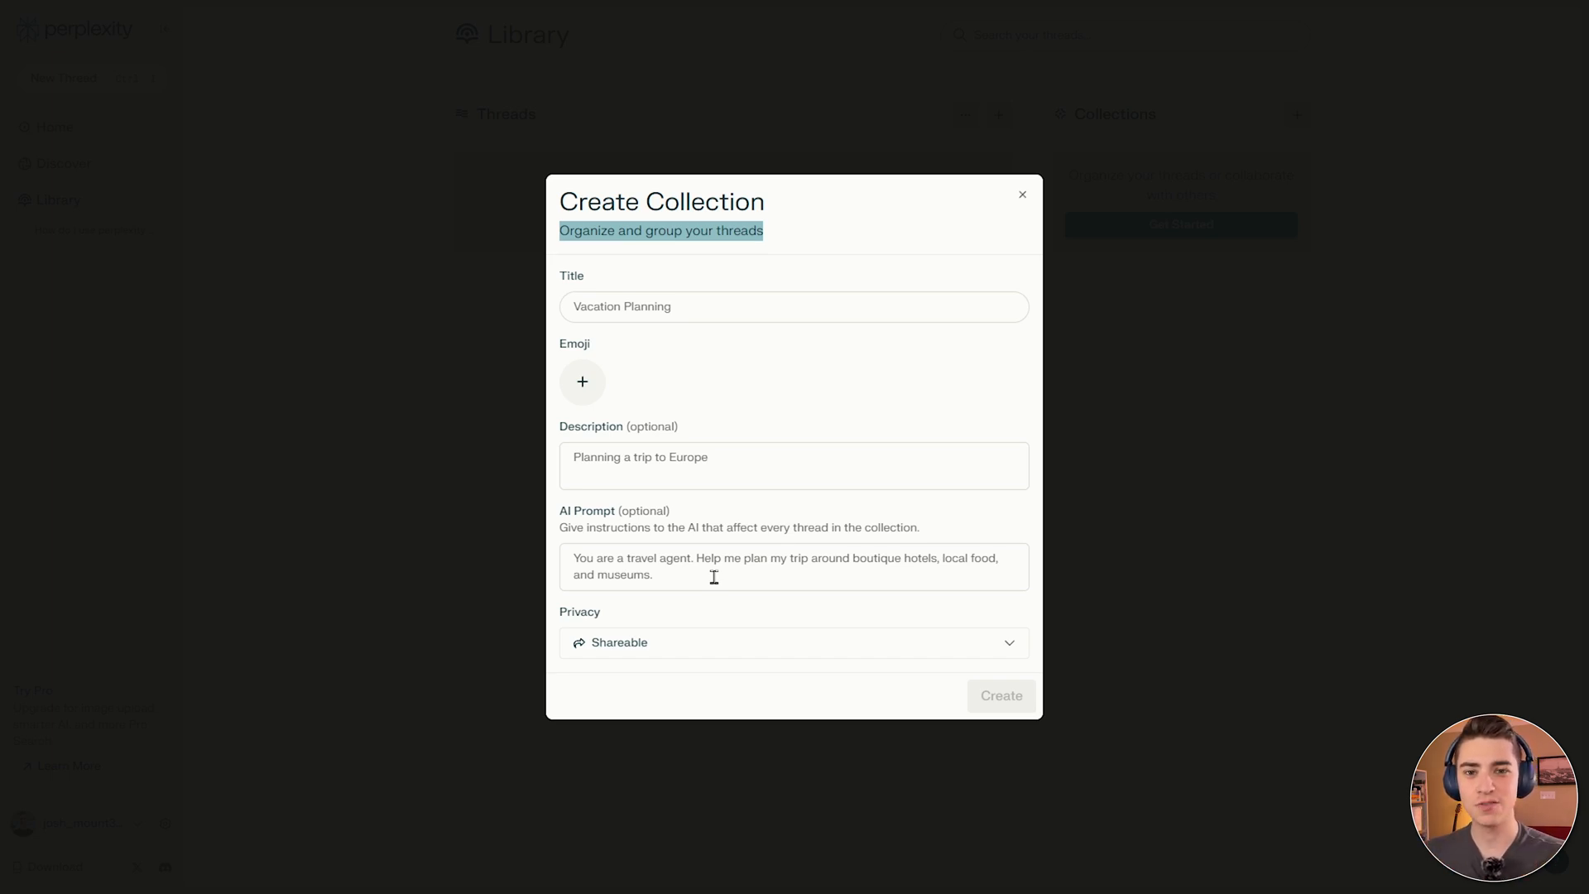
mouse_move(678, 629)
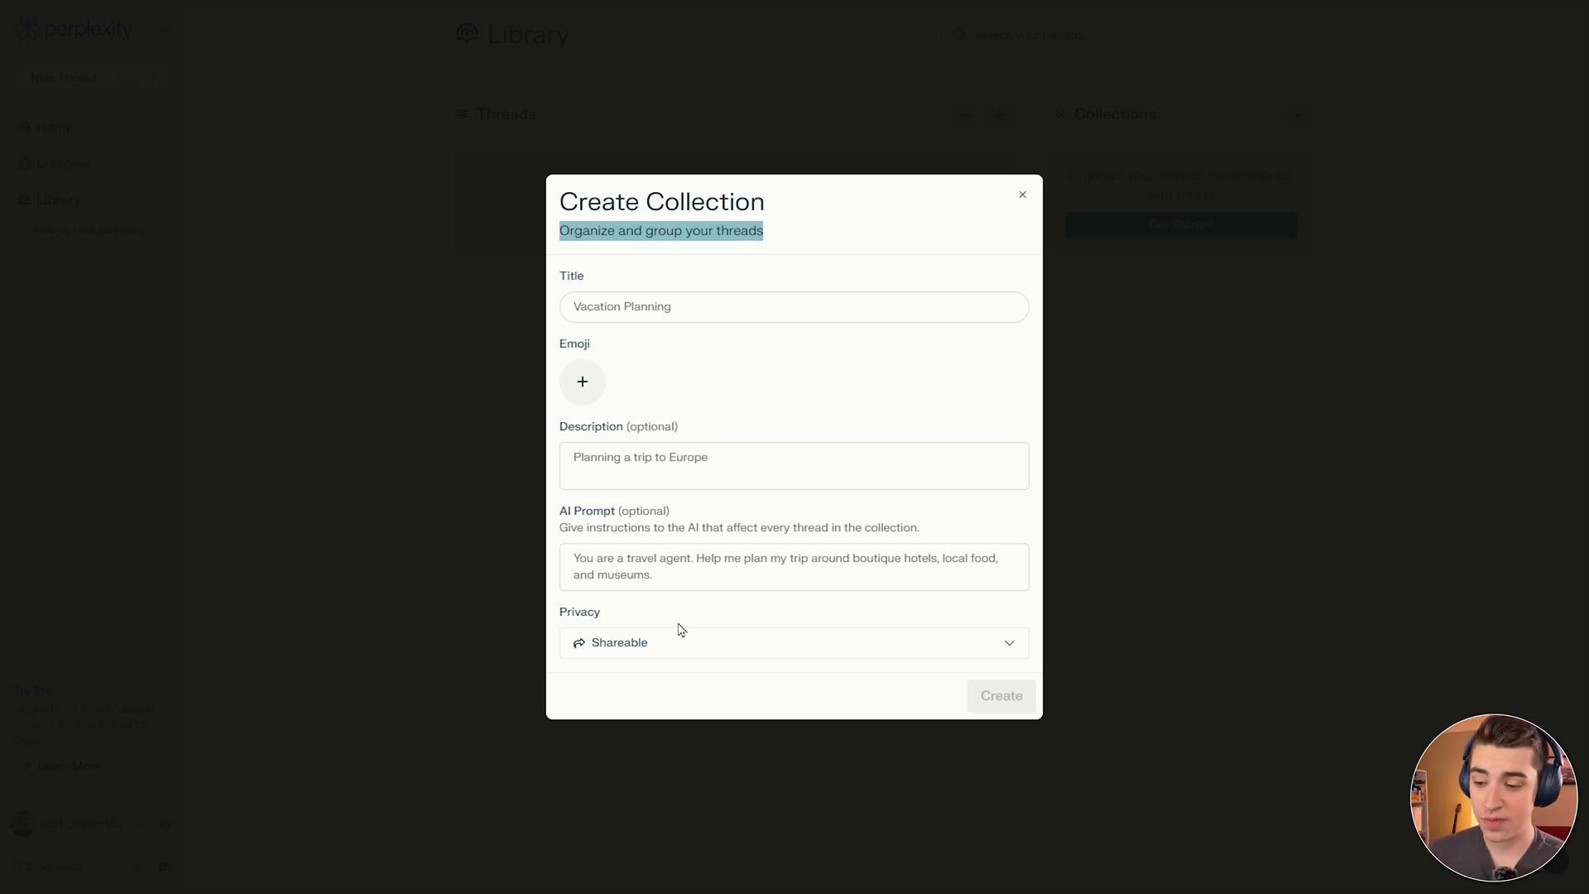
Review the Privacy options and create the shareable 'Learning about Perplexity' collection with emoji and description.
left_click(793, 643)
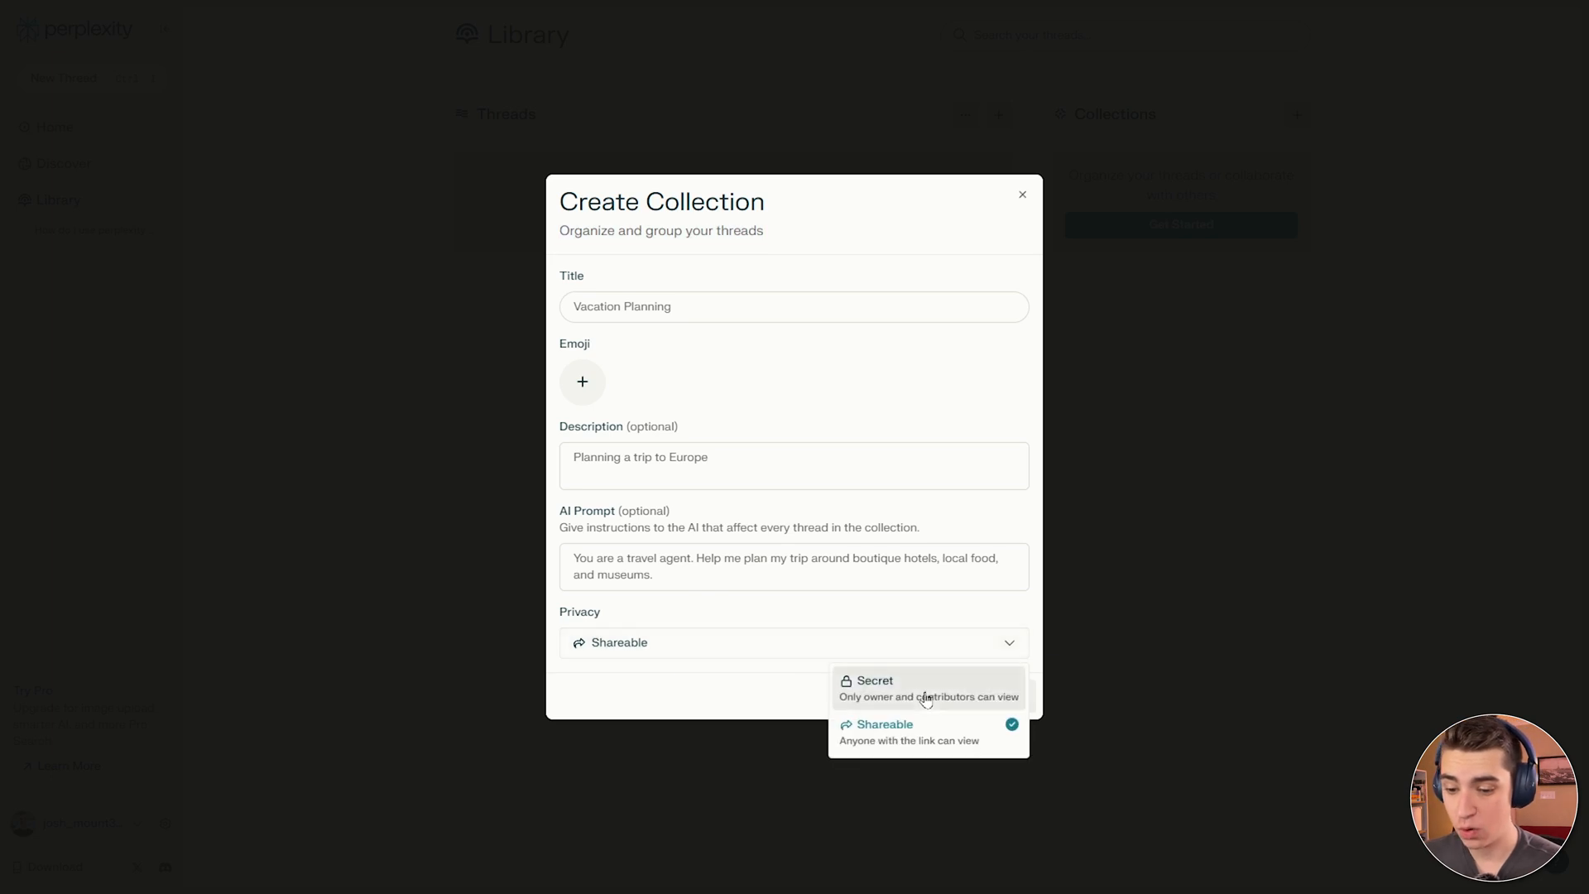
mouse_move(895, 596)
type("We're learning about ai!")
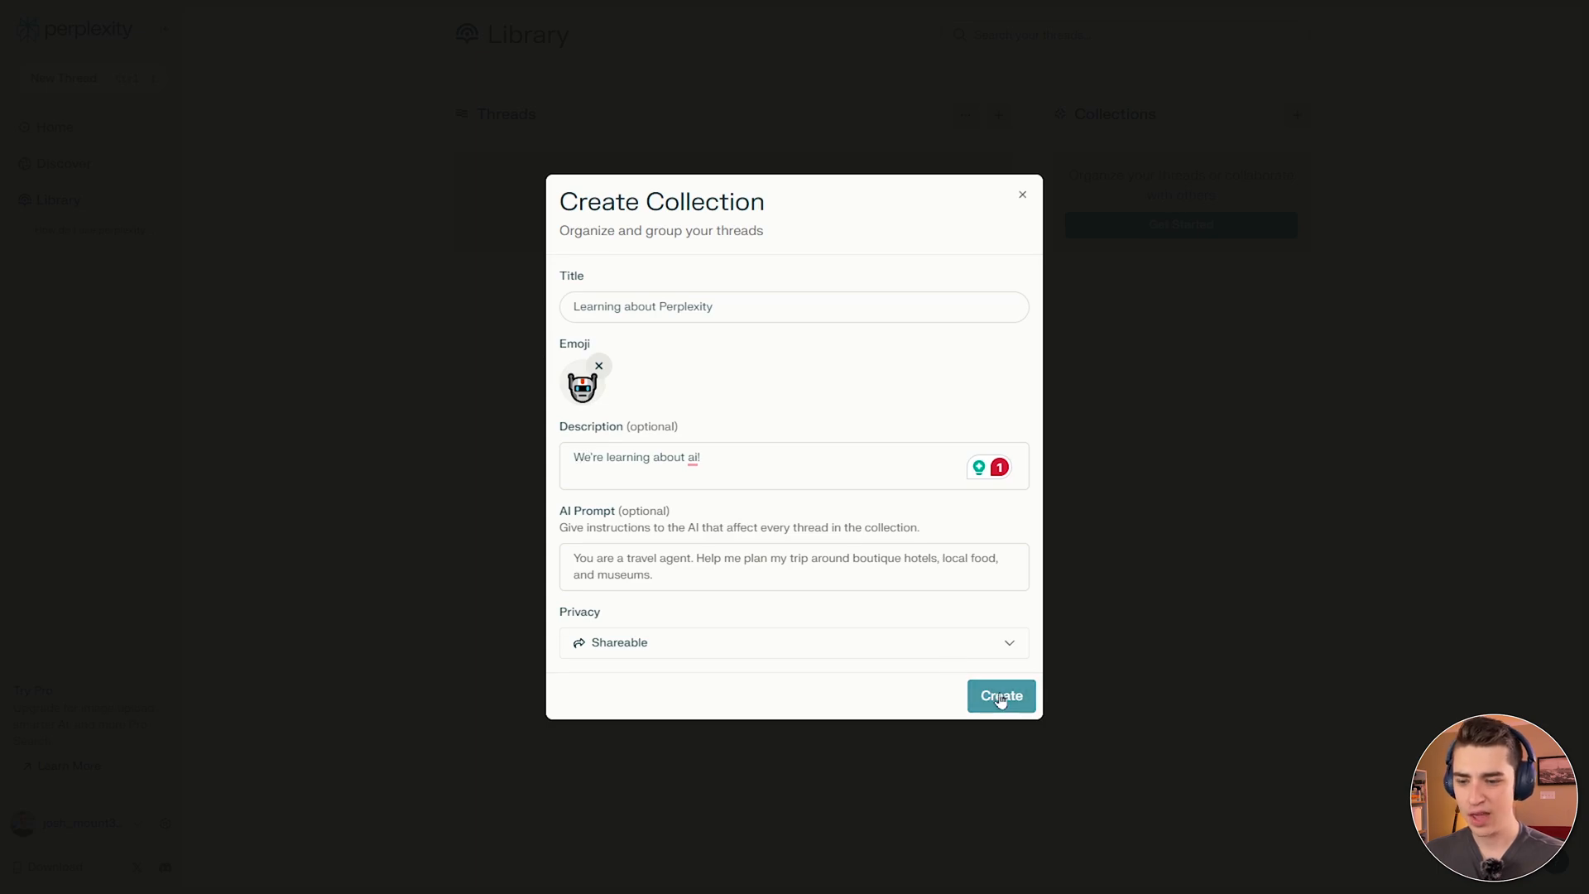
left_click(1000, 697)
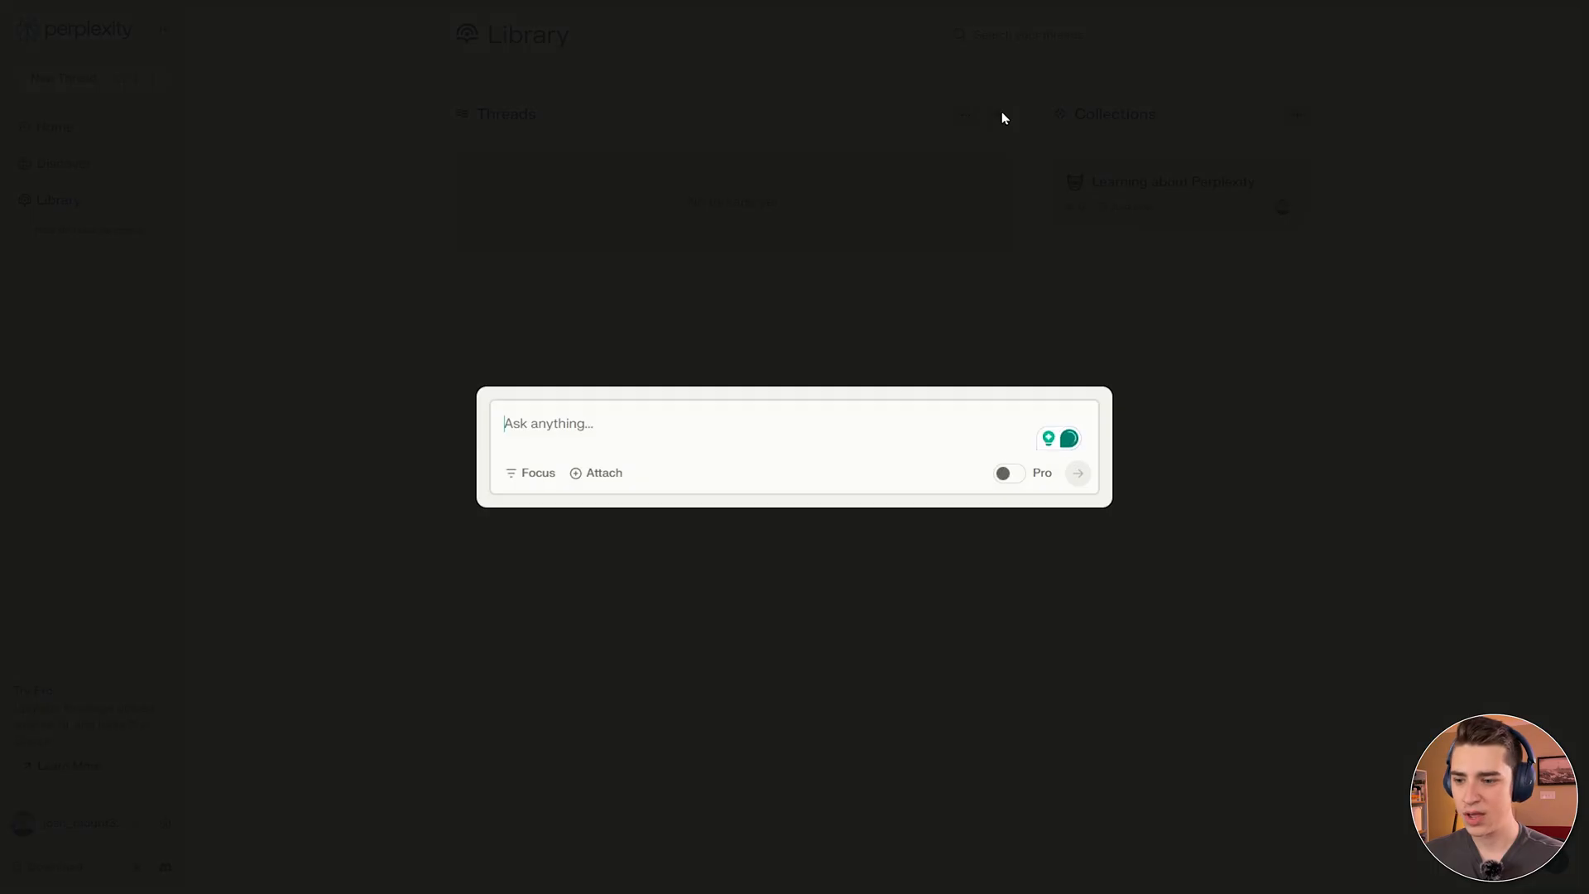
mouse_move(596, 472)
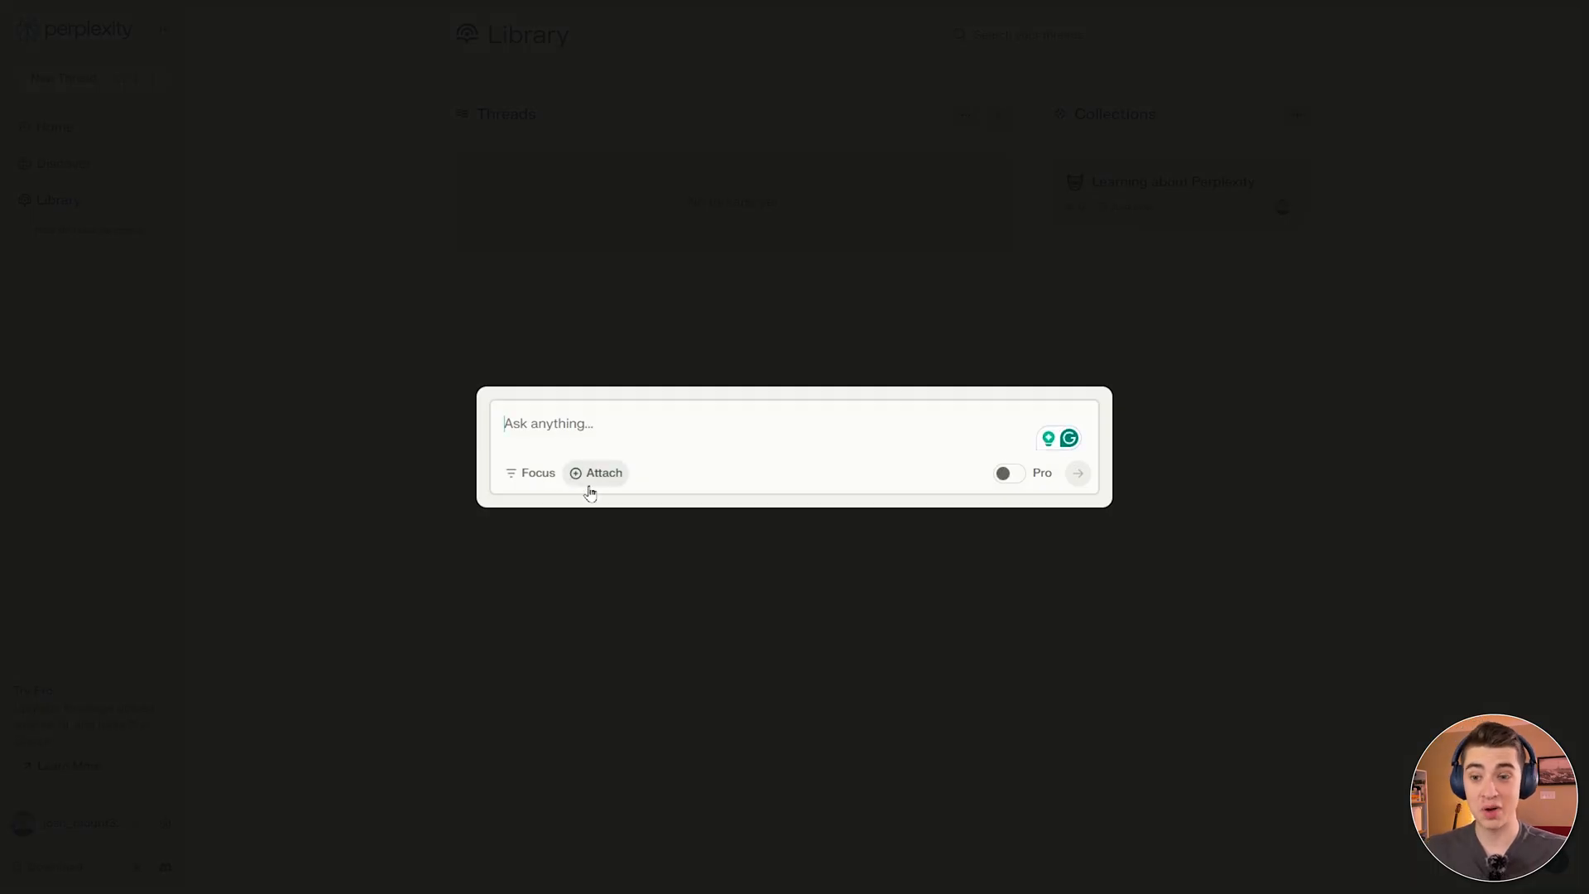
Draft 'What is the capital of Germany?' and set its search focus to Academic.
type("What is the capital of Germany?")
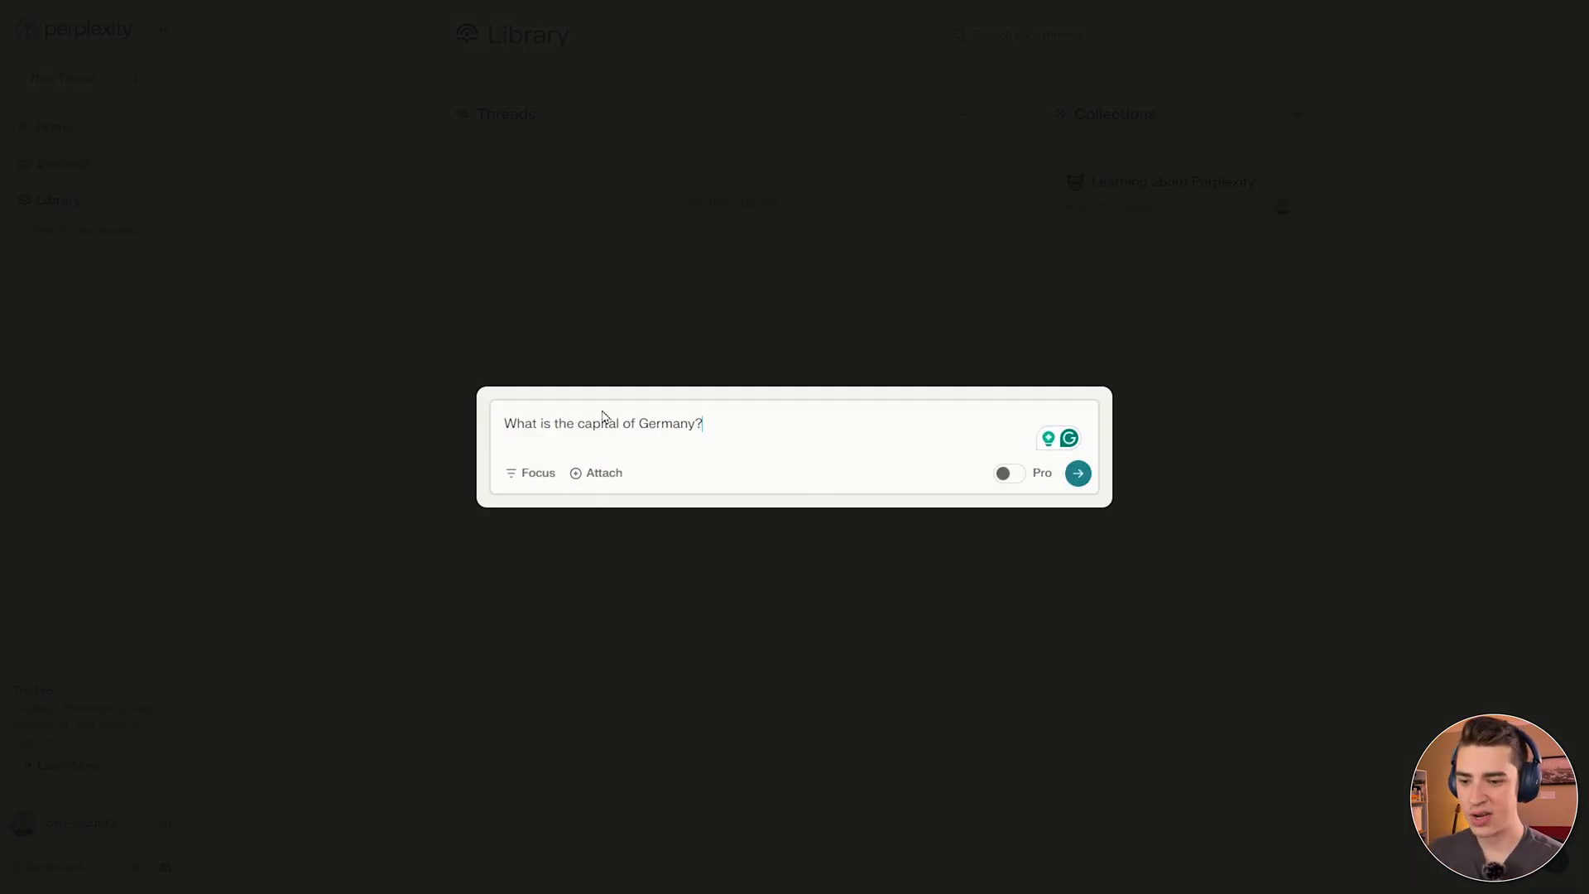
mouse_move(530, 472)
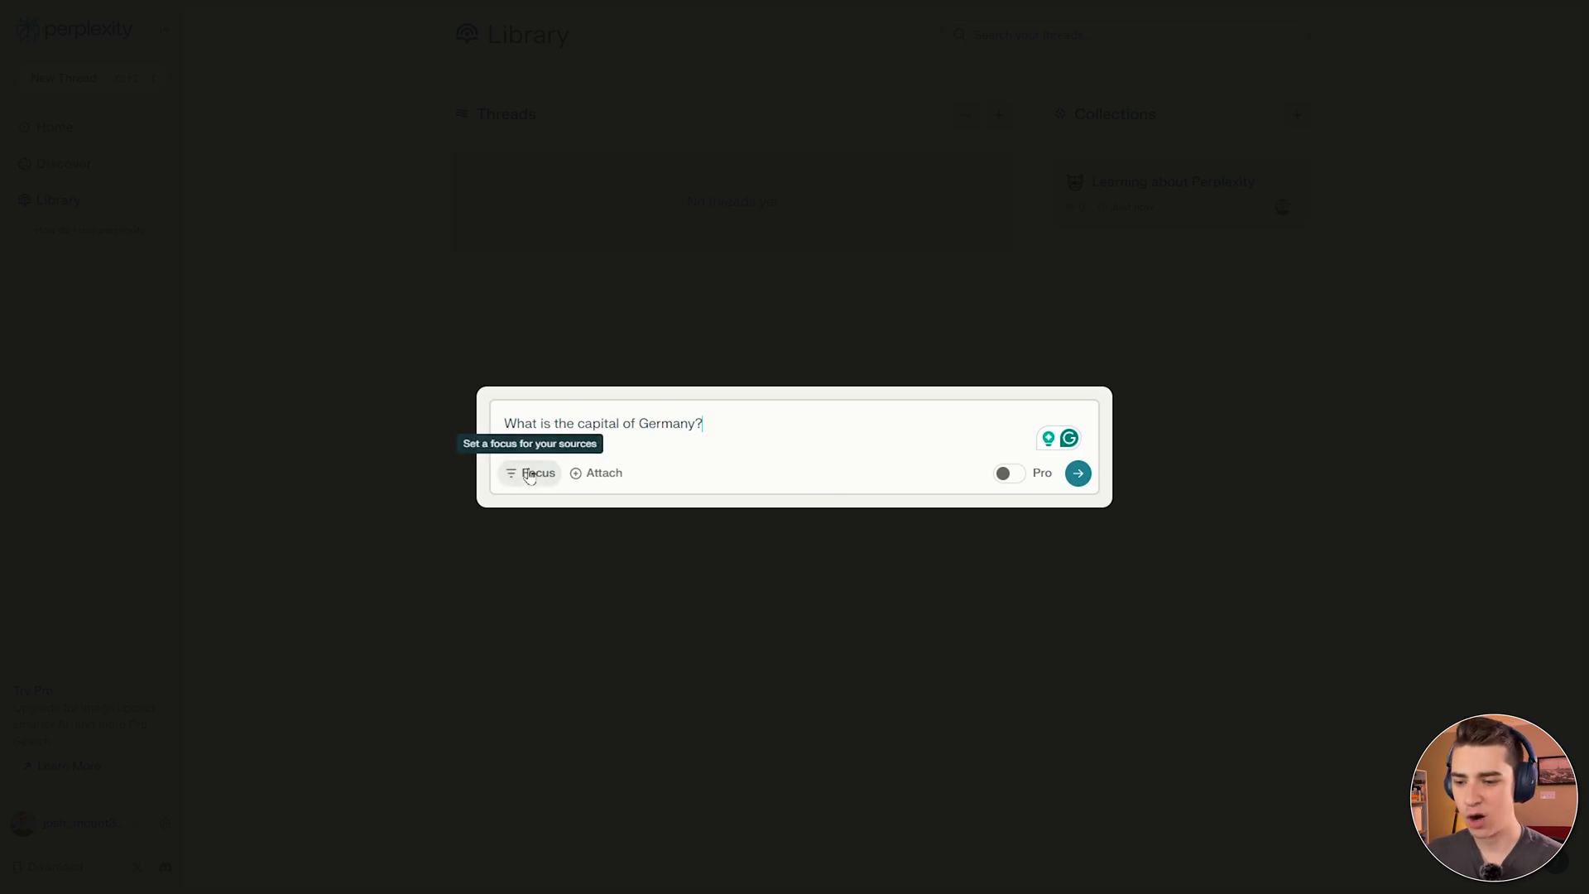
mouse_move(529, 477)
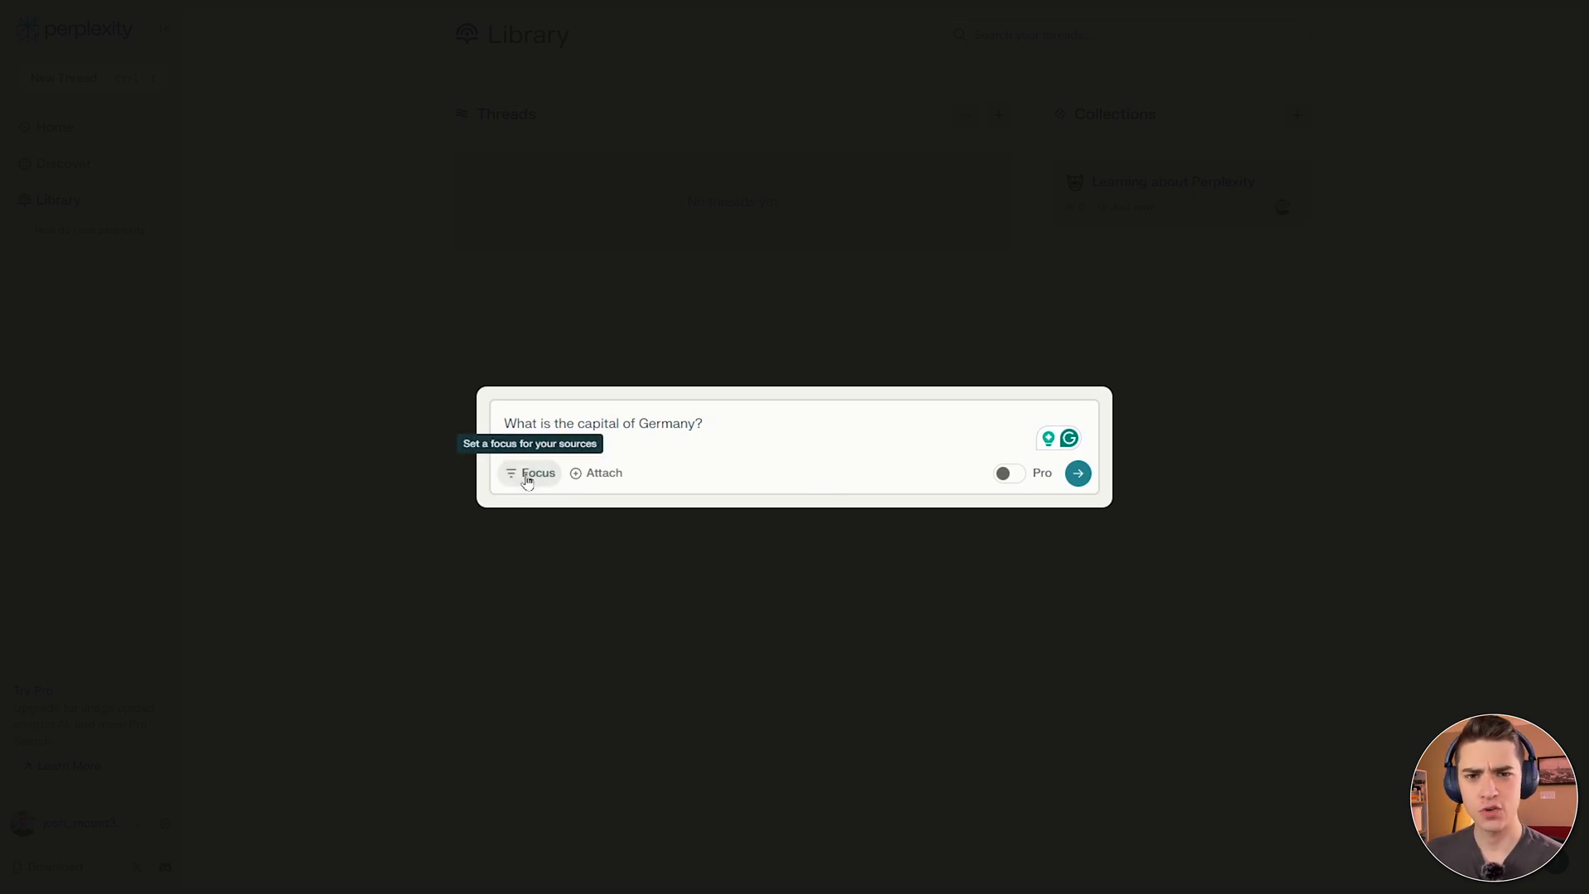
left_click(531, 471)
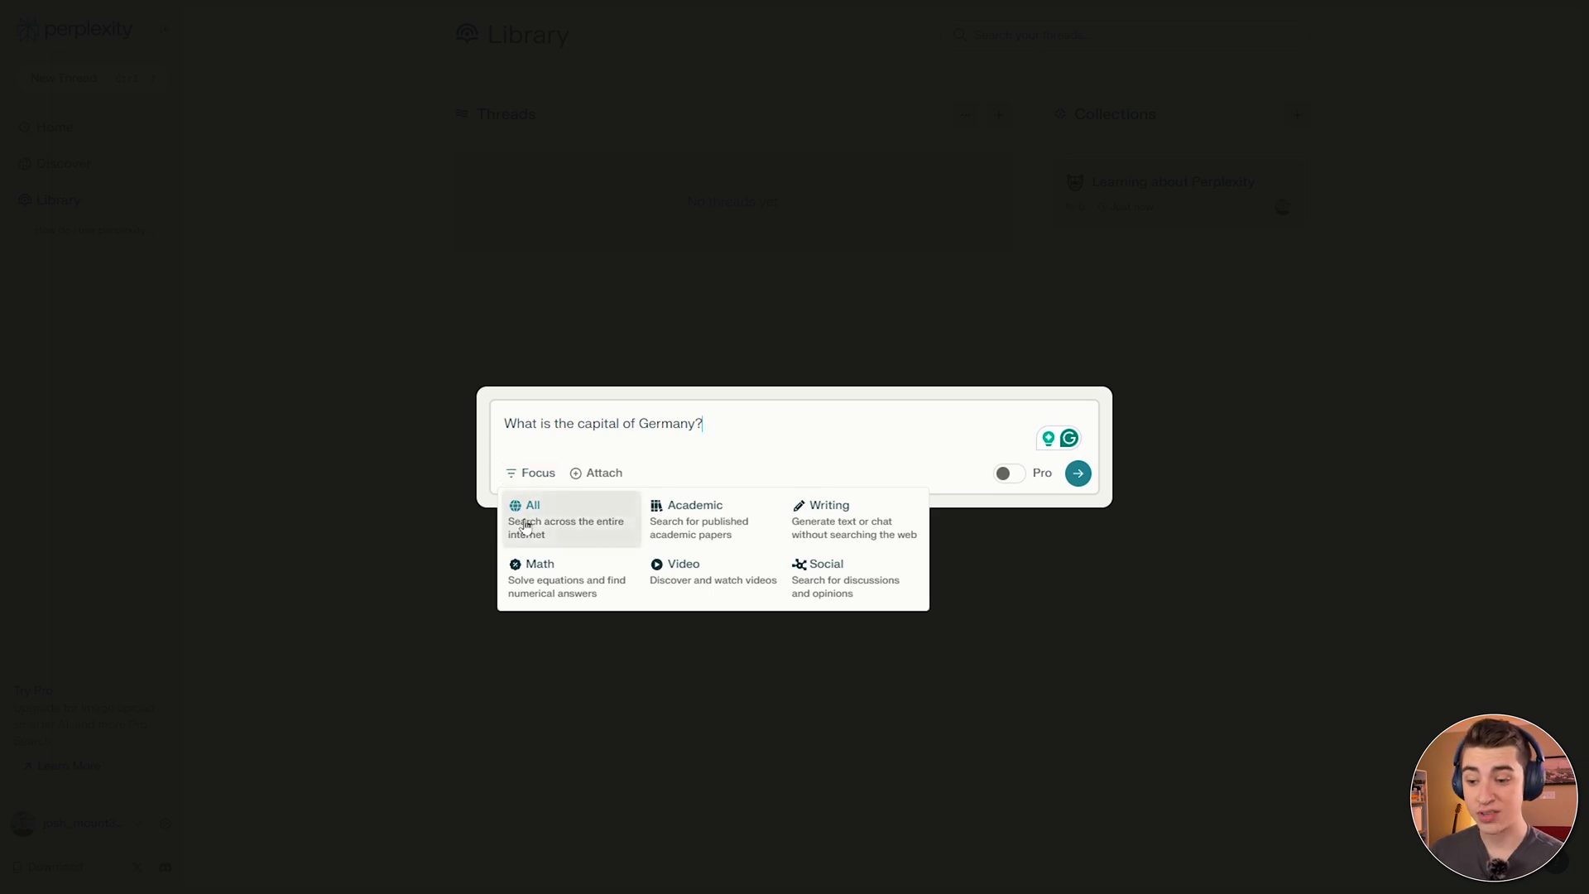
mouse_move(696, 520)
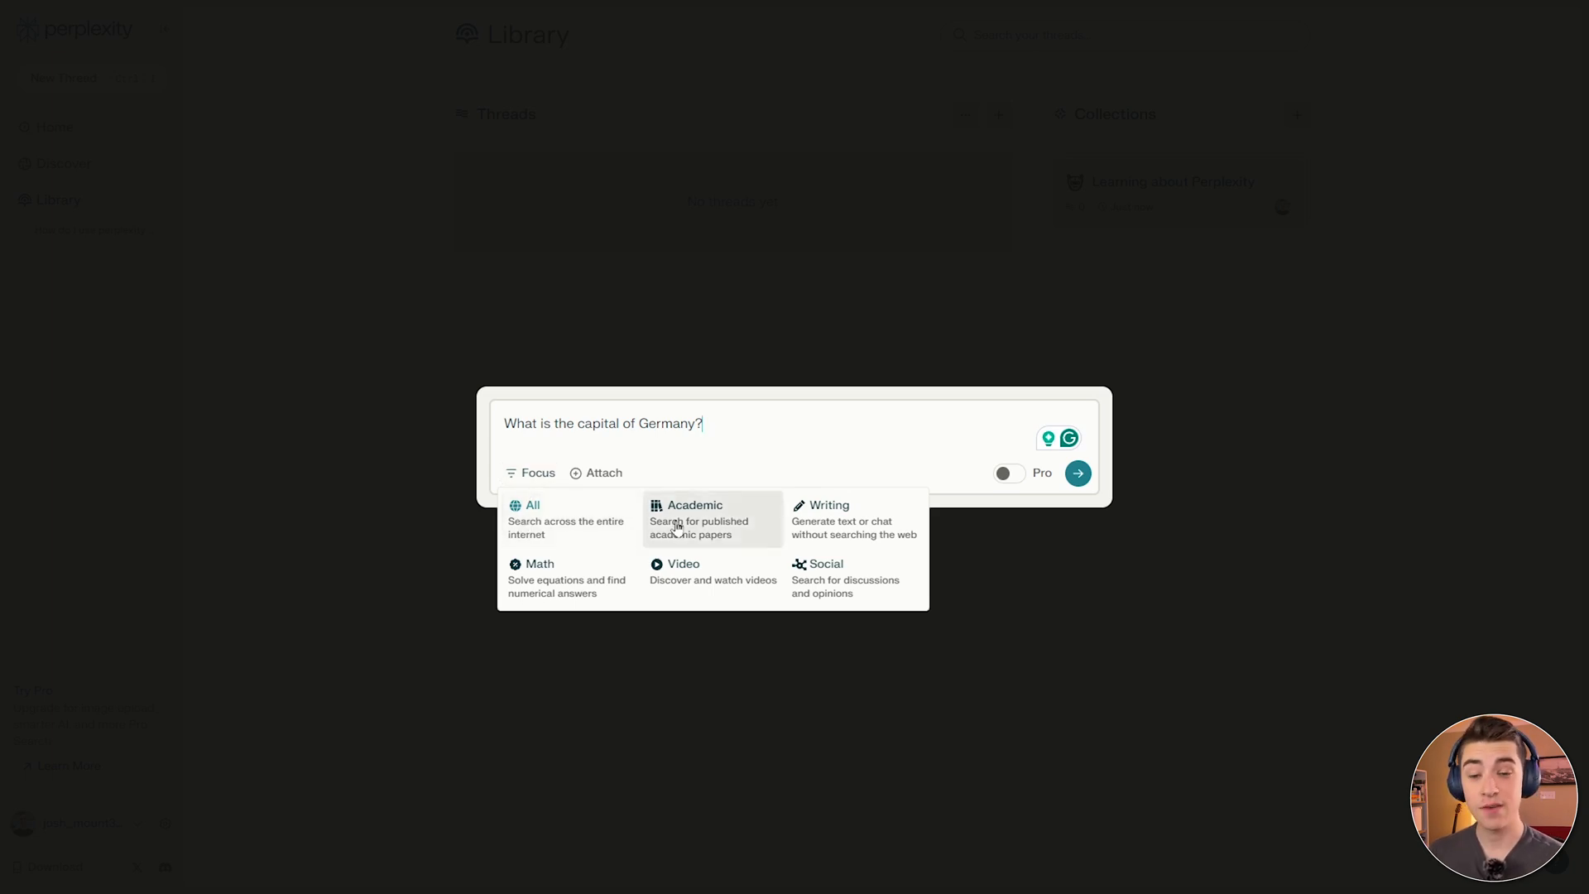
mouse_move(826, 532)
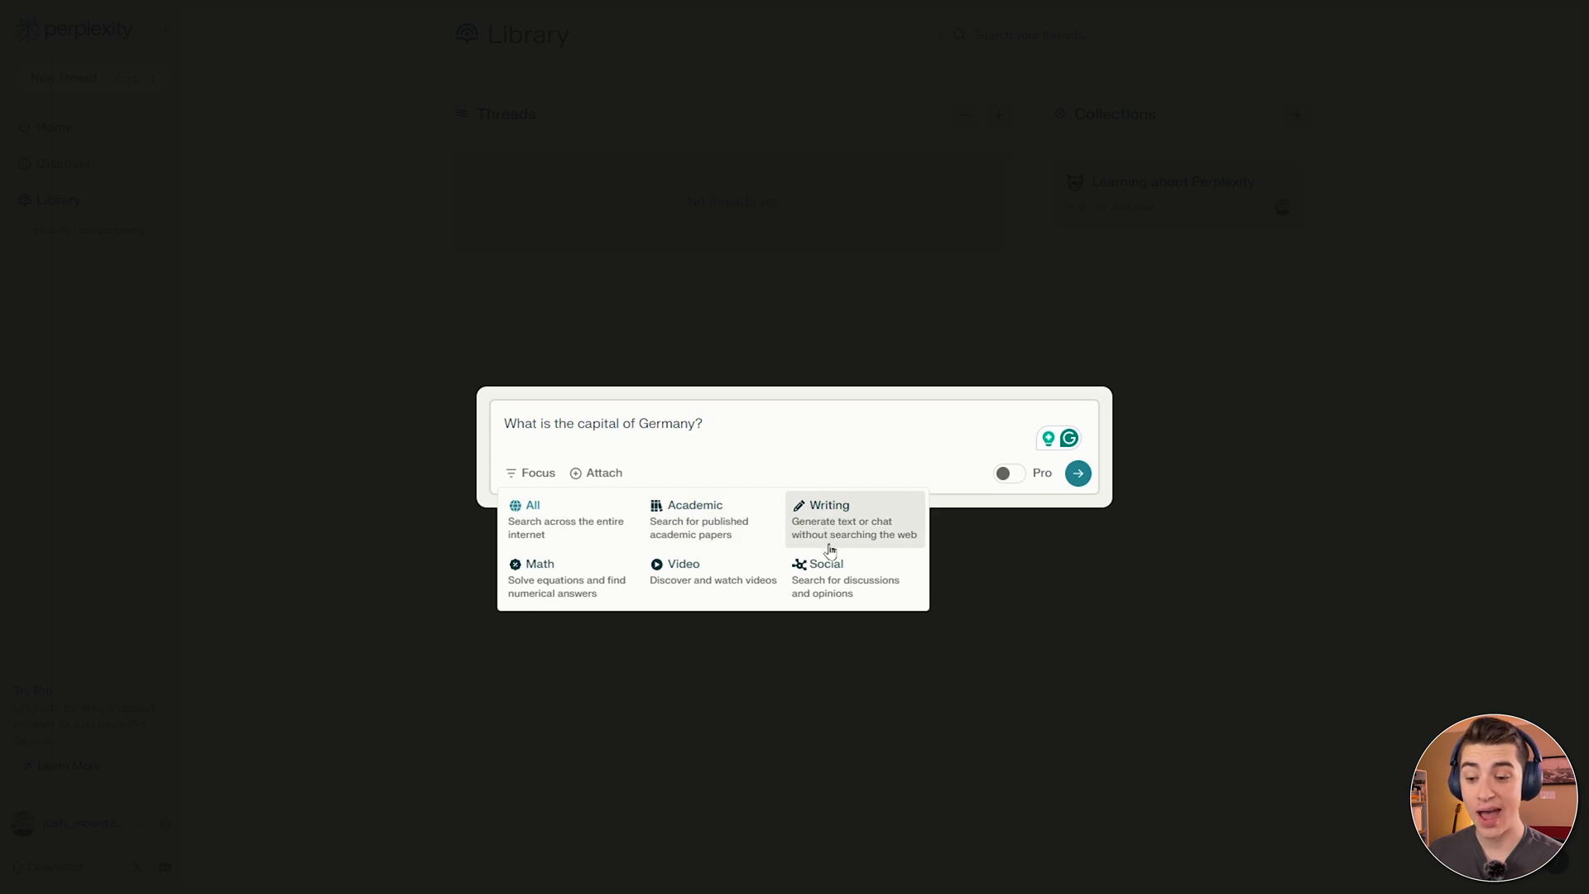
mouse_move(566, 598)
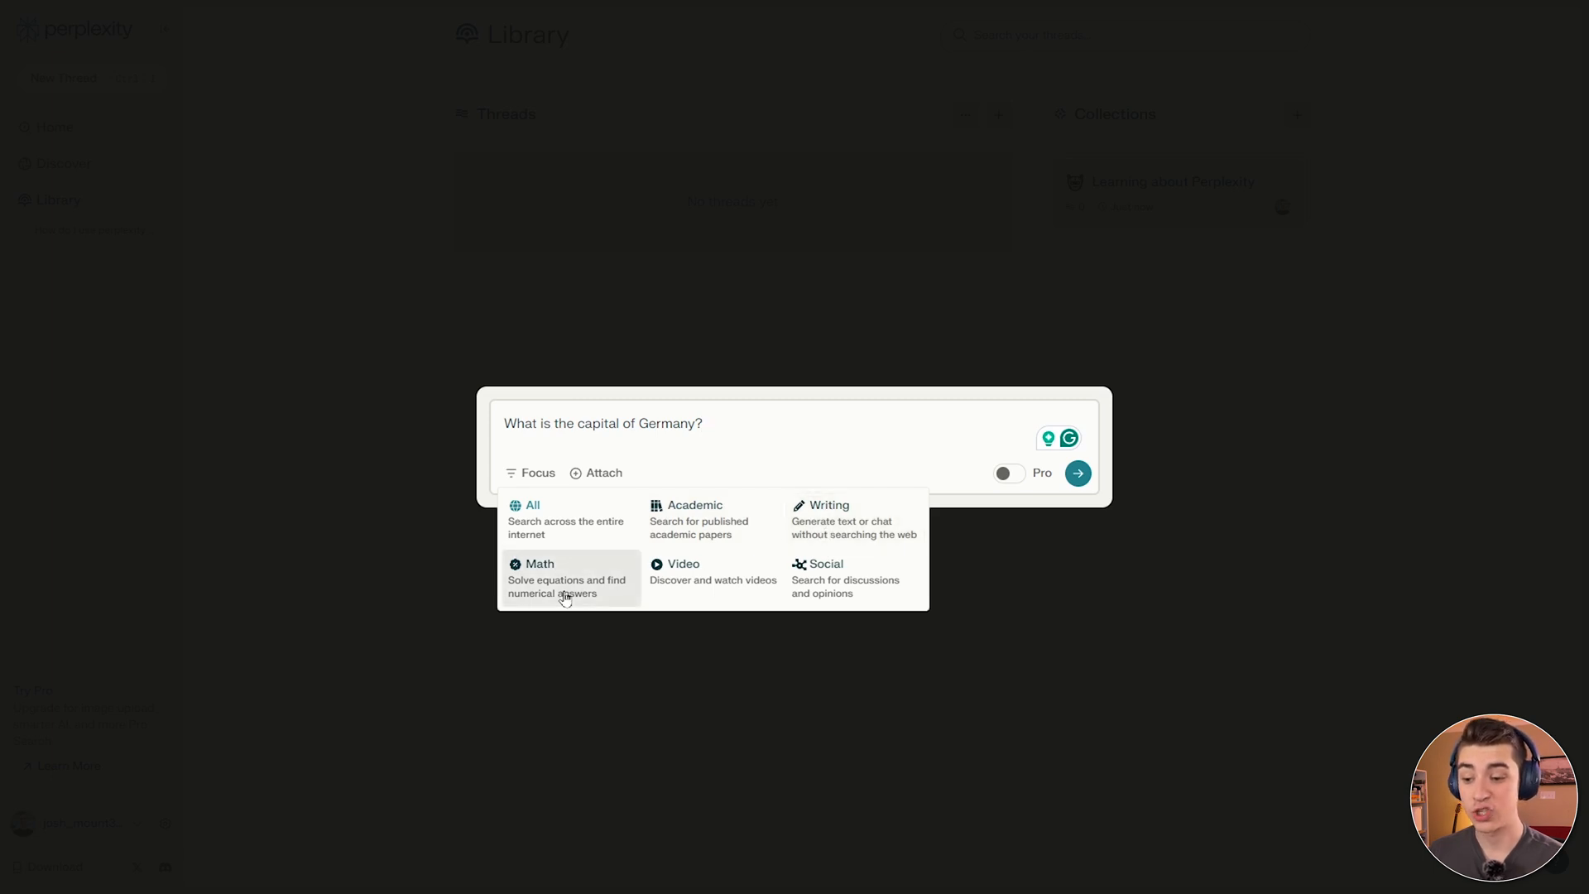
mouse_move(712, 579)
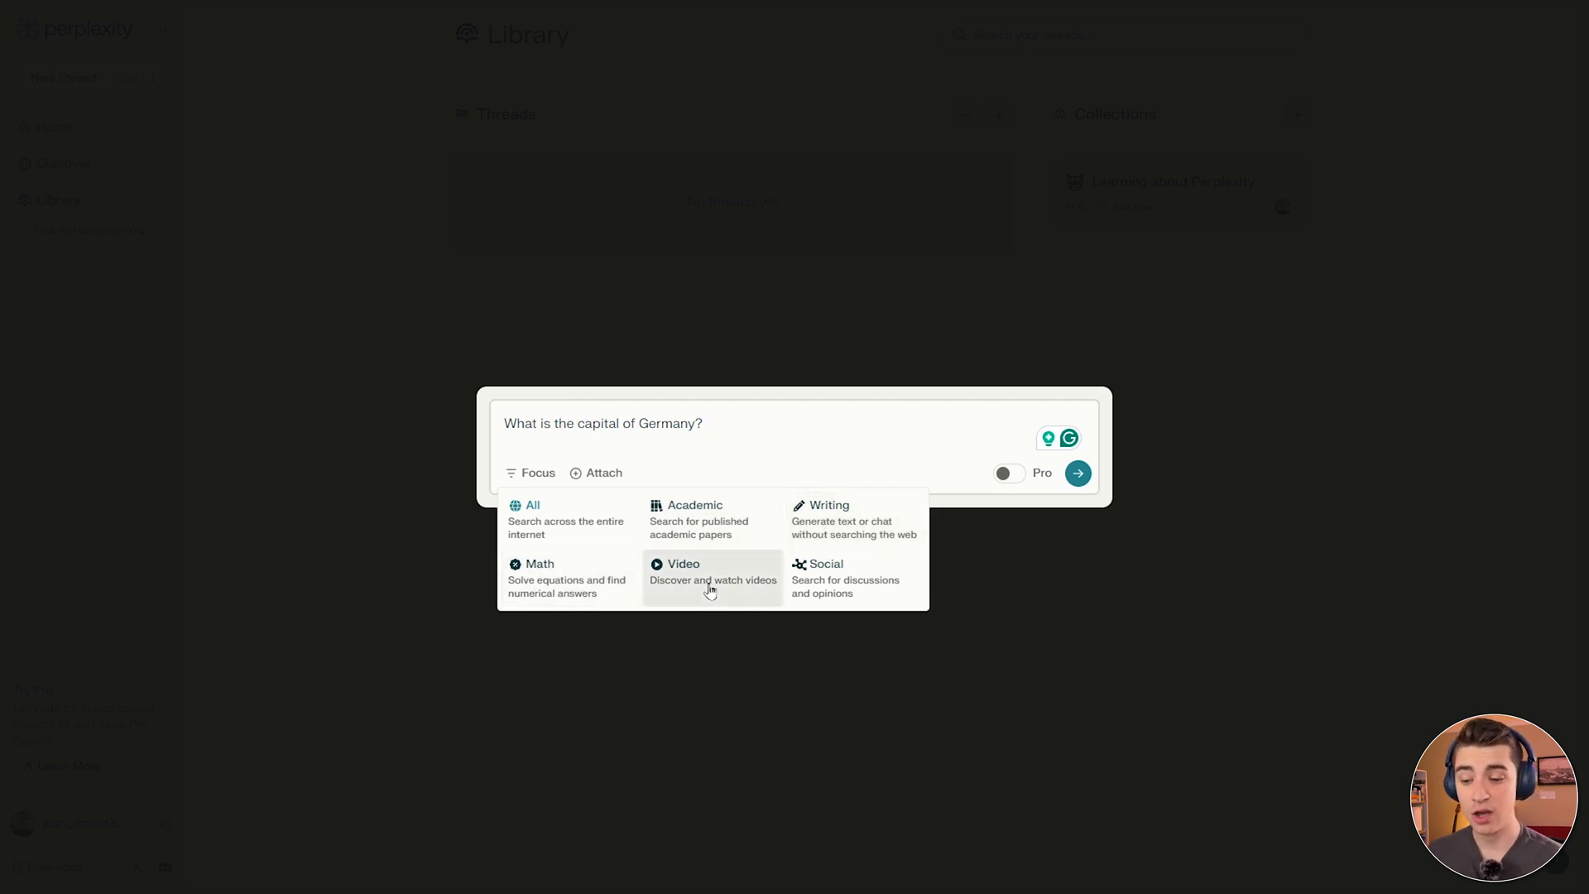
mouse_move(854, 578)
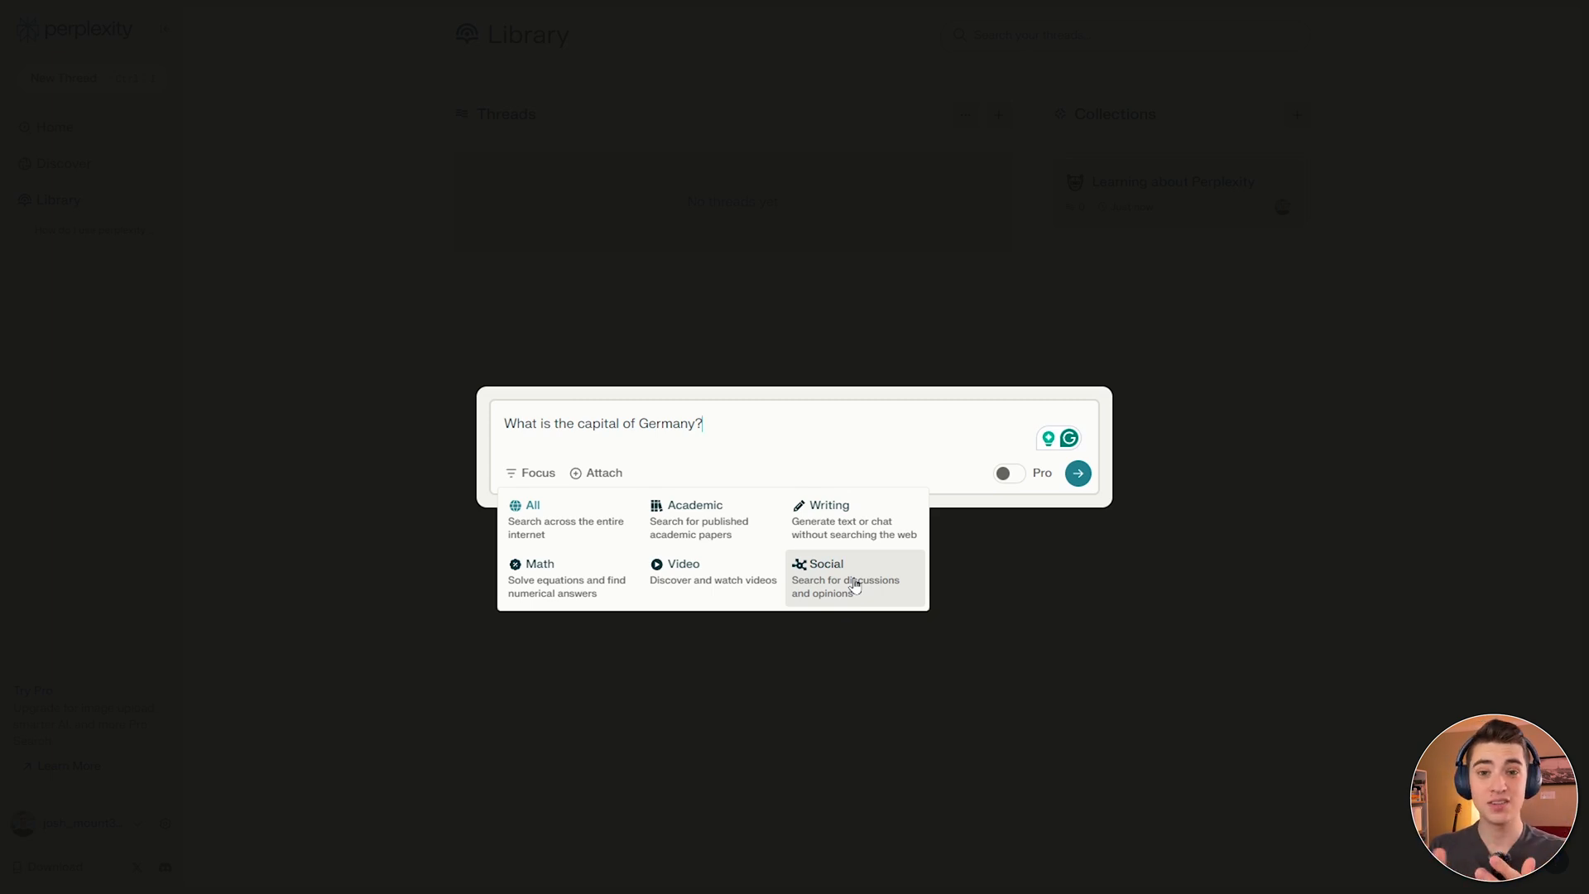
mouse_move(507, 426)
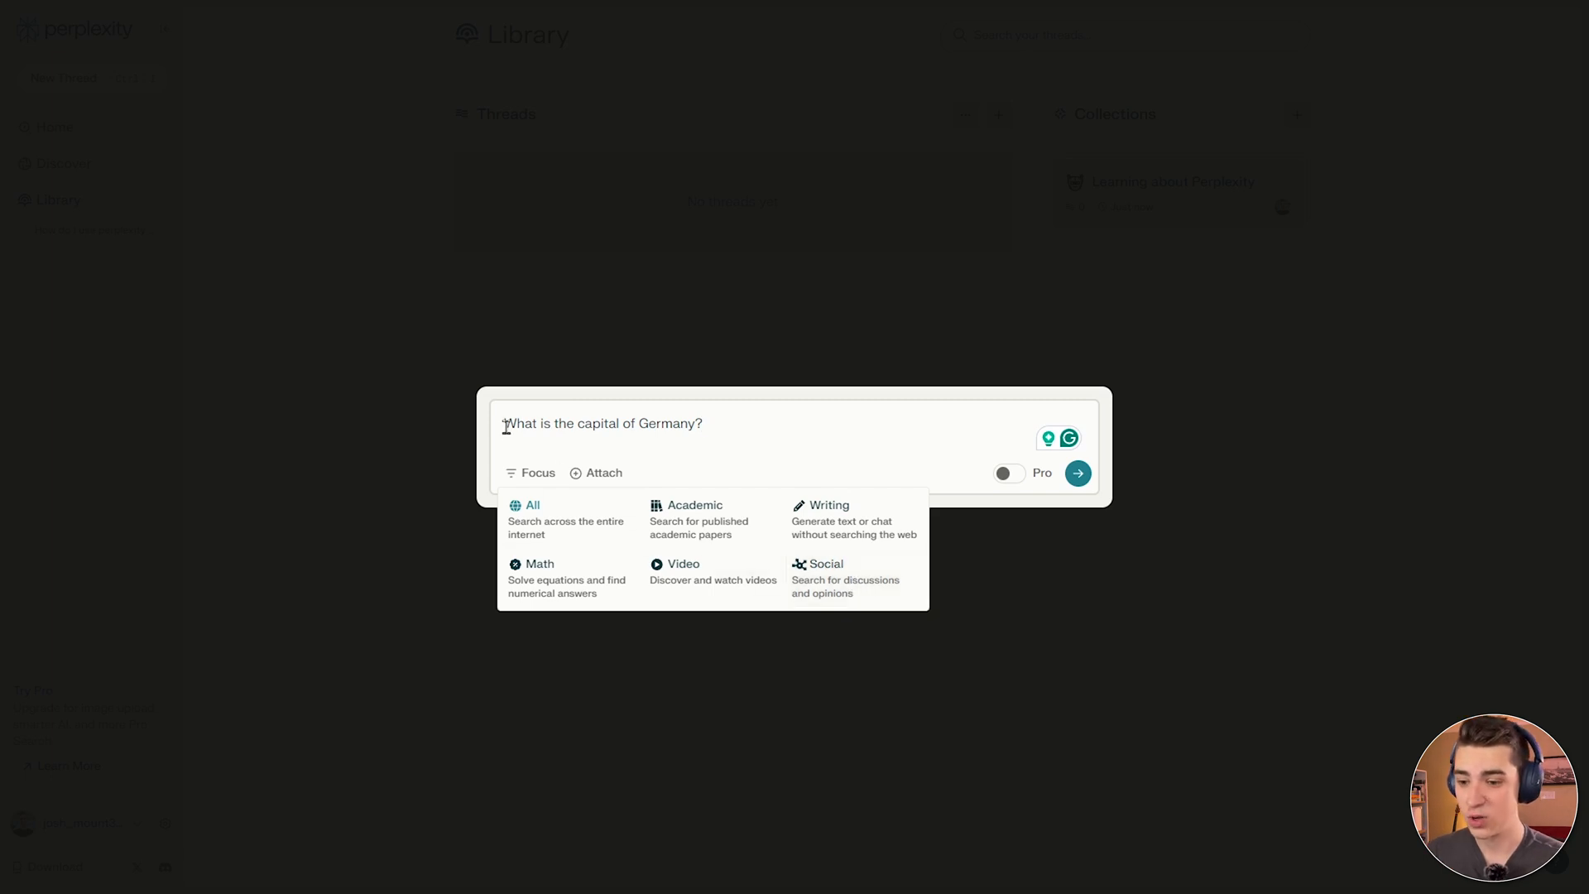
left_click(695, 505)
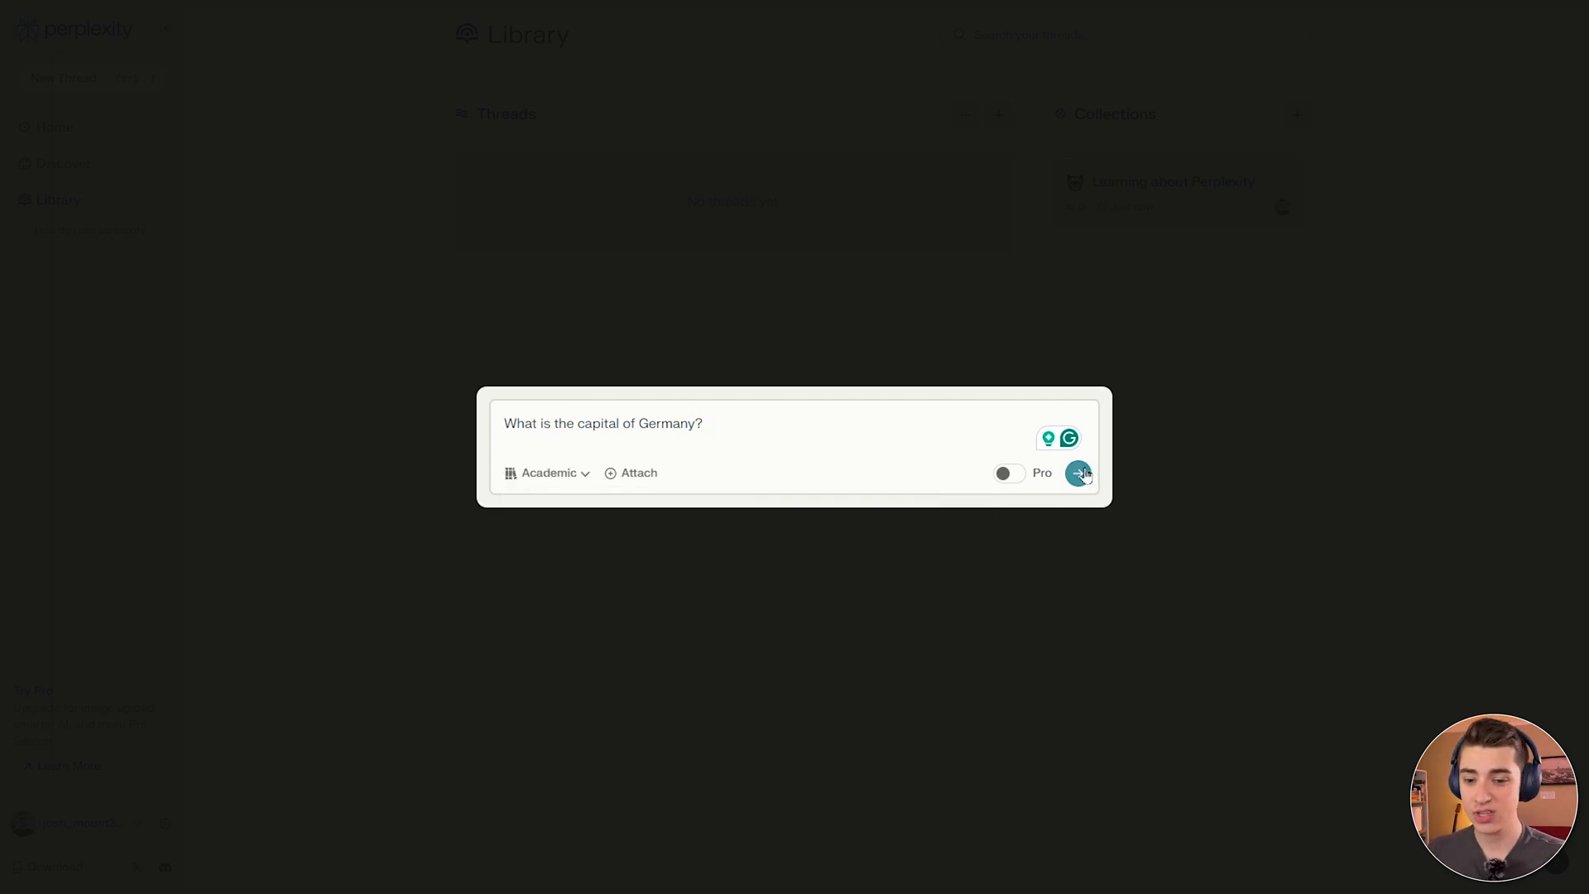
Submit the Germany question and add its thread to the 'Learning about Perplexity' collection from the Library.
left_click(1077, 472)
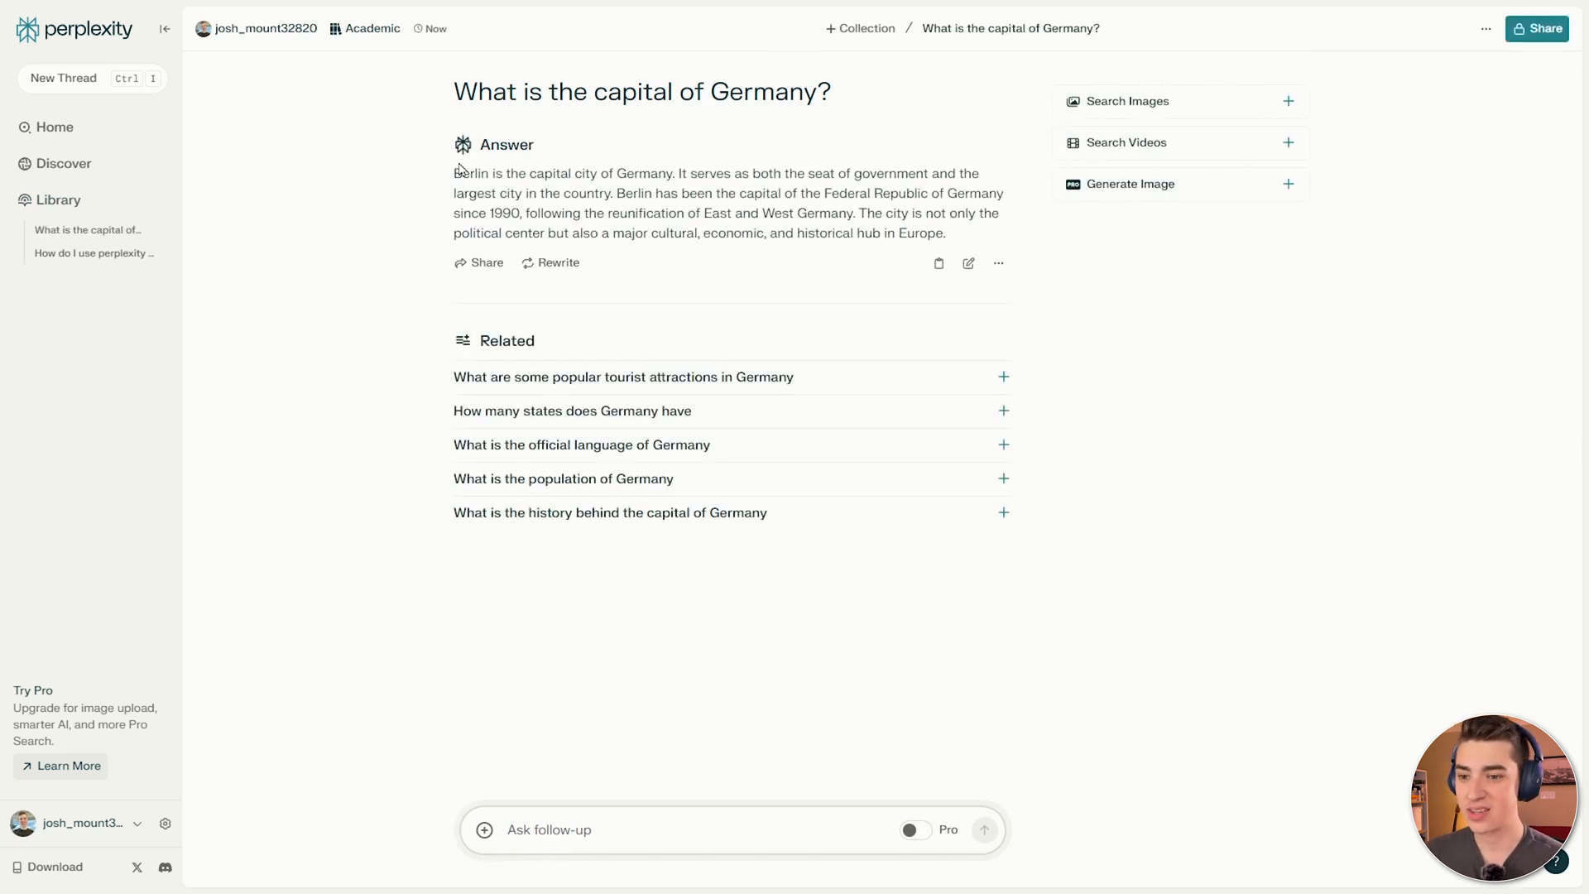
left_click(58, 201)
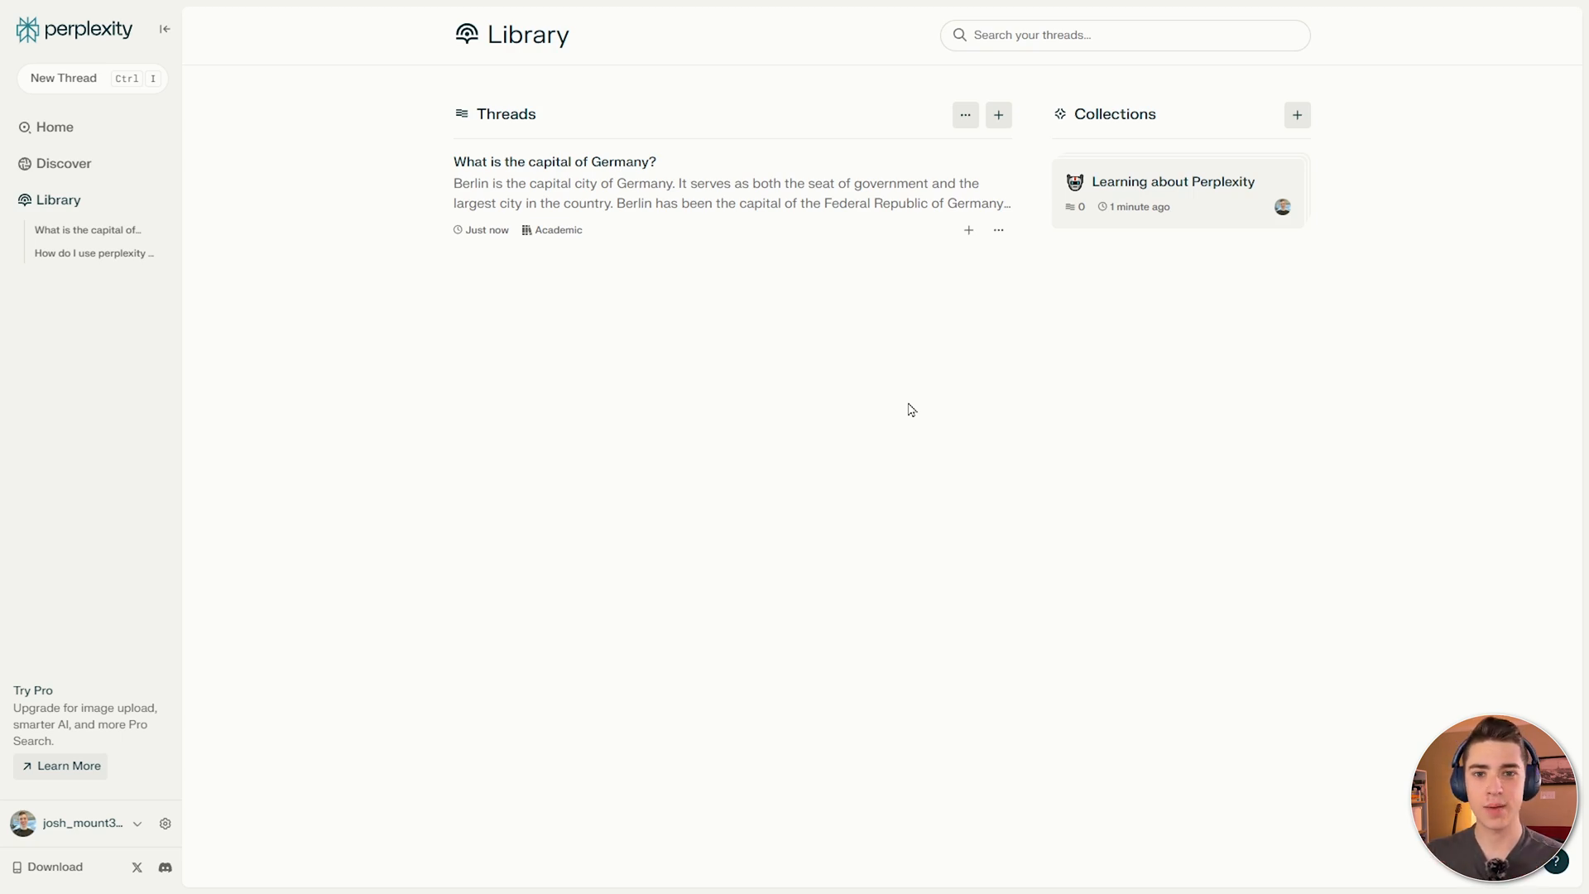
mouse_move(967, 230)
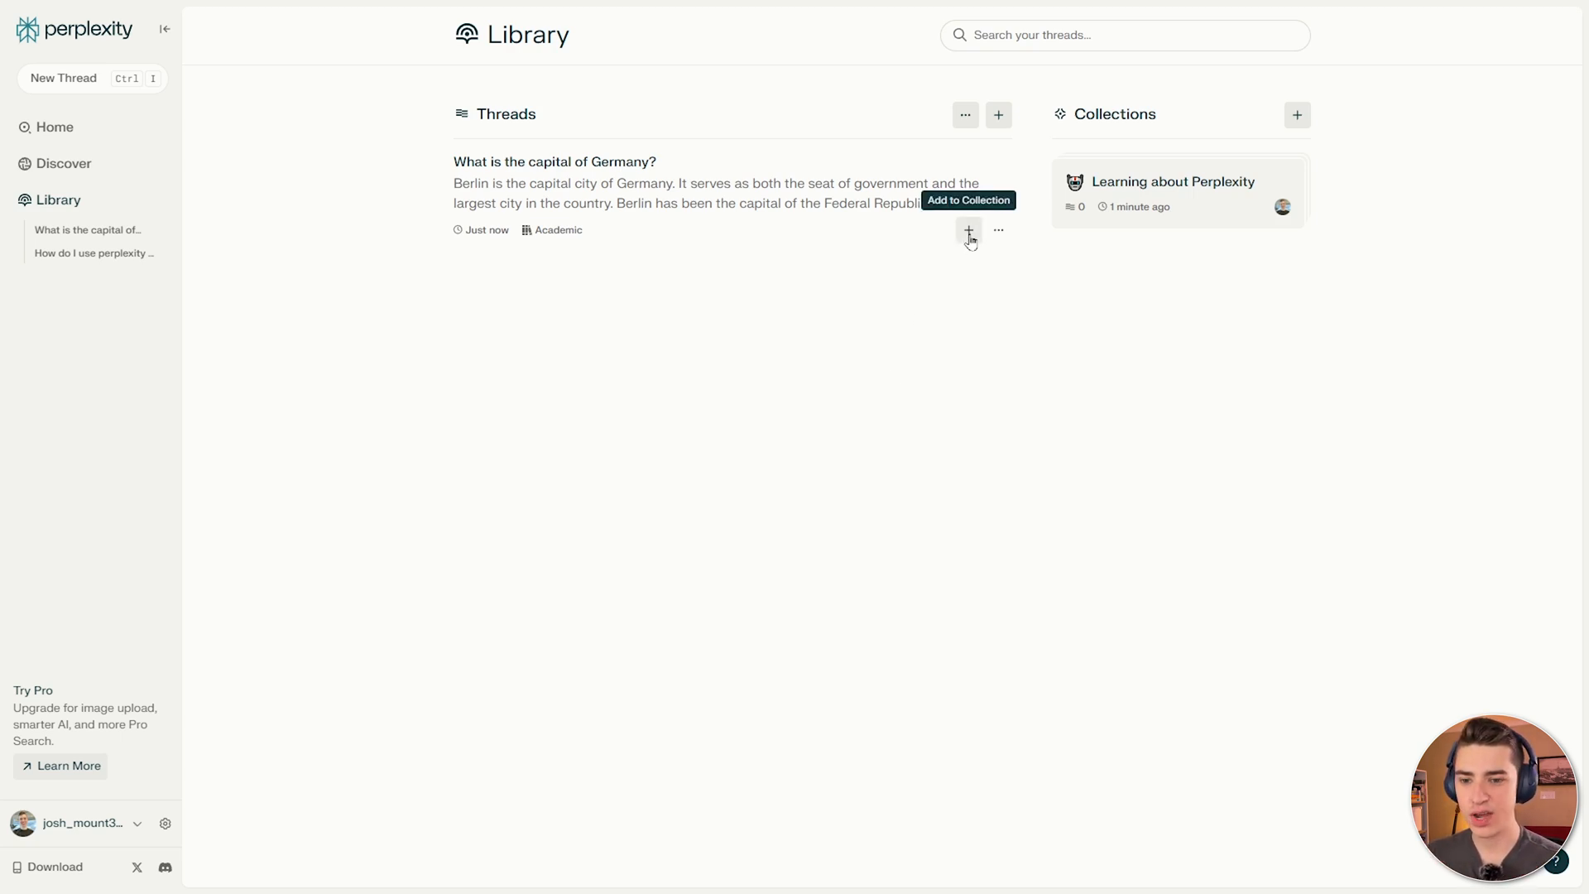
mouse_move(998, 232)
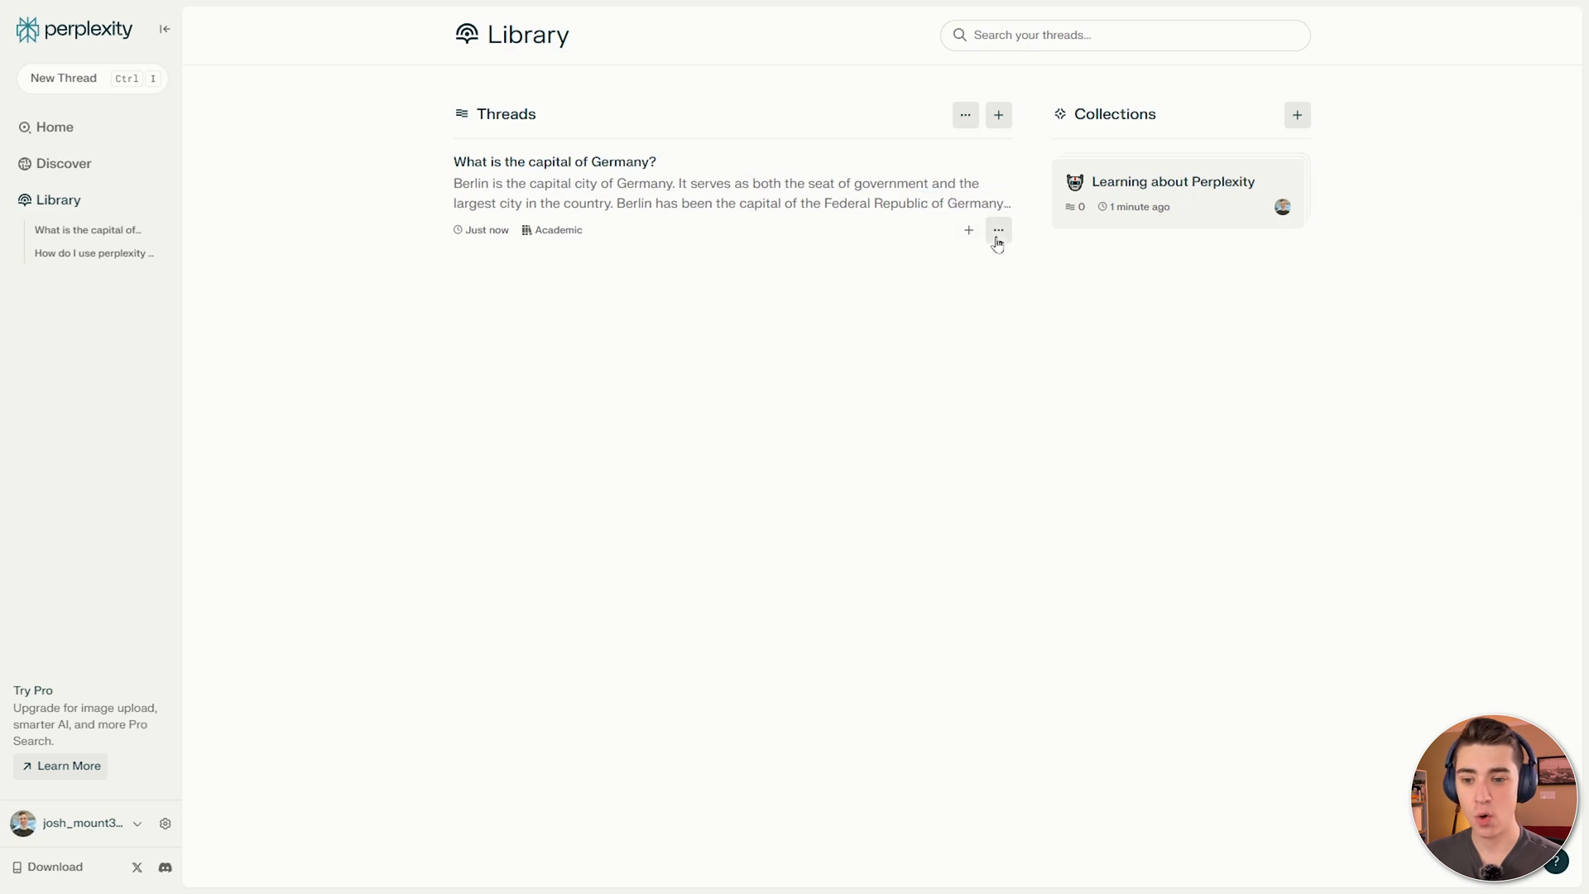
left_click(969, 230)
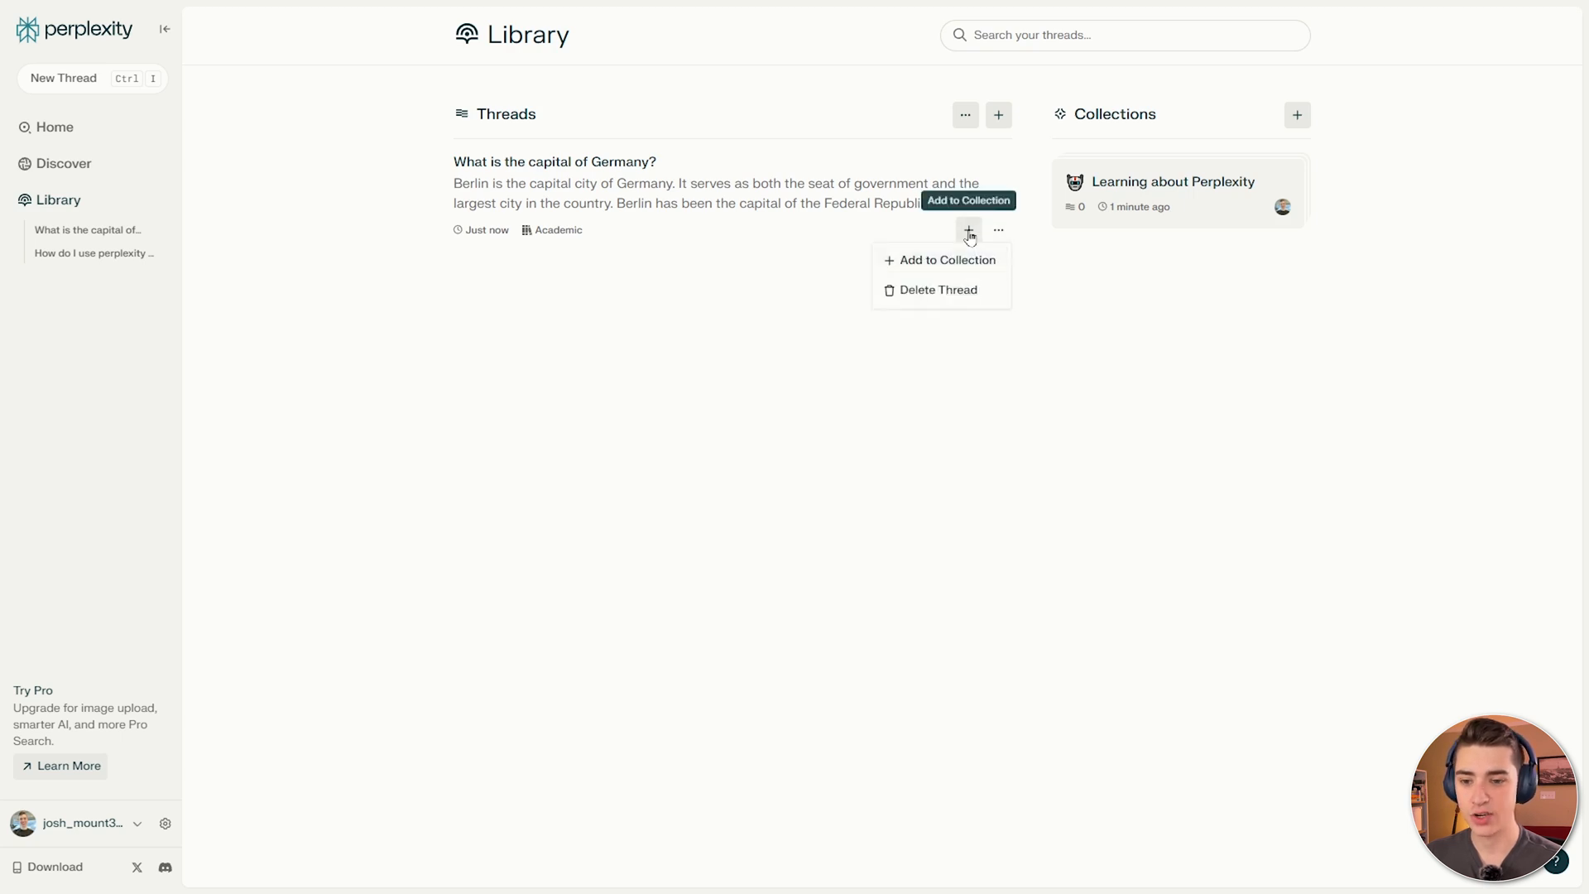
left_click(946, 260)
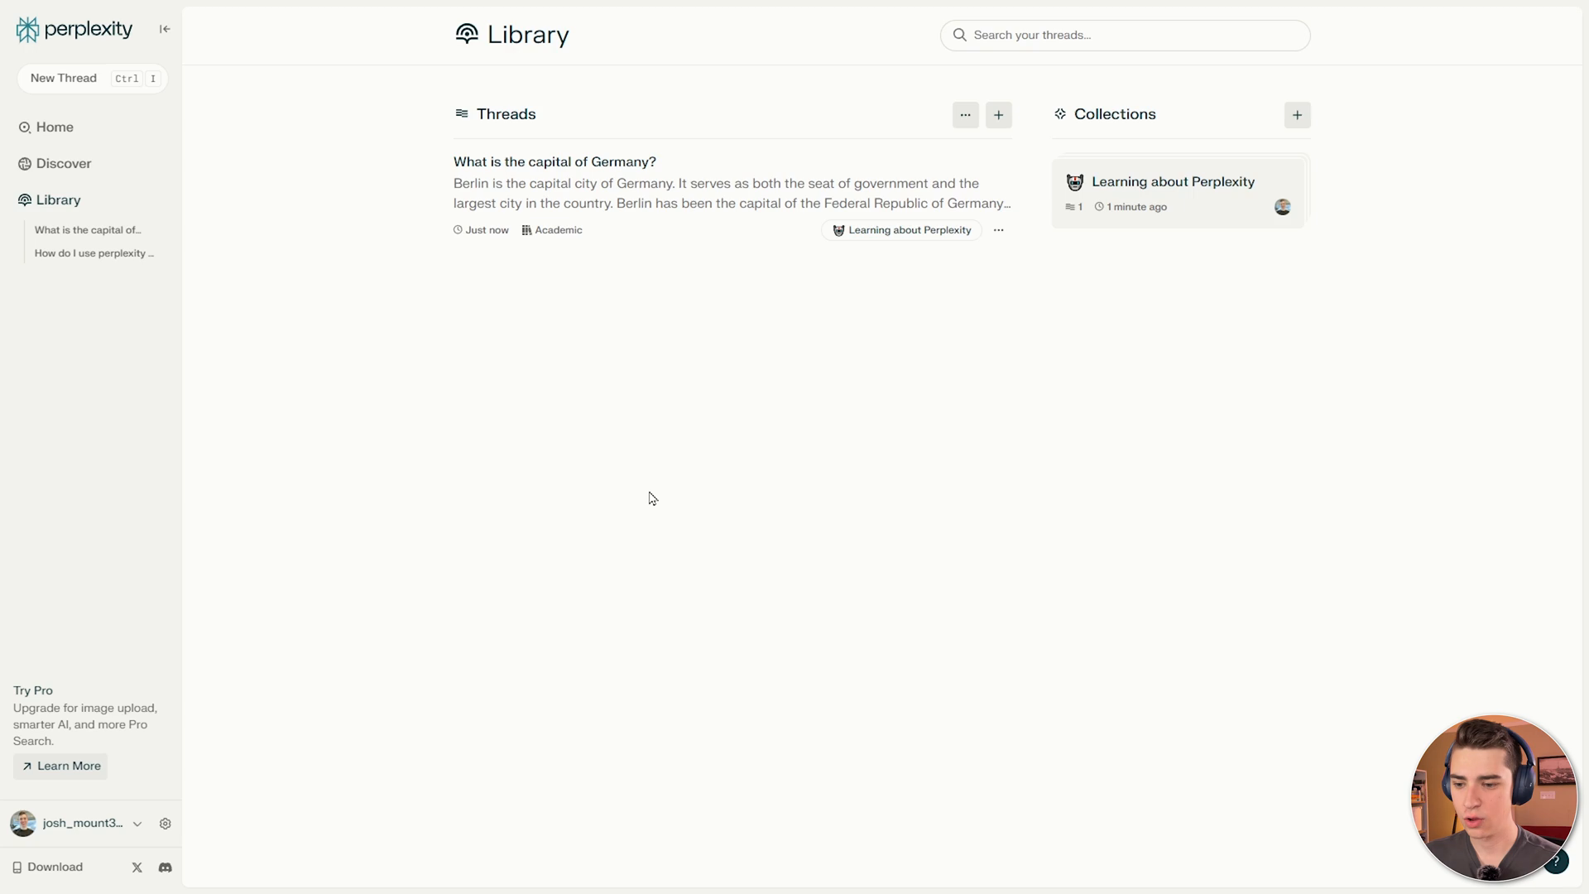